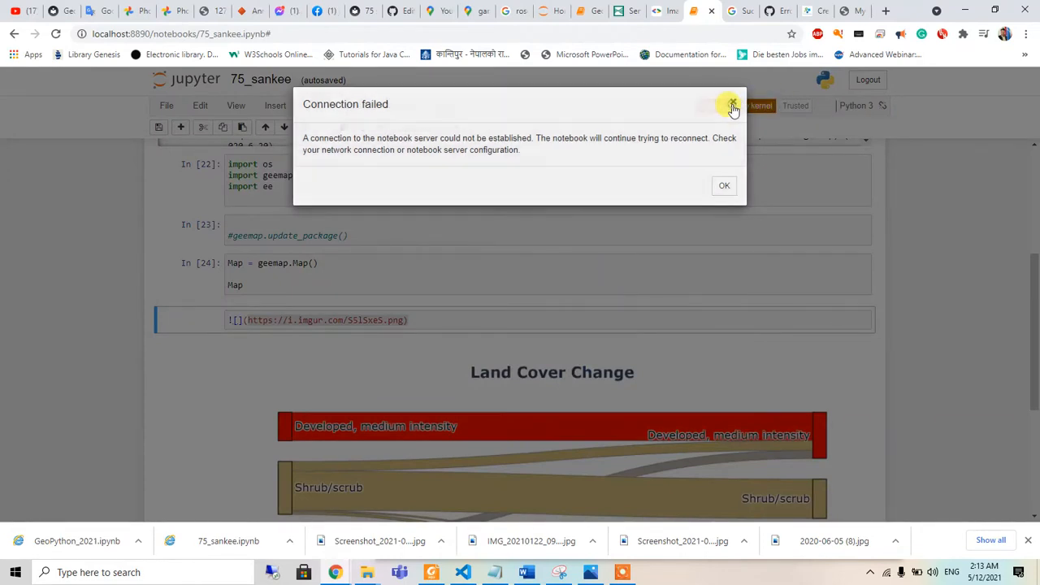
Close the 'Connection failed' dialog and scroll the sankey notebook back into view
click(732, 104)
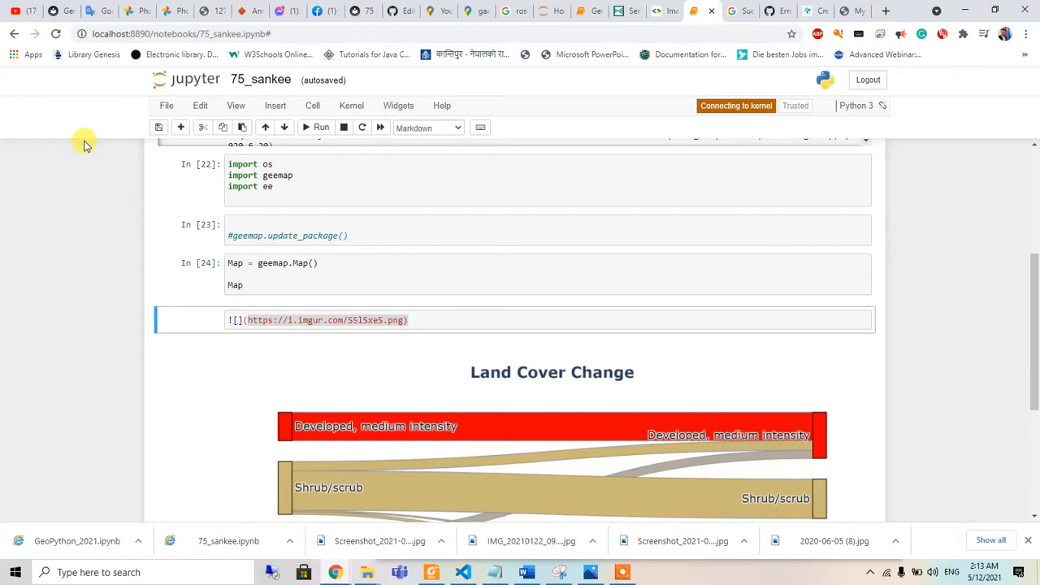
mouse_move(156, 372)
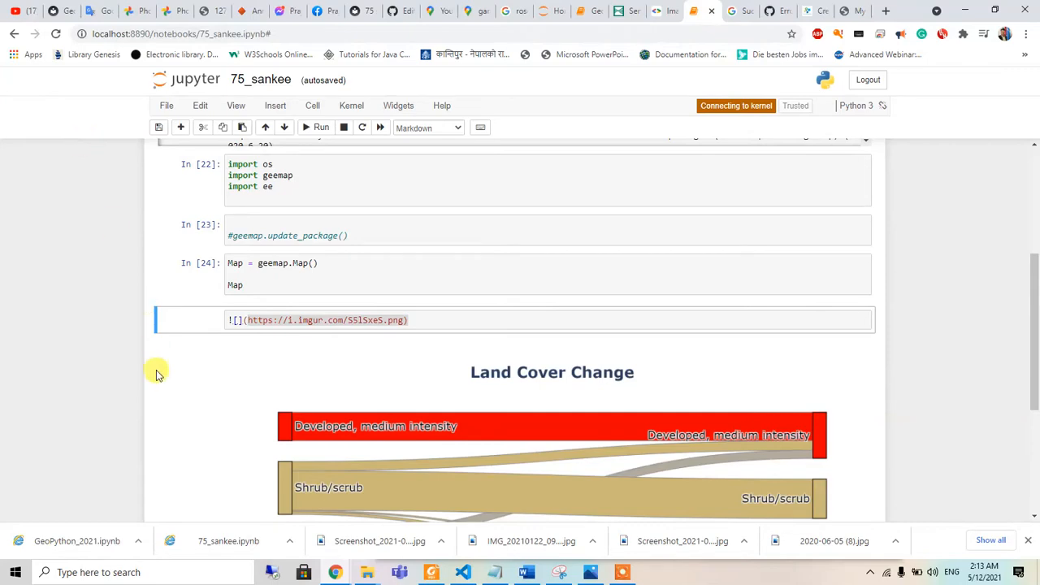
scroll(down, 3)
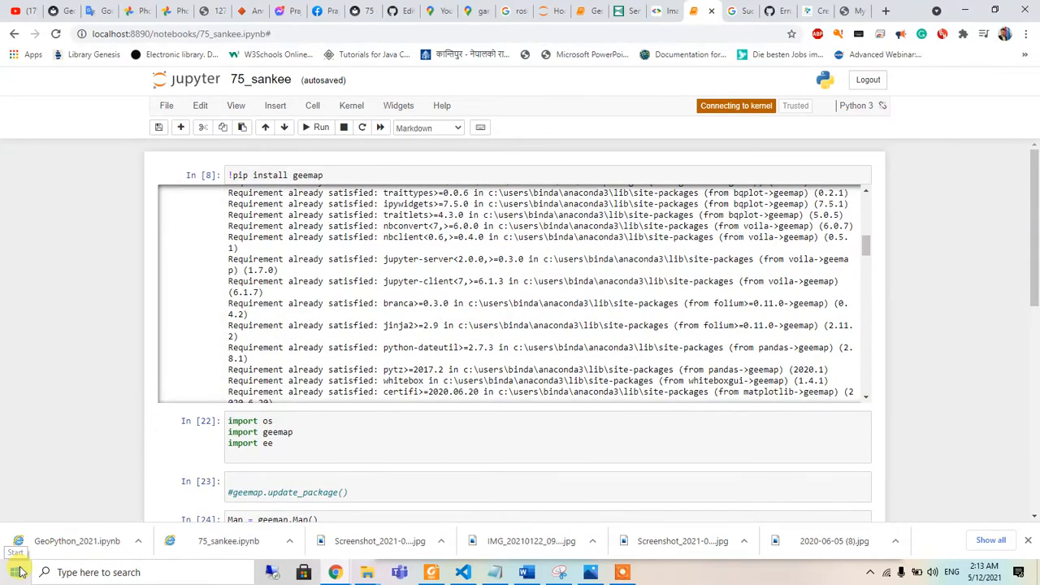
Launch Anaconda Prompt from the Start menu search and begin entering cd downloads
click(11, 572)
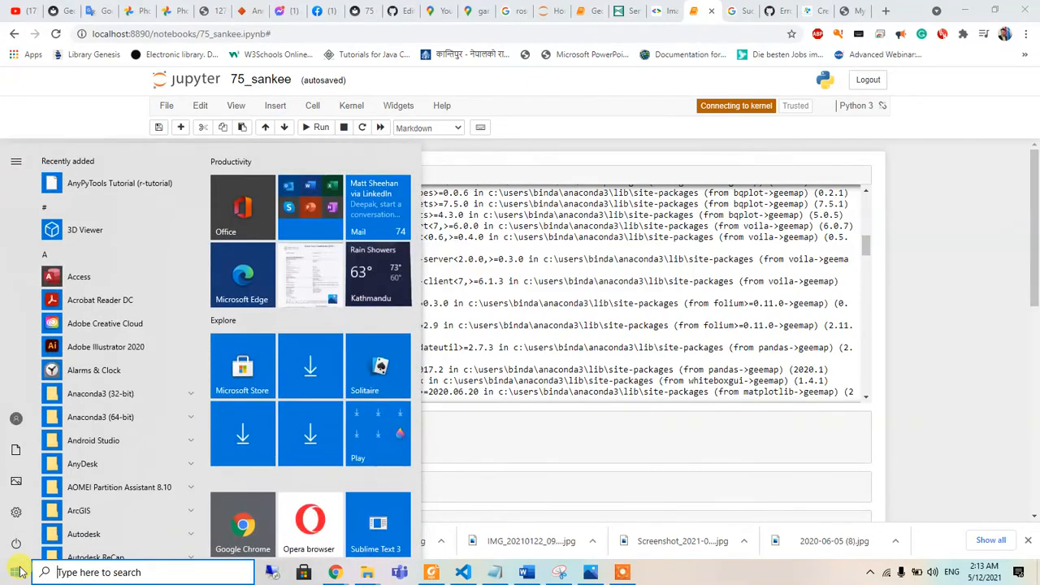
text(acan)
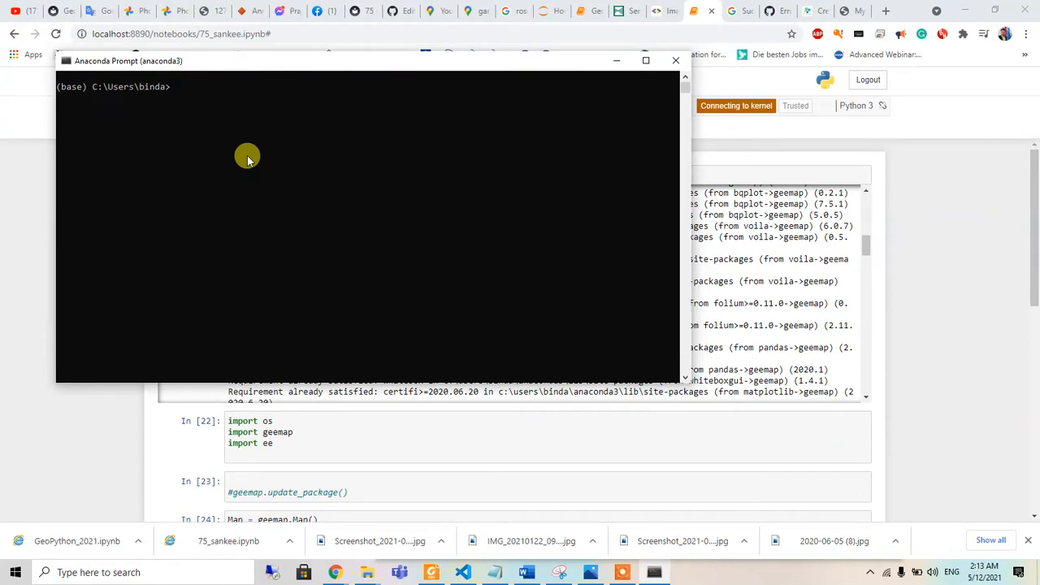
text(cd downlo)
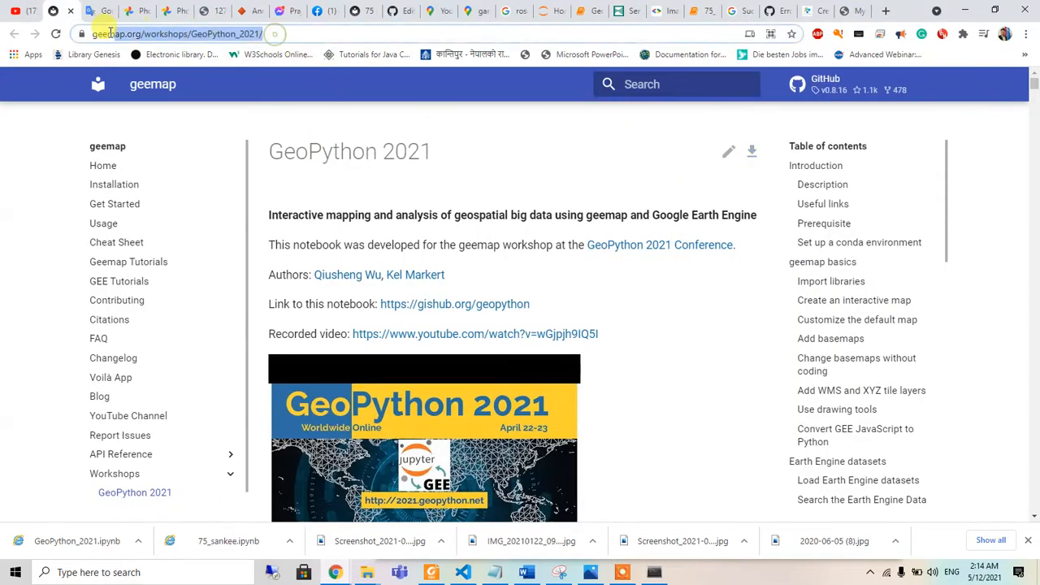
Save the GeoPython 2021 workshop notebook as an .ipynb via the page's download icon
click(236, 33)
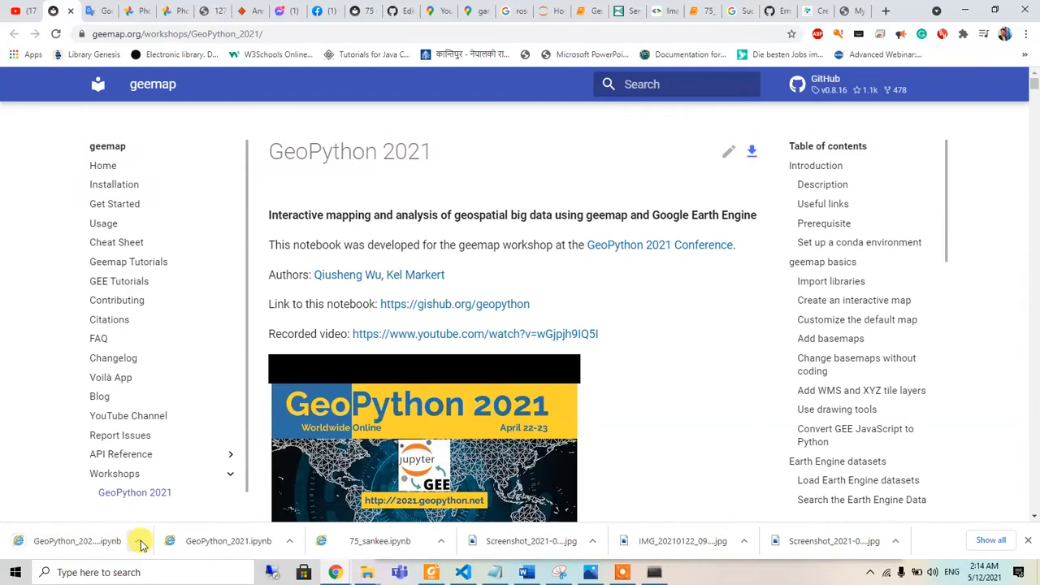
click(140, 539)
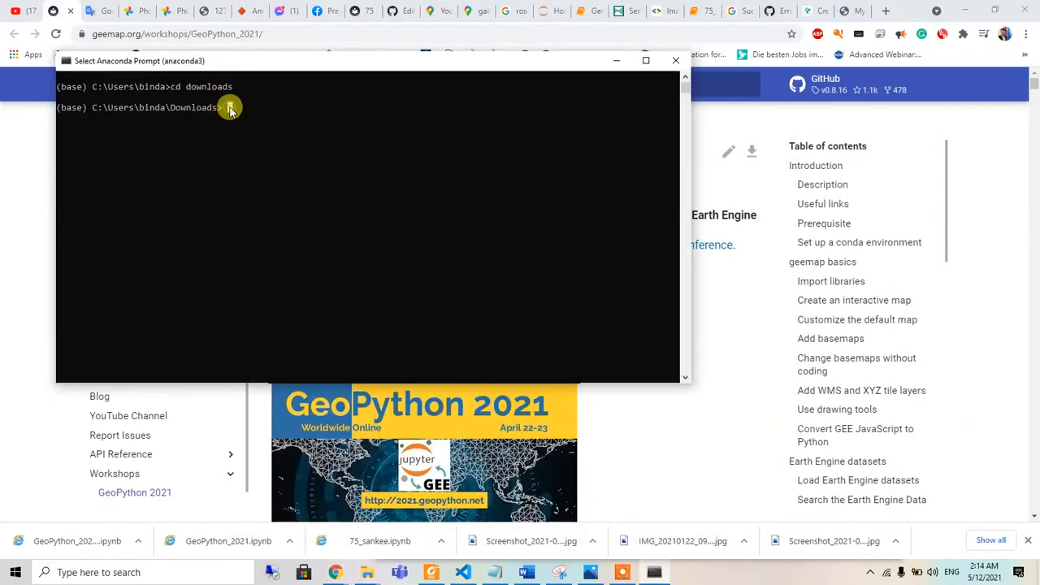
Start Jupyter Notebook from the Downloads folder in Anaconda Prompt
text(jupyt)
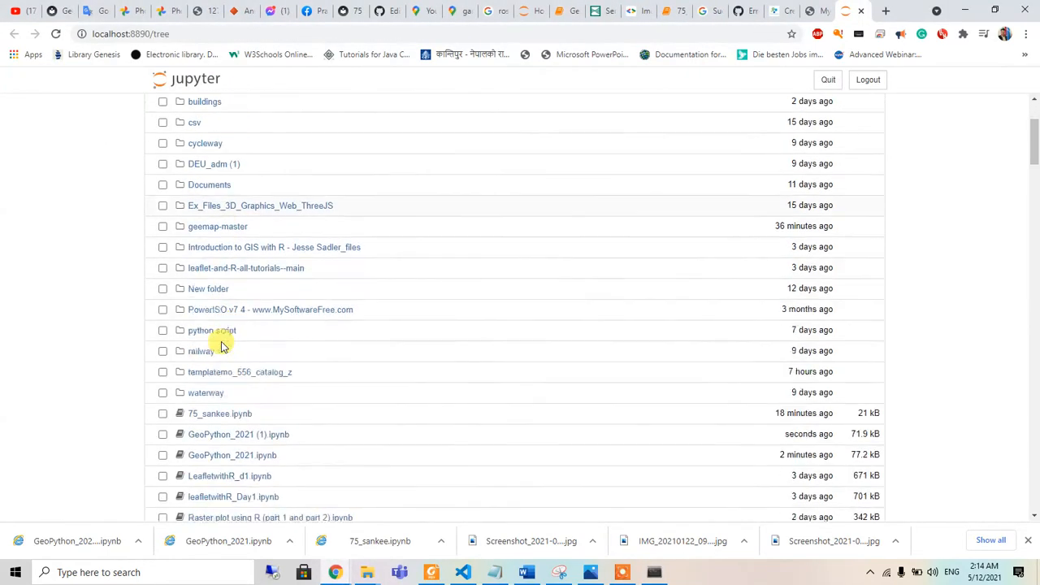
Open GeoPython_2021 (1).ipynb from the Jupyter file listing
scroll(down, 3)
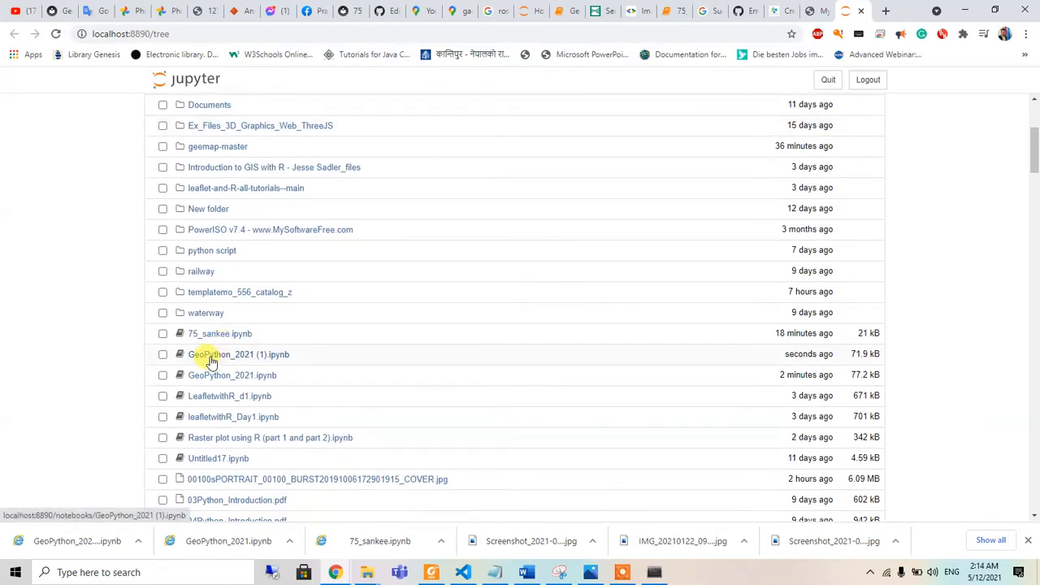
double_click(238, 354)
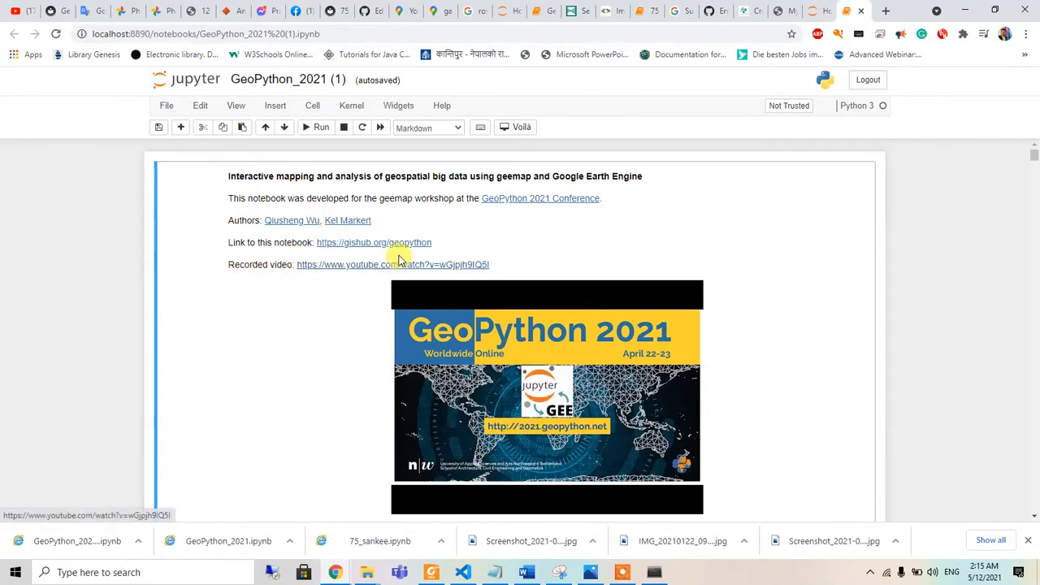
mouse_move(504, 221)
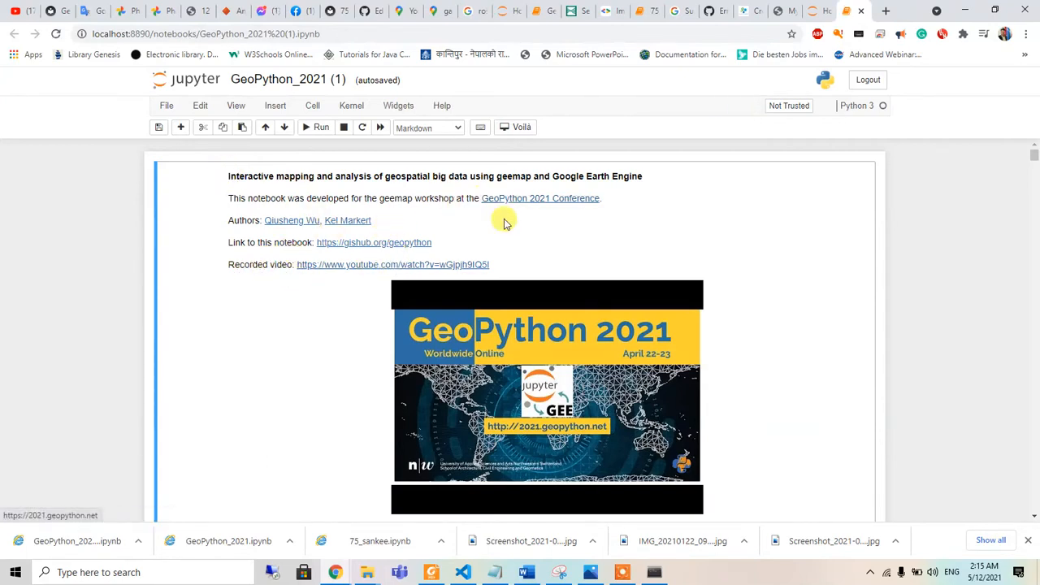
mouse_move(386, 227)
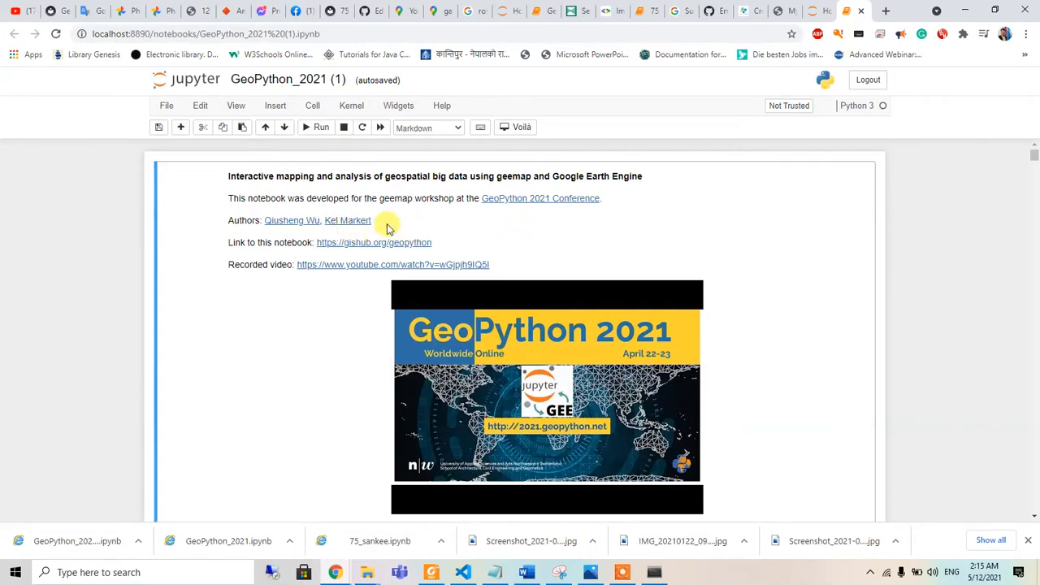
scroll(down, 3)
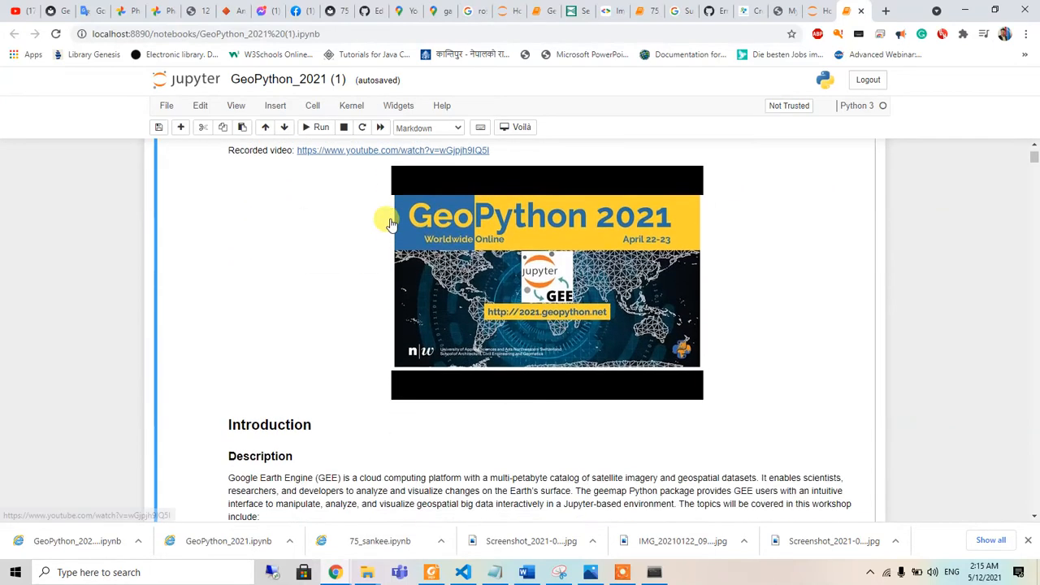
scroll(down, 3)
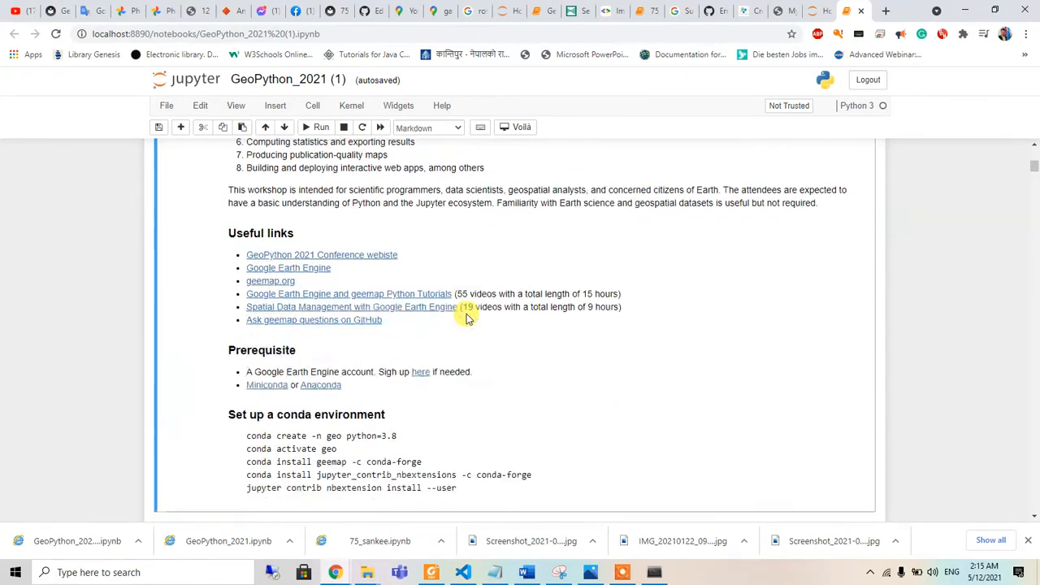
scroll(down, 3)
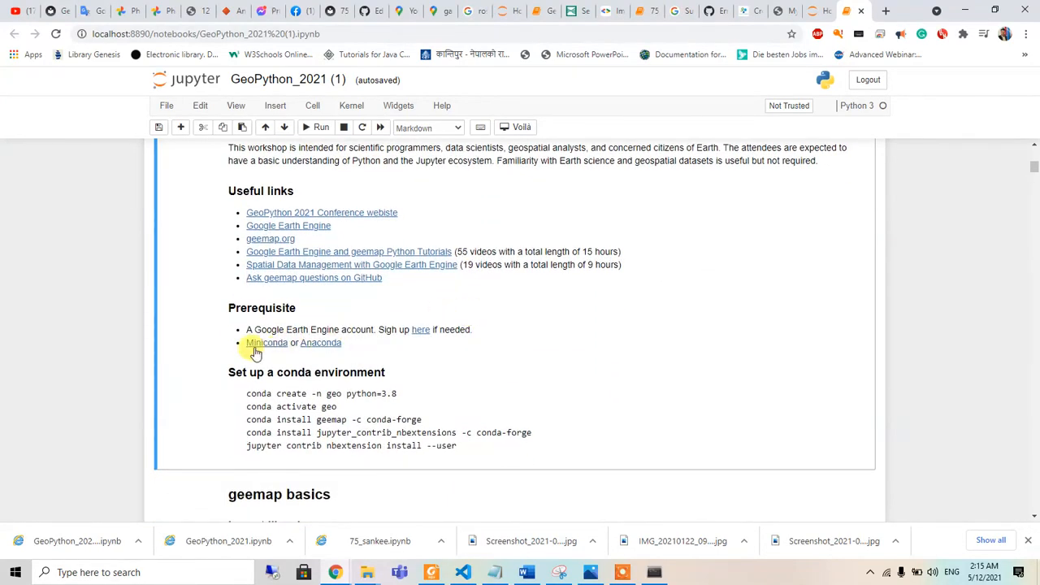
mouse_move(322, 341)
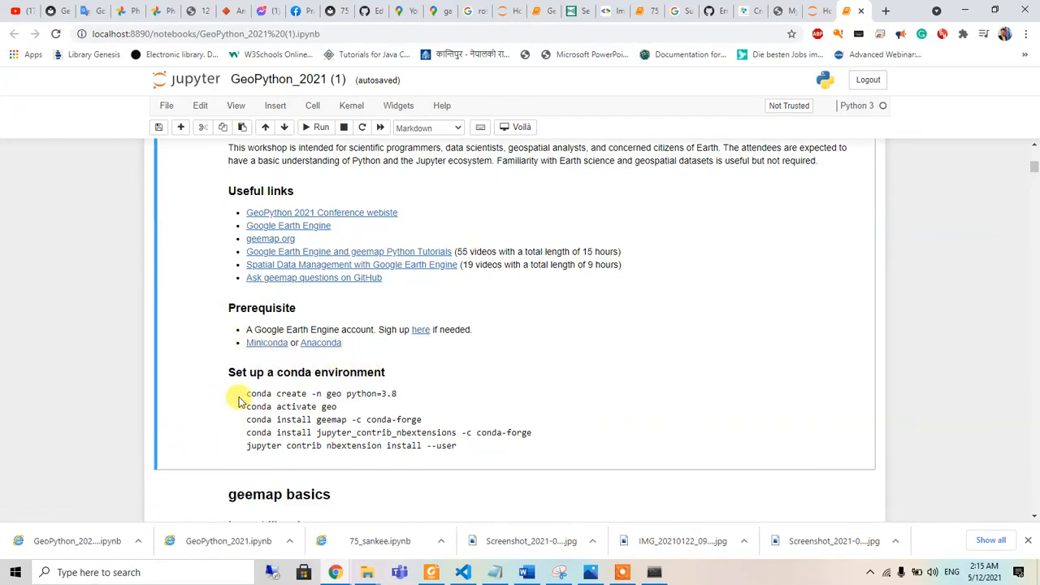
drag(247, 393, 455, 445)
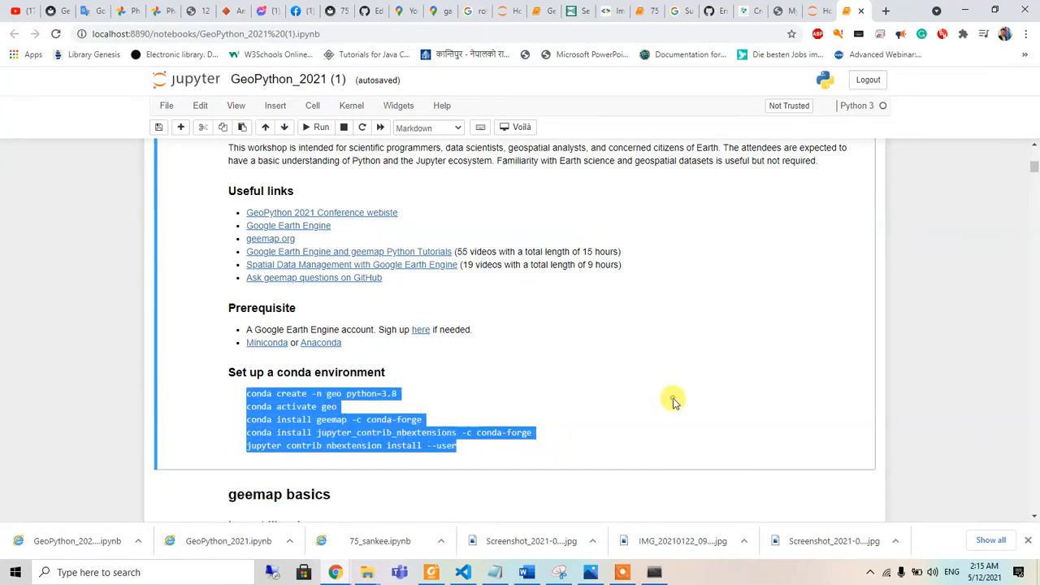
scroll(down, 3)
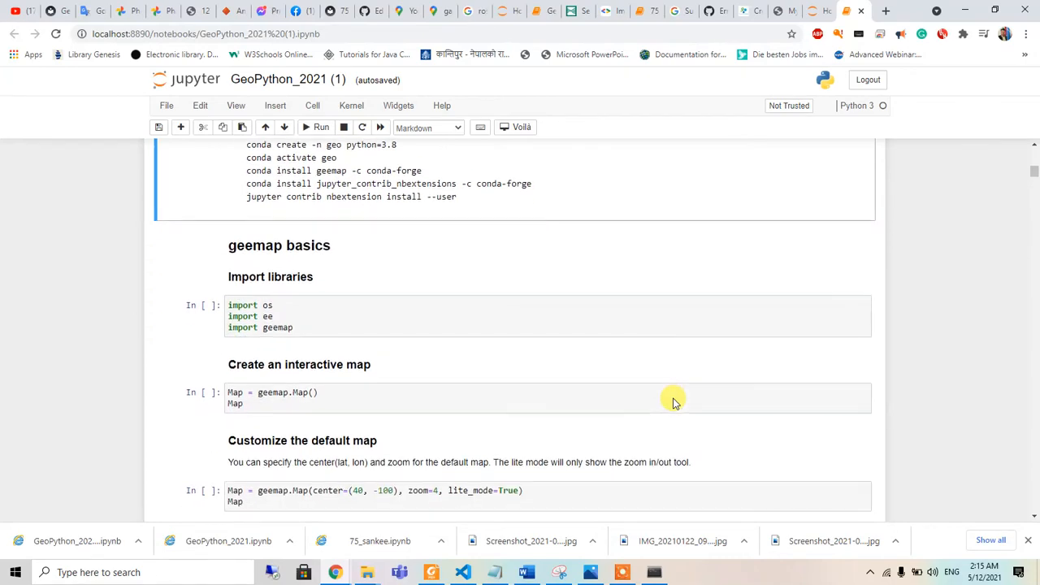
click(14, 572)
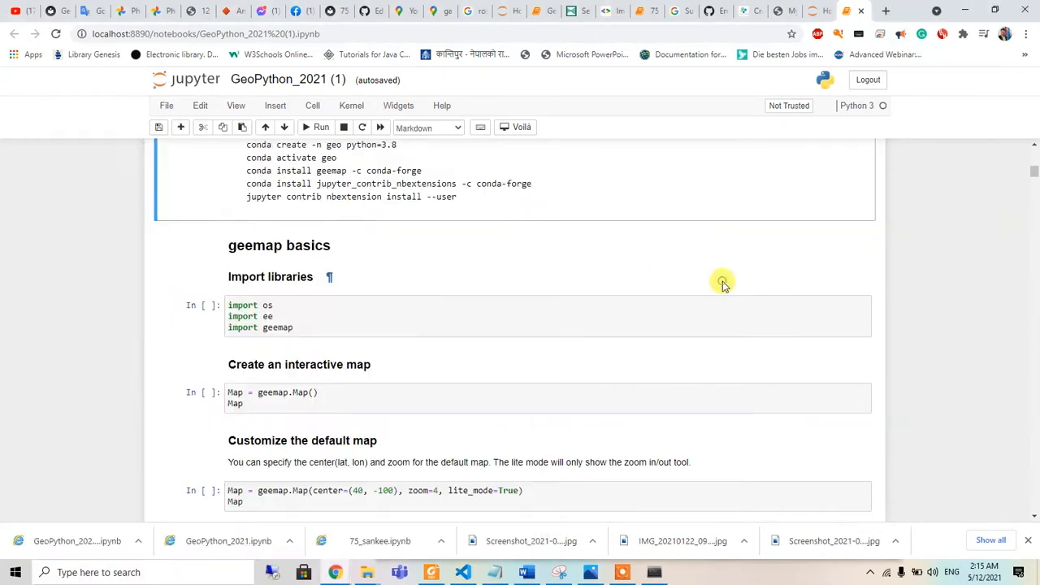
click(301, 276)
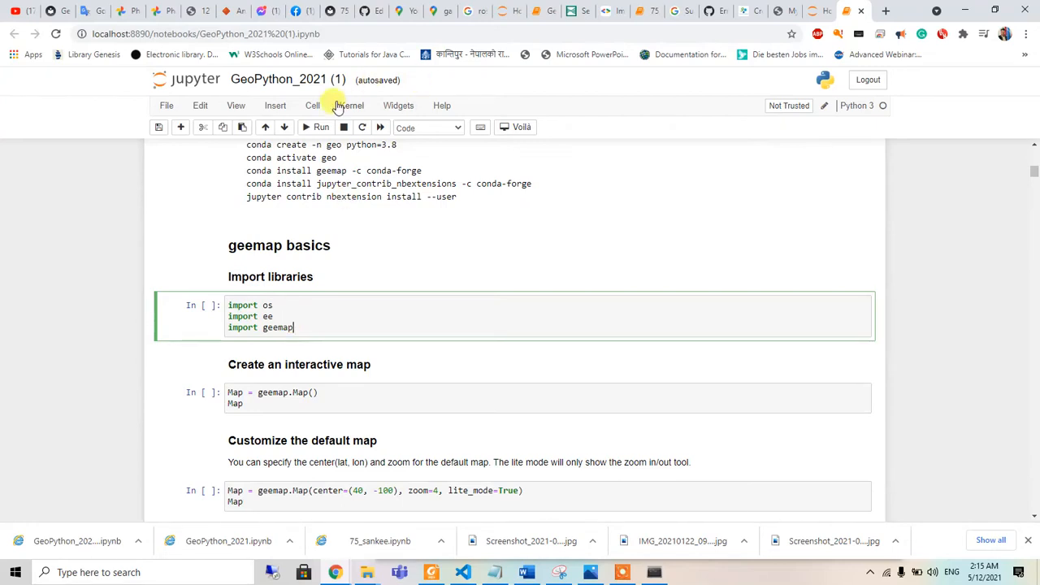
Run the os/ee/geemap import cell, then run the Map = geemap.Map() cell
click(317, 126)
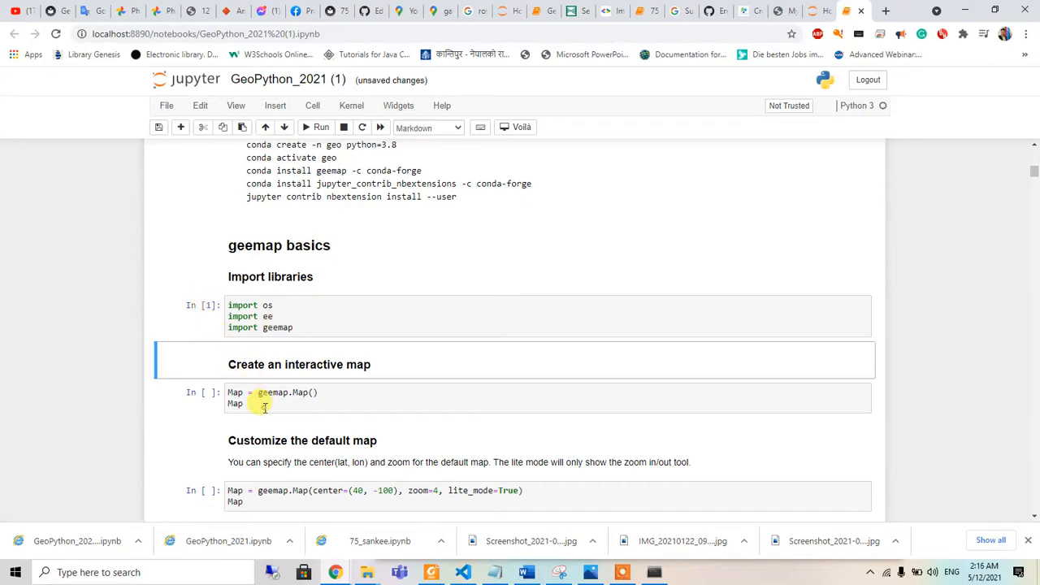
click(276, 392)
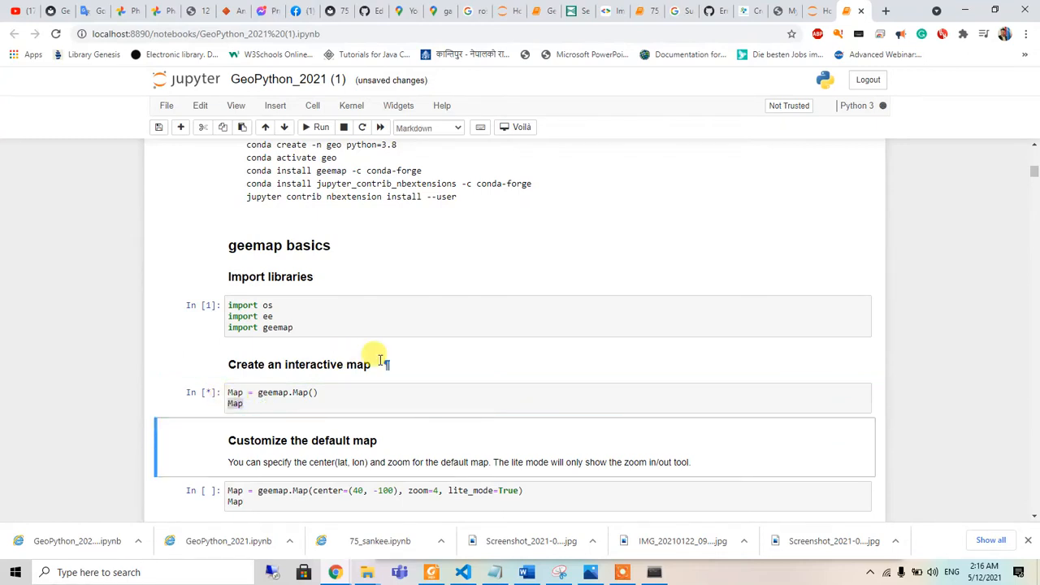
mouse_move(511, 357)
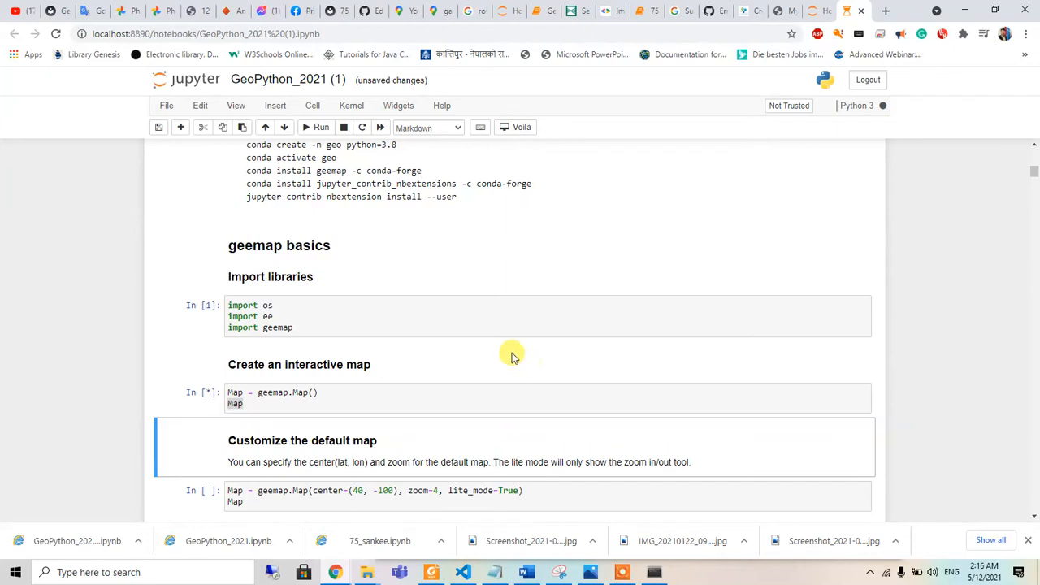
click(321, 127)
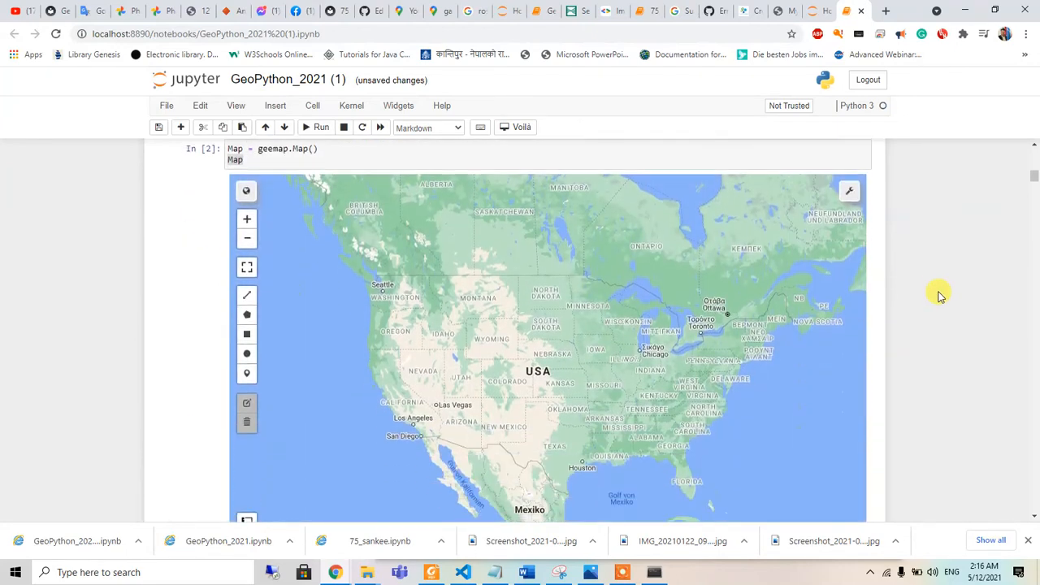
Switch the interactive map's basemap to Esri Terrain from the toolbox
click(848, 190)
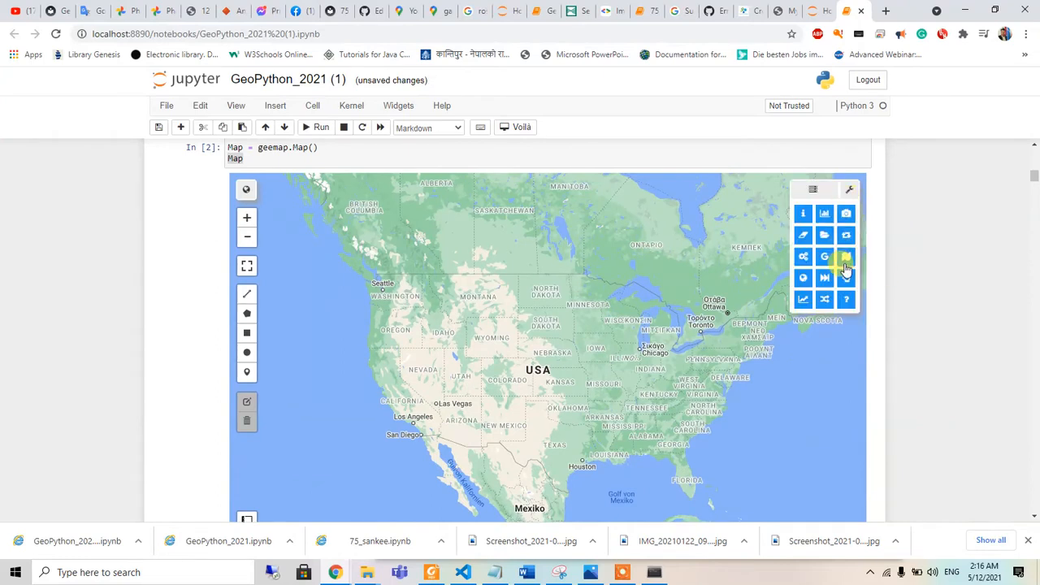
click(844, 256)
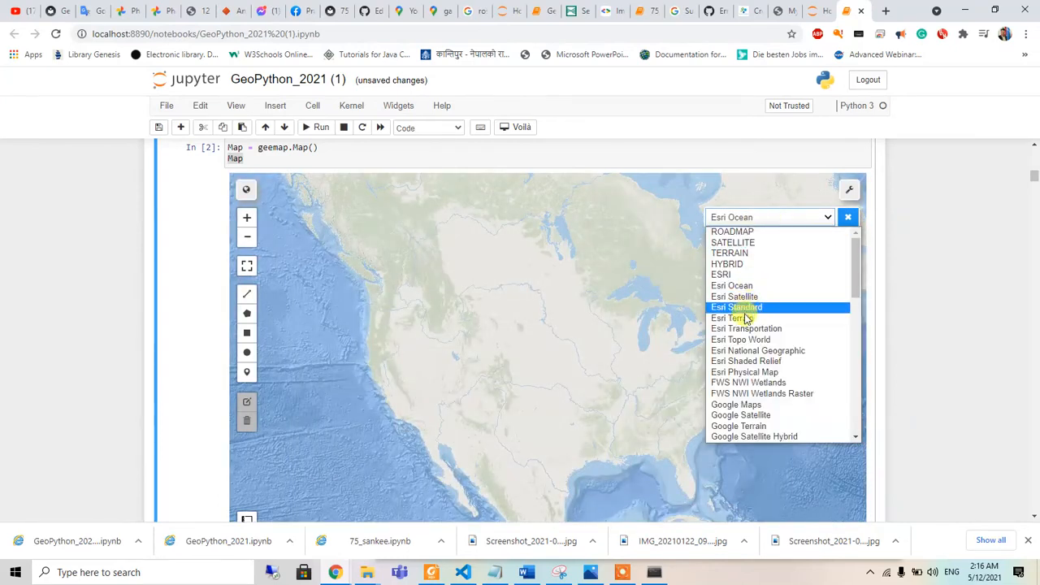
click(731, 317)
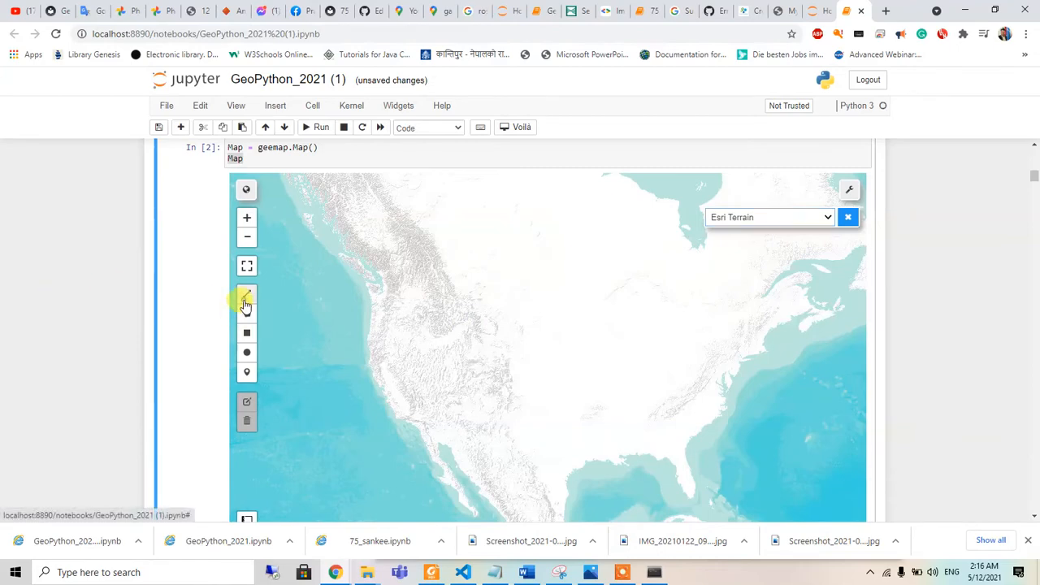
Draw a line and a rectangle over the northwest coast, then enter shape editing
click(247, 296)
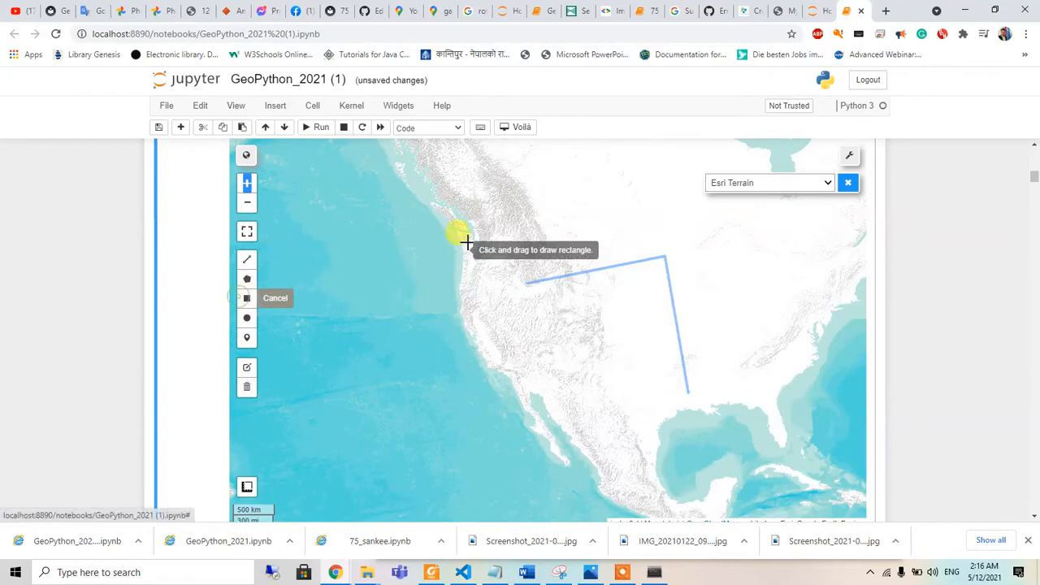
drag(458, 170, 566, 210)
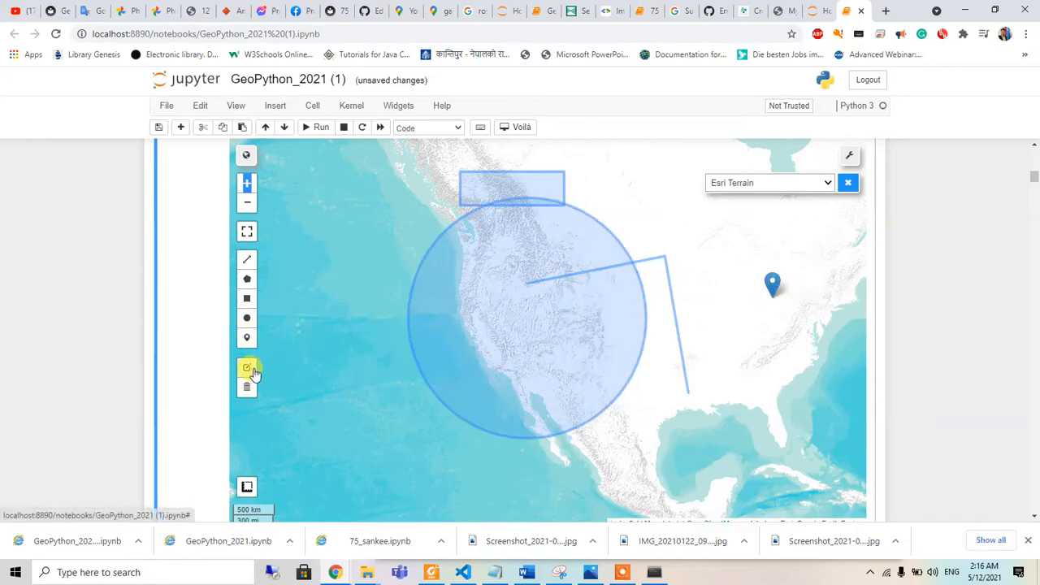
click(247, 367)
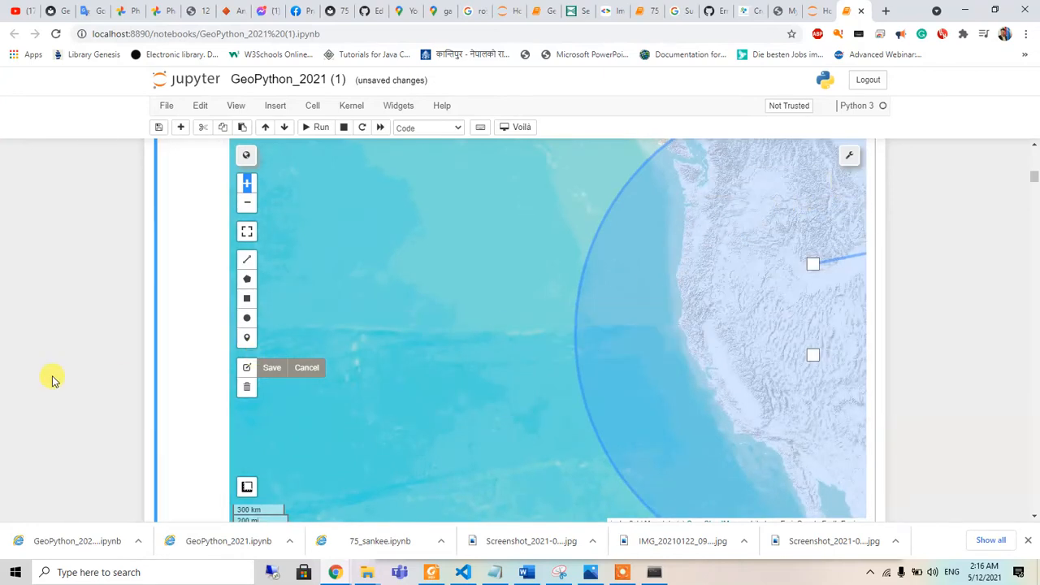
Change the lite-mode map's center from (40, -100) to latitude 28, longitude 85
scroll(down, 3)
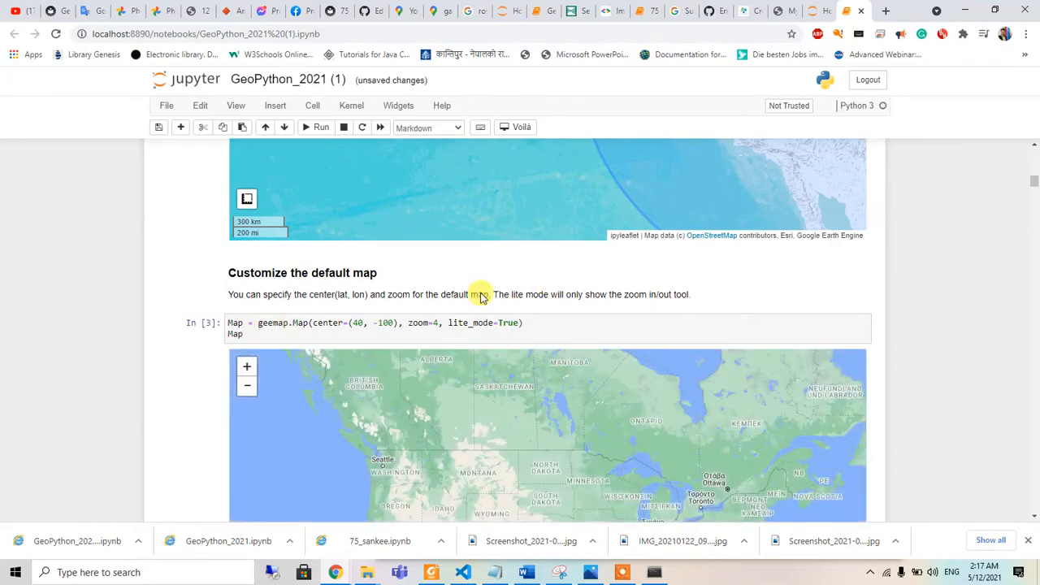
mouse_move(772, 349)
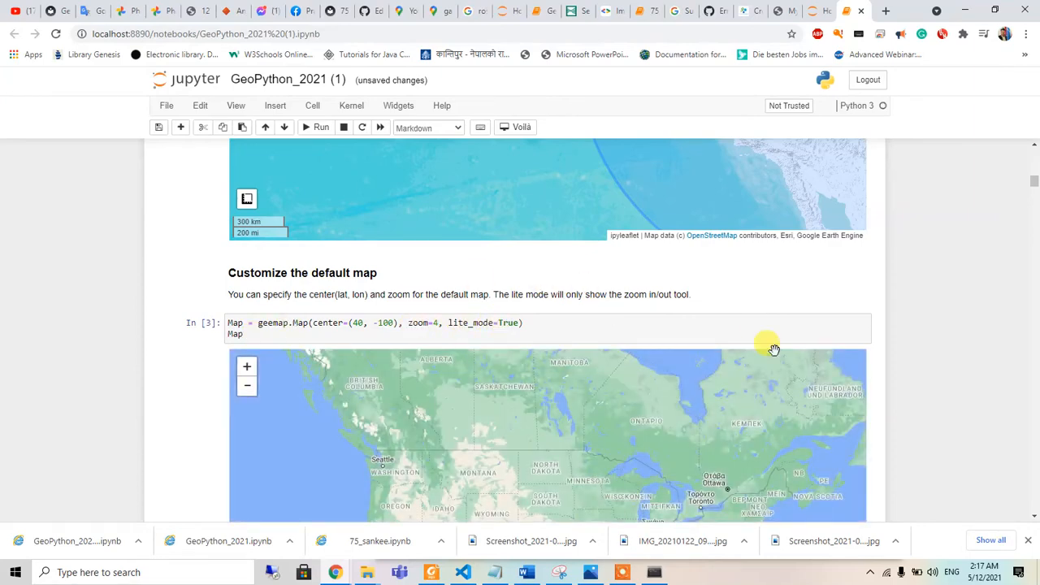
scroll(down, 3)
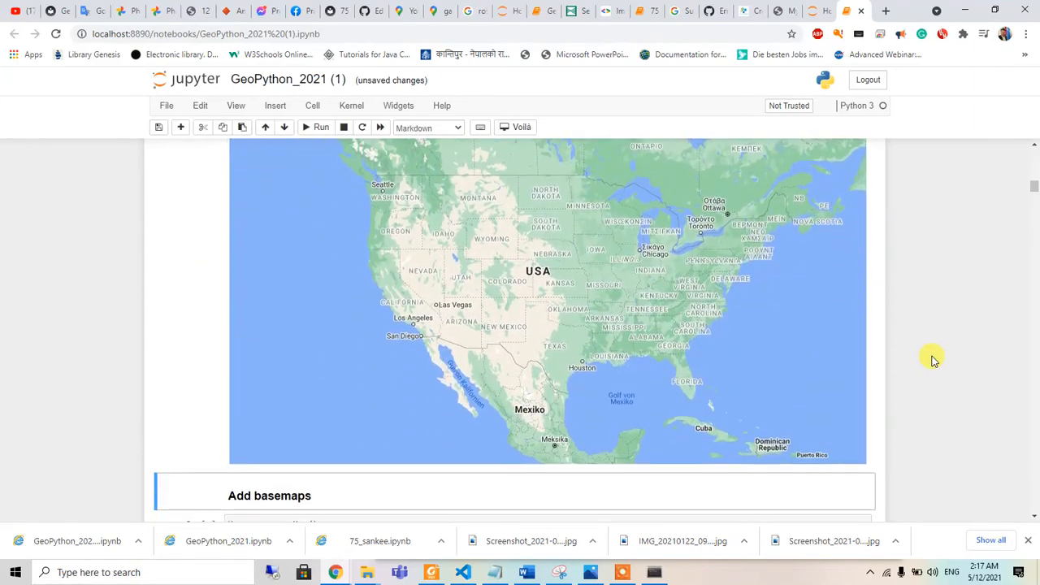
scroll(up, 3)
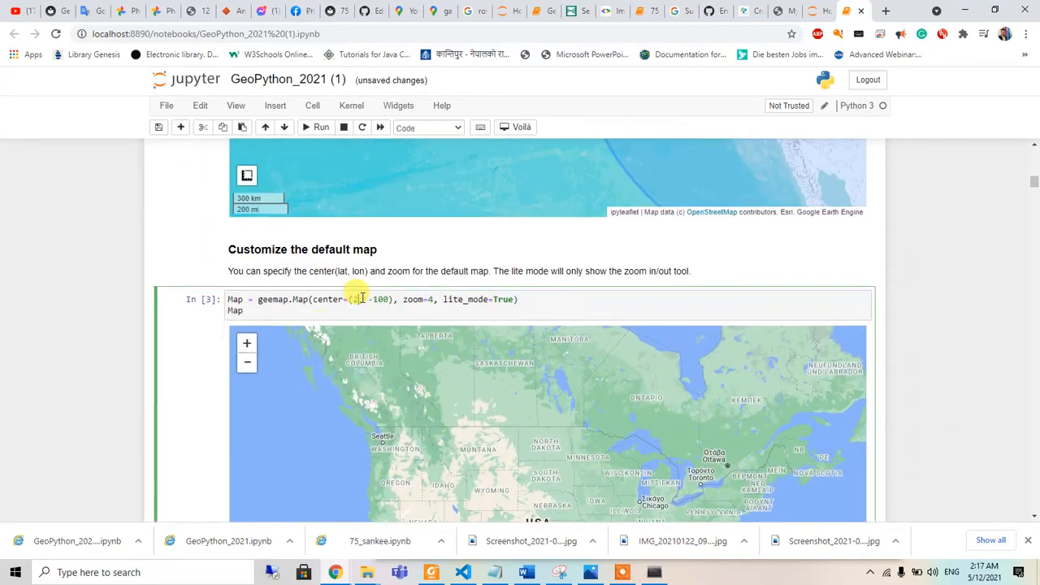
text(28)
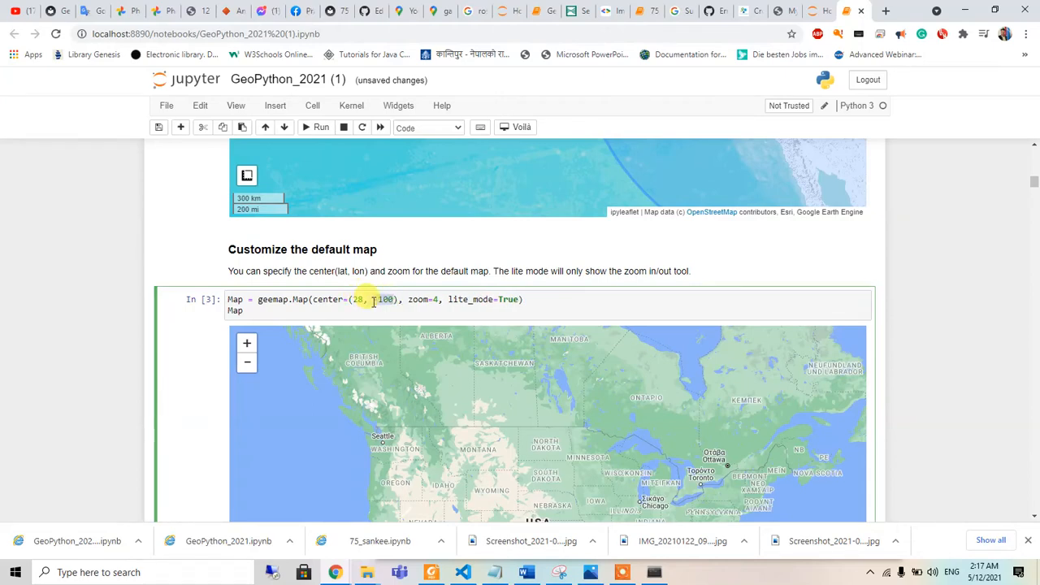
text(75)
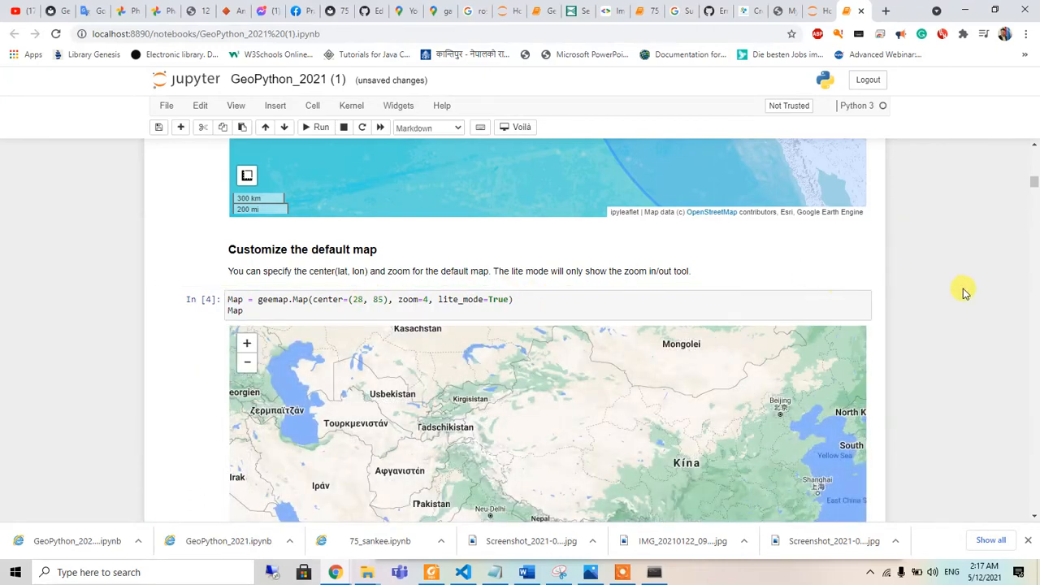
scroll(down, 3)
text(15)
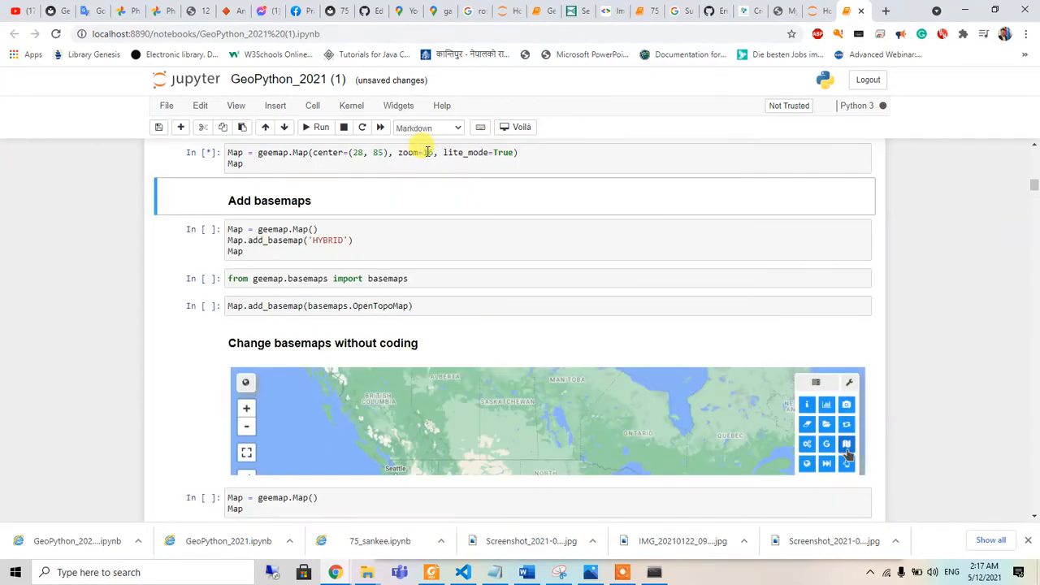
Run the centered map at zoom 16, then rerun it at zoom 6 to show Nepal and the Himalayas
click(322, 127)
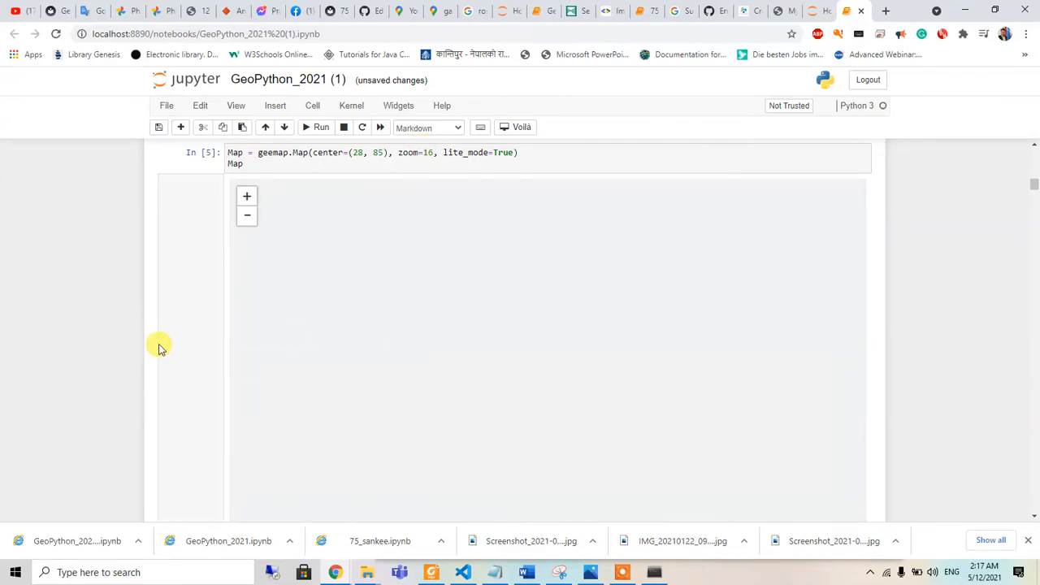
scroll(down, 3)
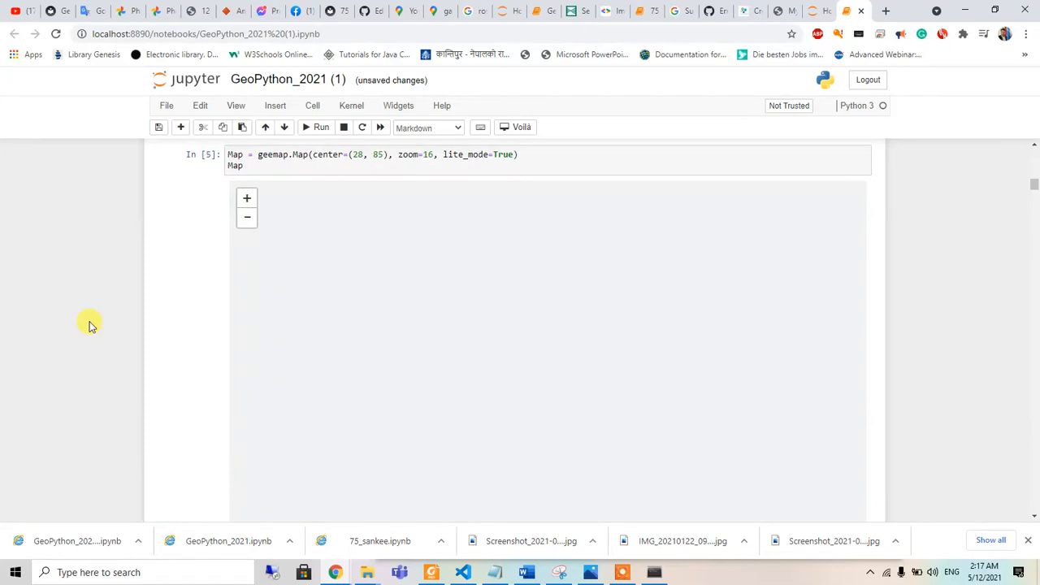
scroll(down, 3)
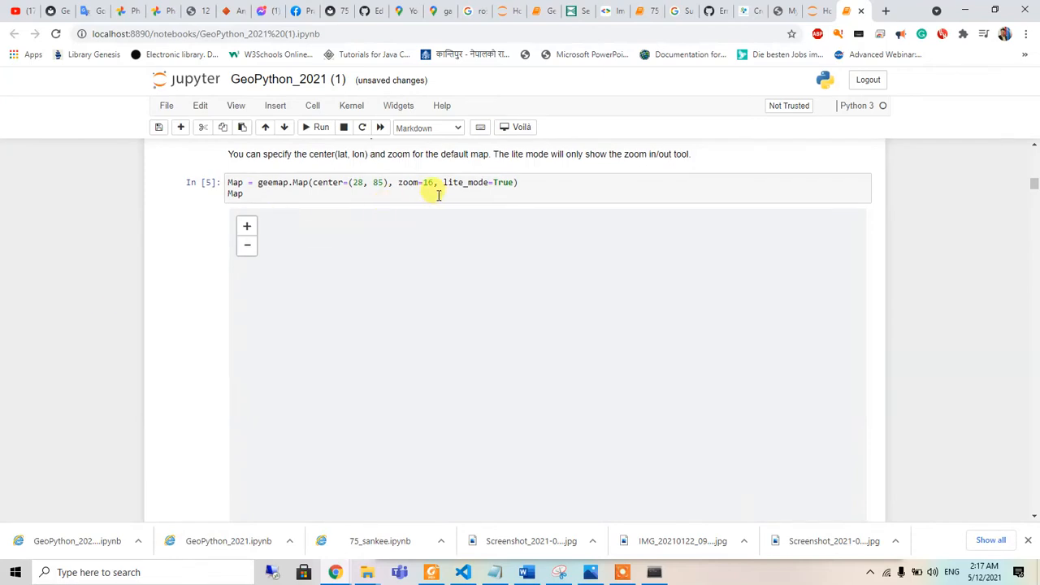
click(422, 182)
text(7)
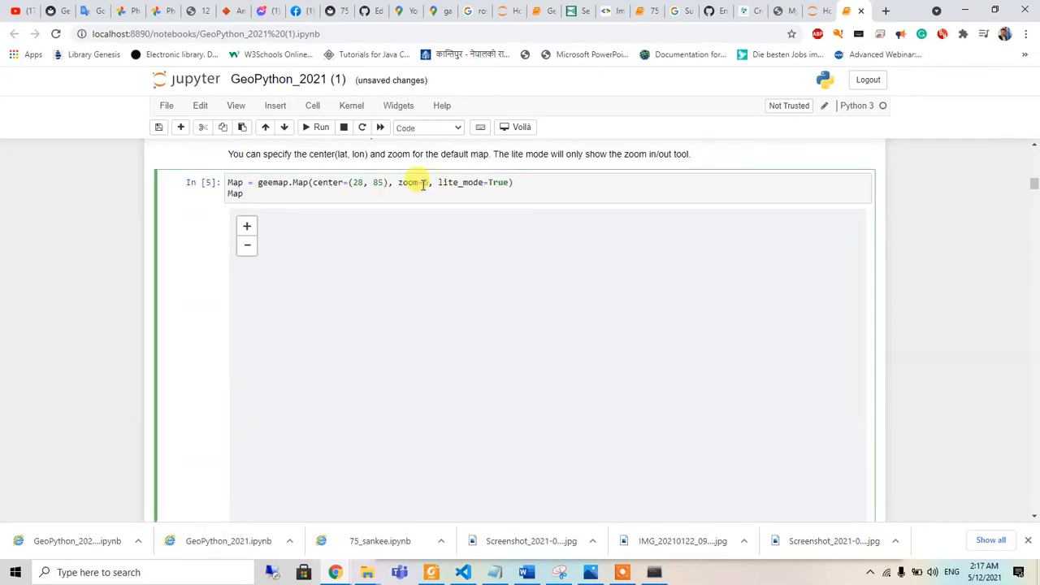
click(322, 127)
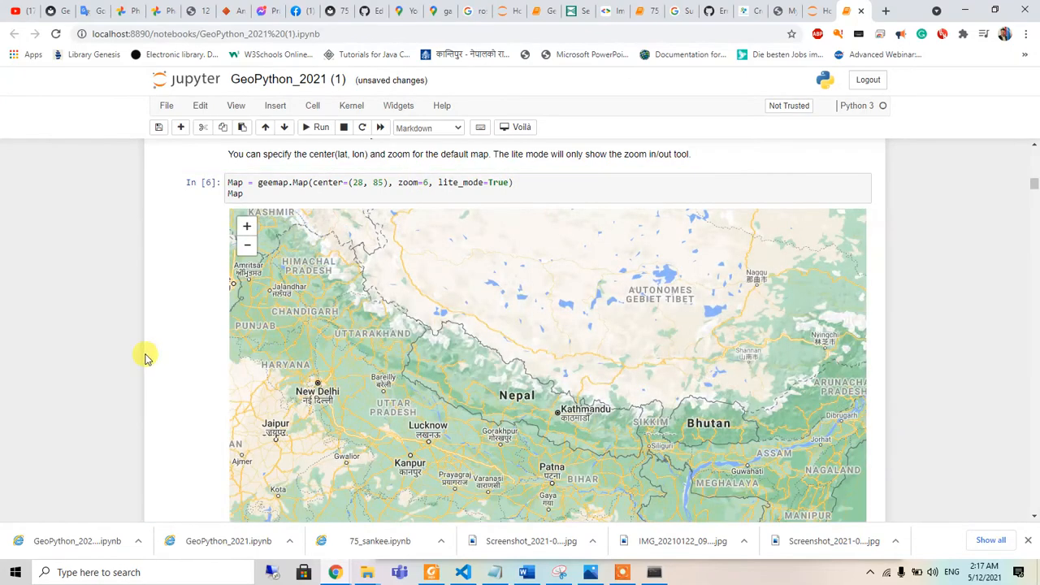
mouse_move(370, 175)
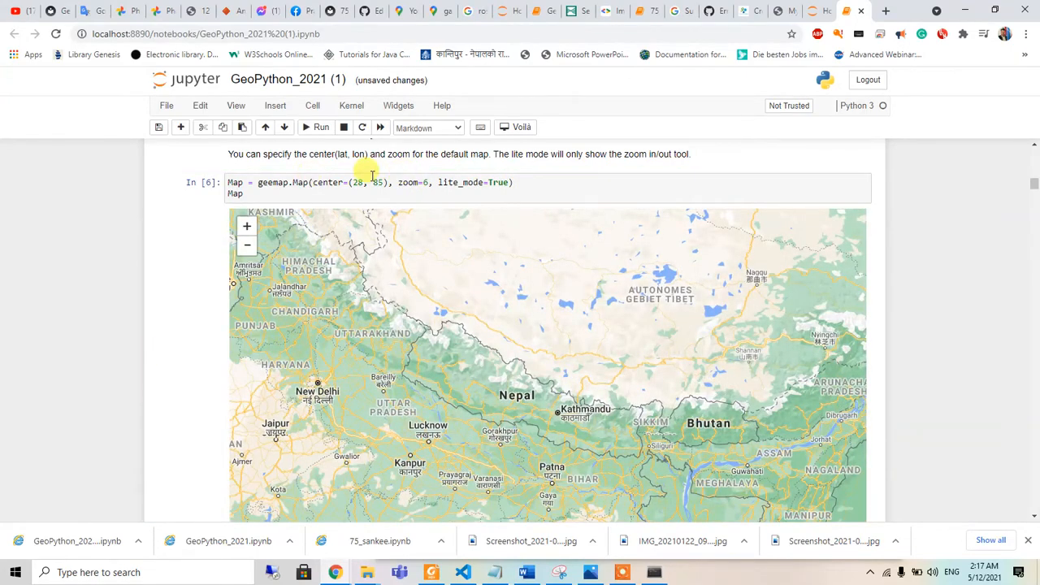
scroll(down, 3)
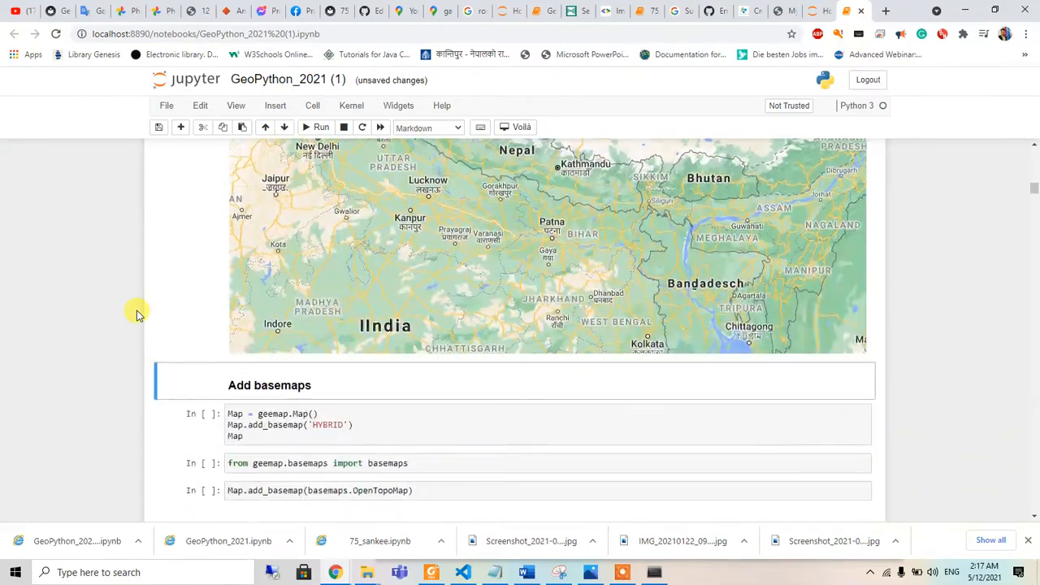
scroll(down, 3)
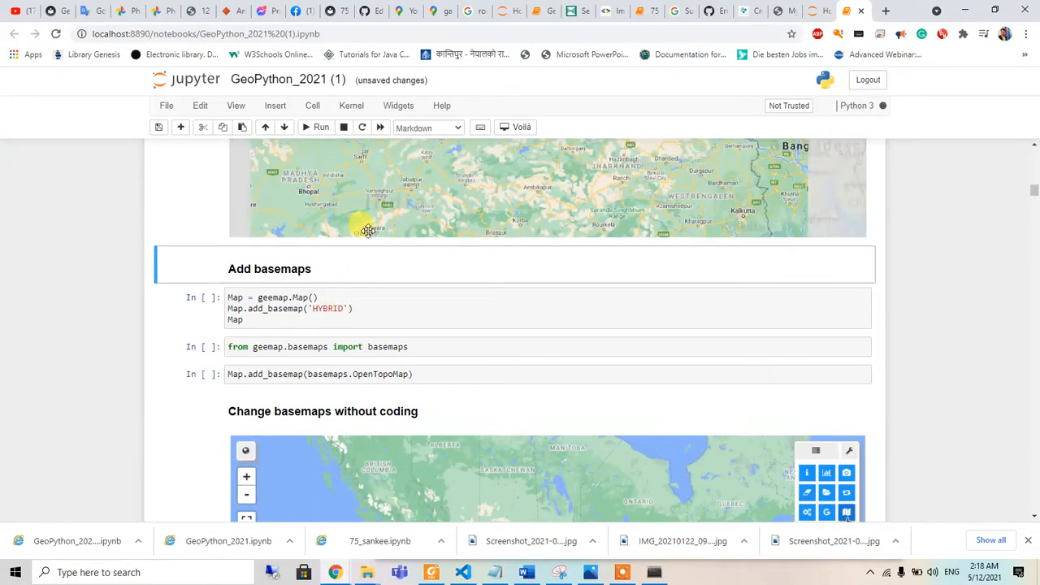
Set the first interactive map's basemap to HYBRID satellite imagery
click(331, 309)
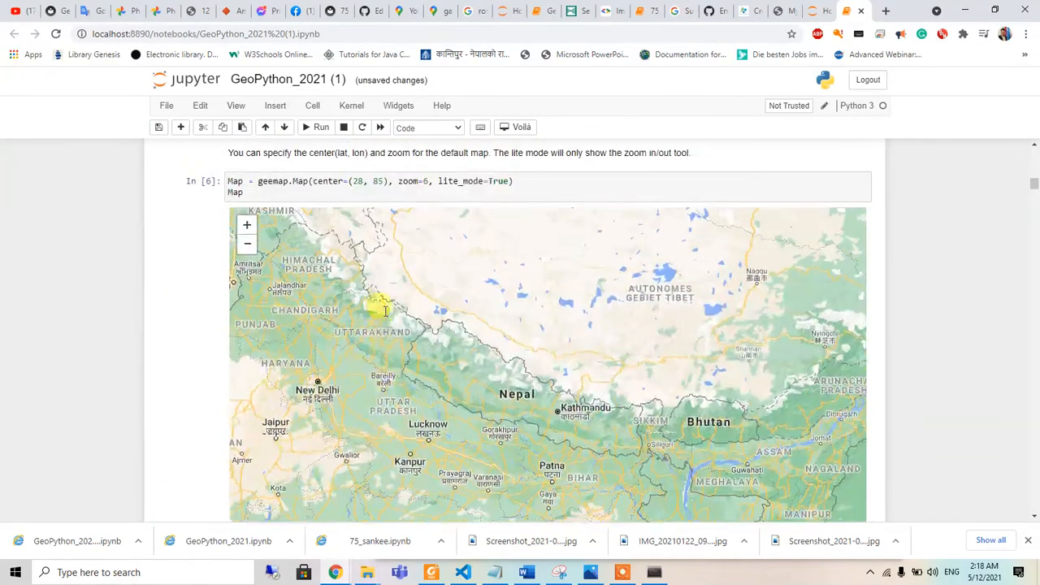
scroll(down, 3)
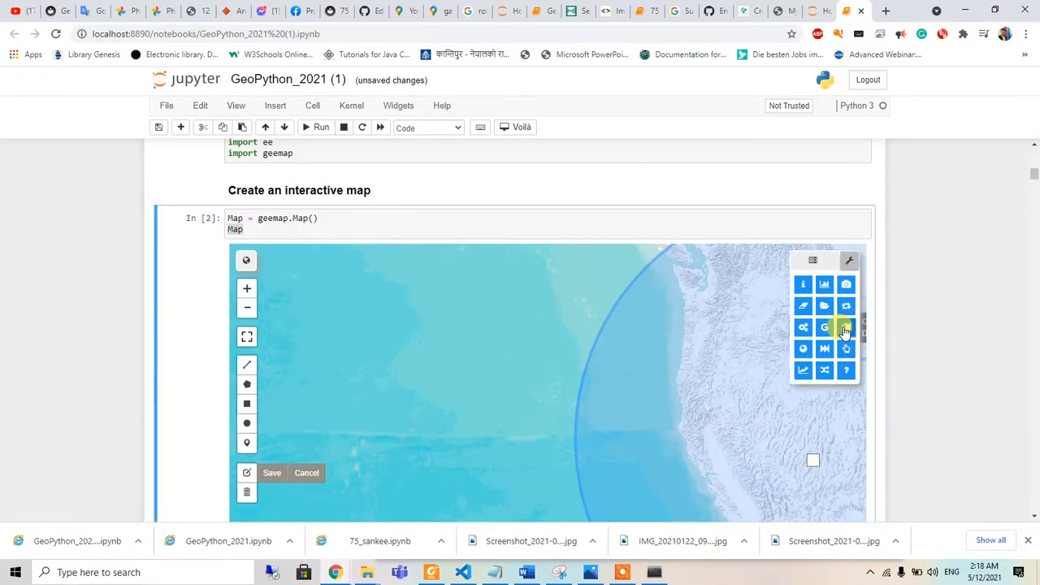
click(825, 327)
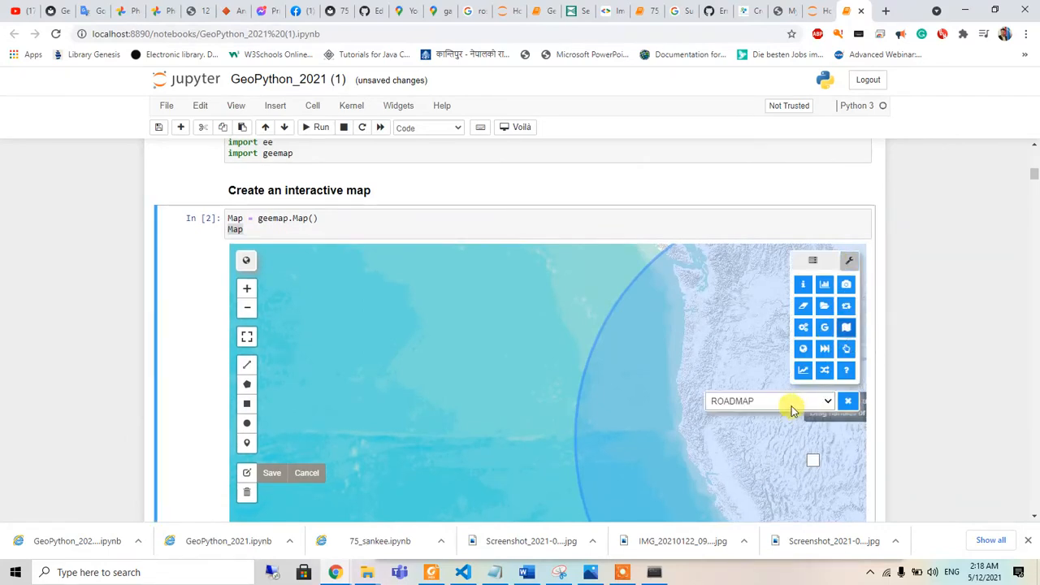
click(767, 399)
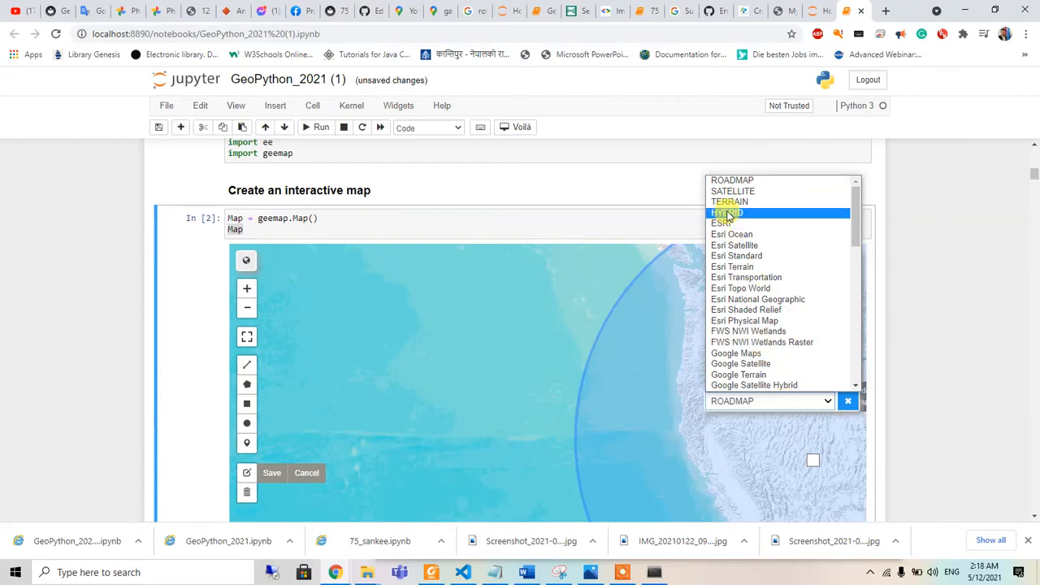
click(724, 211)
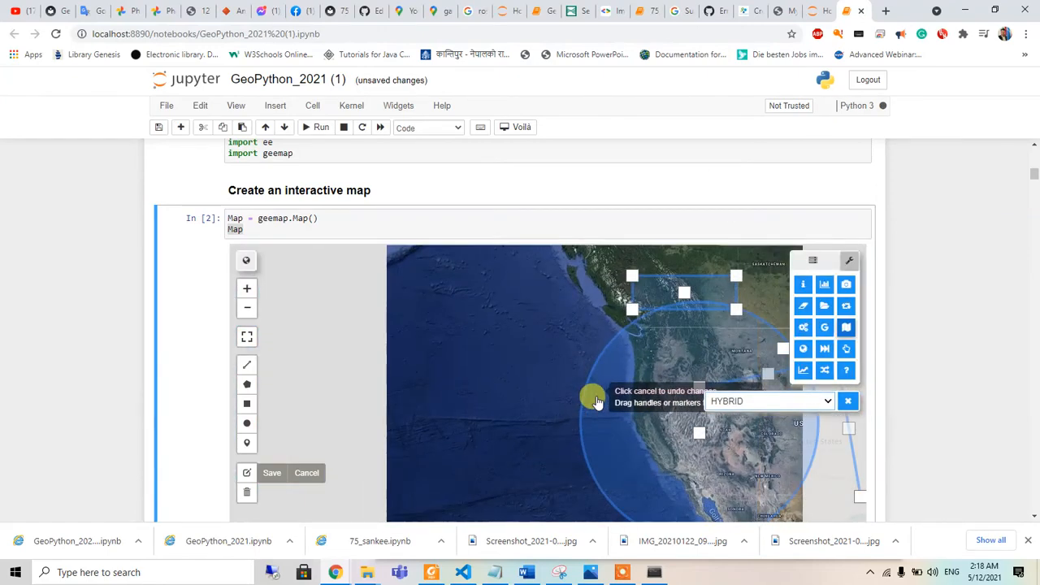
scroll(down, 3)
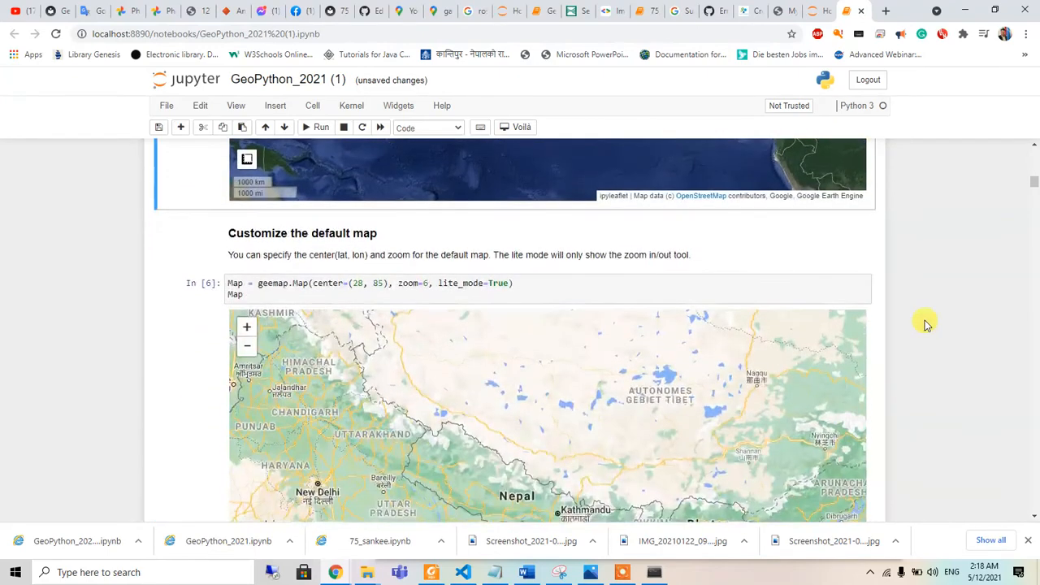
scroll(down, 3)
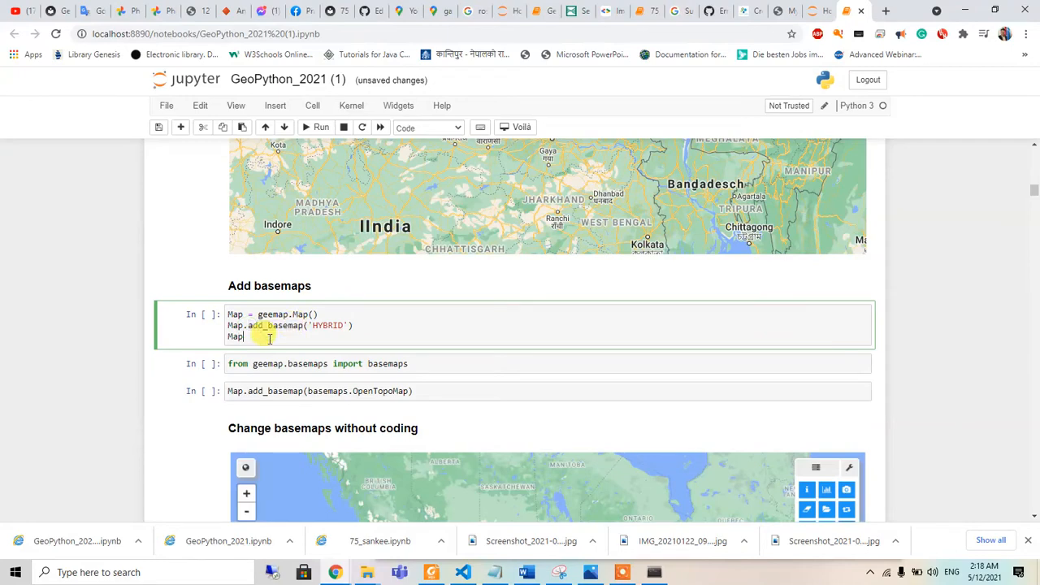
Uncheck Google Satellite in the hybrid map's Layers panel so the street basemap shows
click(321, 127)
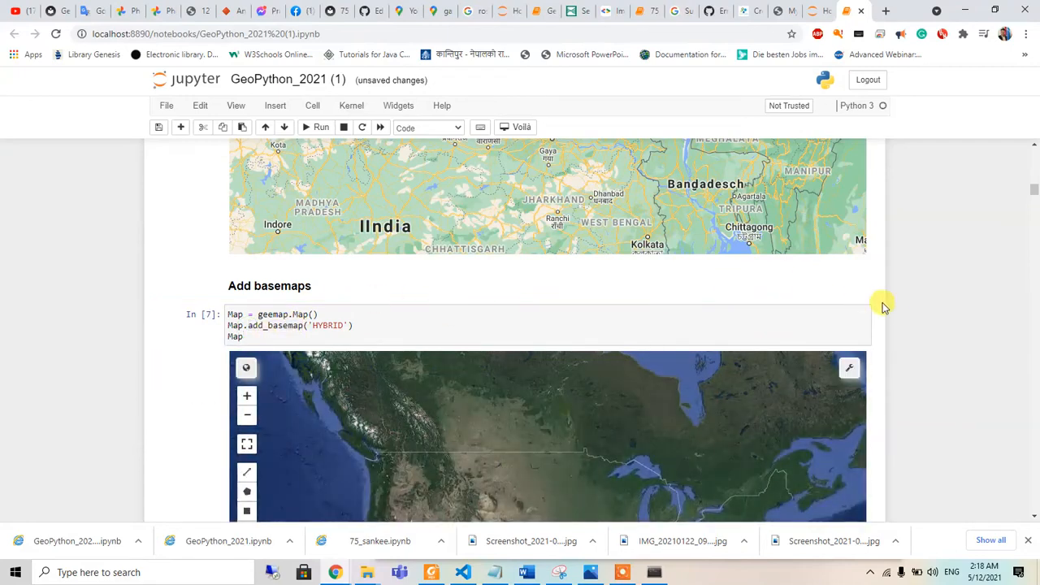
scroll(down, 3)
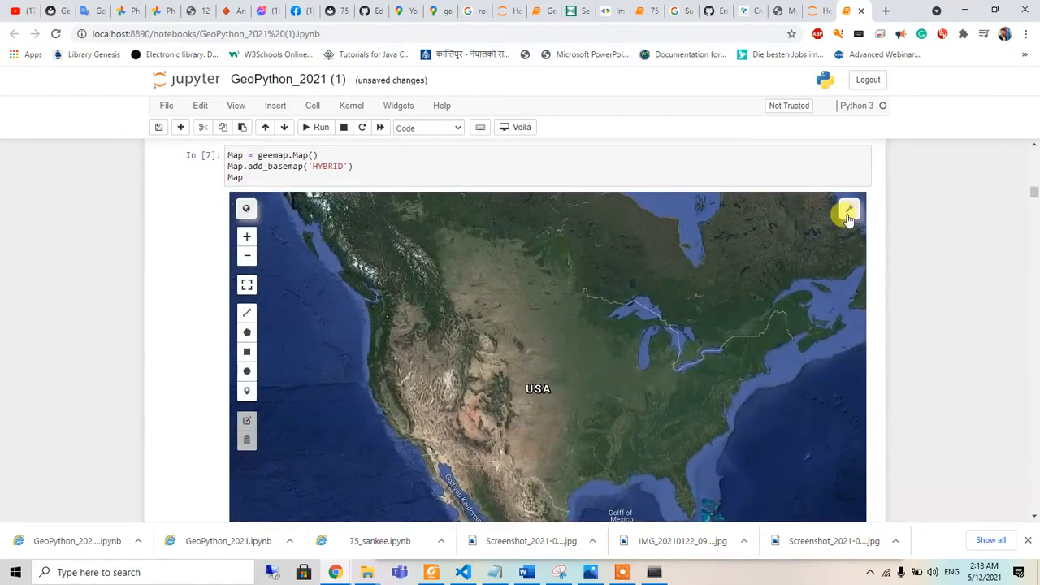
click(848, 210)
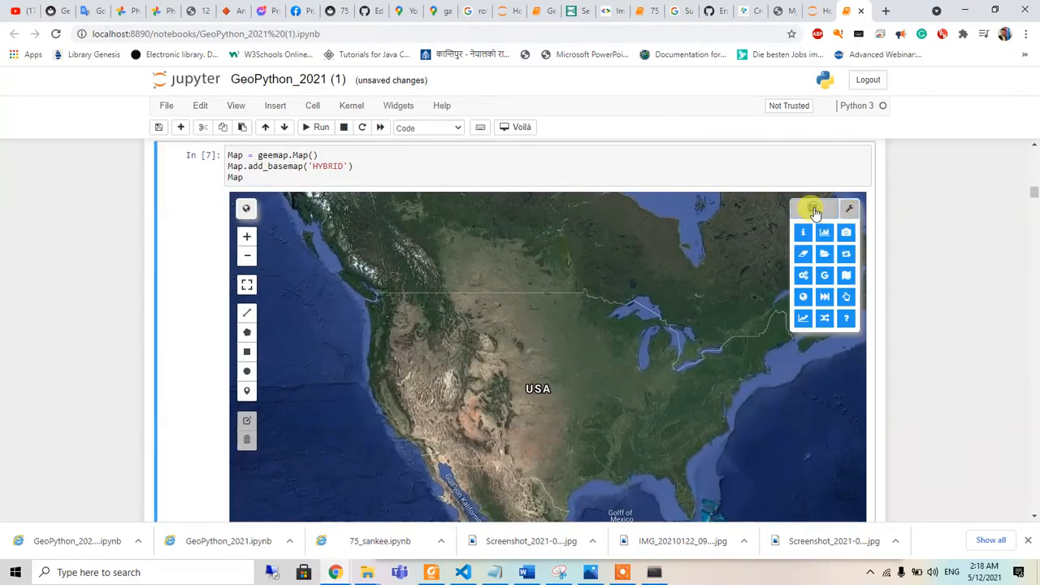
click(814, 209)
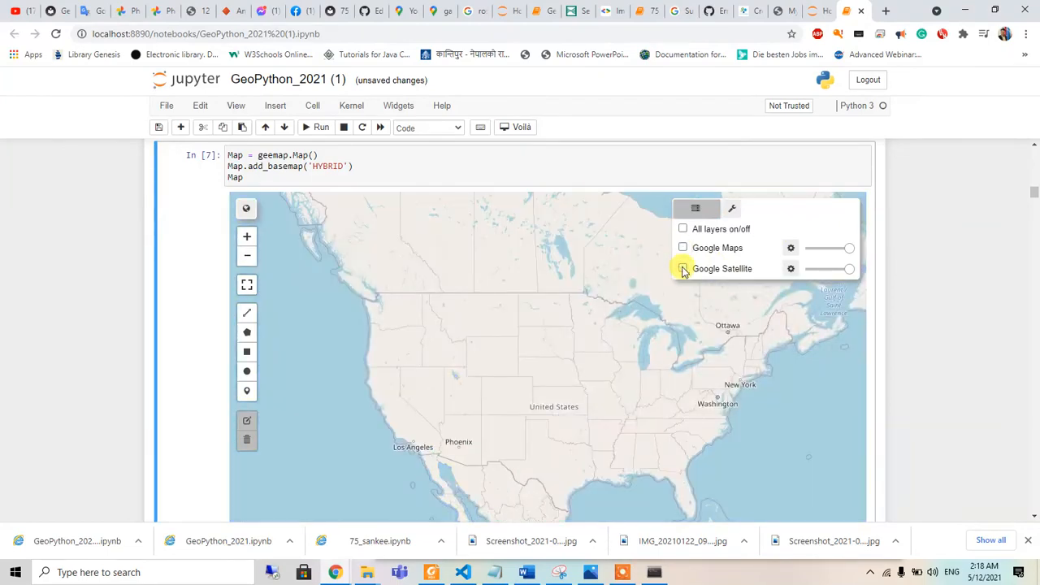
click(683, 270)
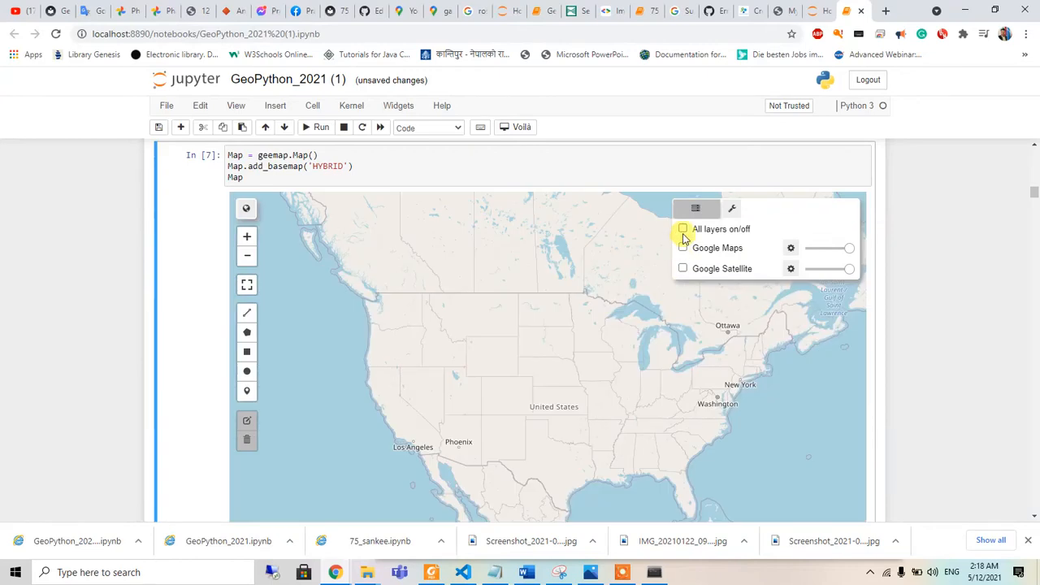
click(682, 227)
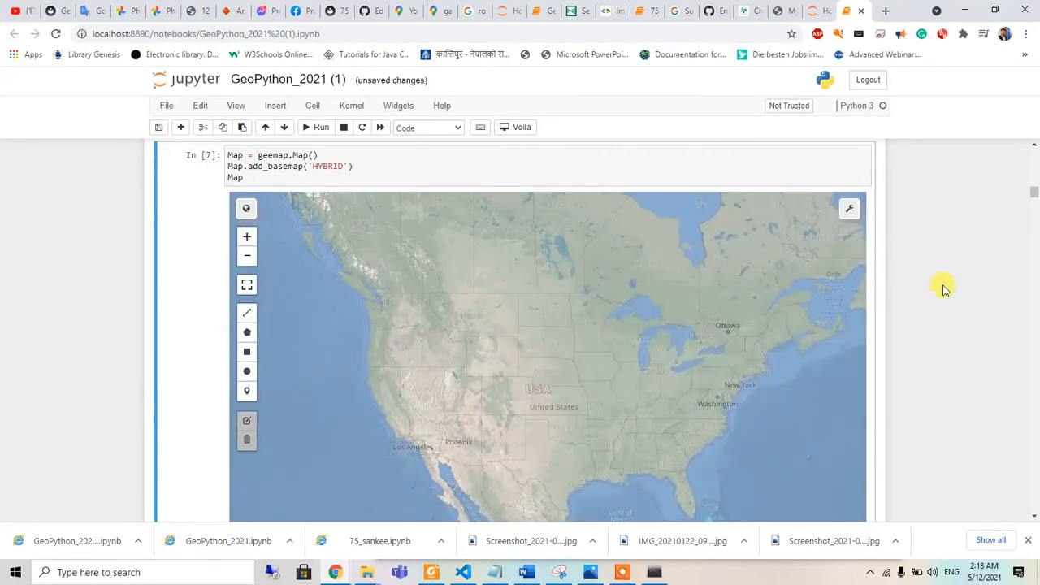
scroll(down, 3)
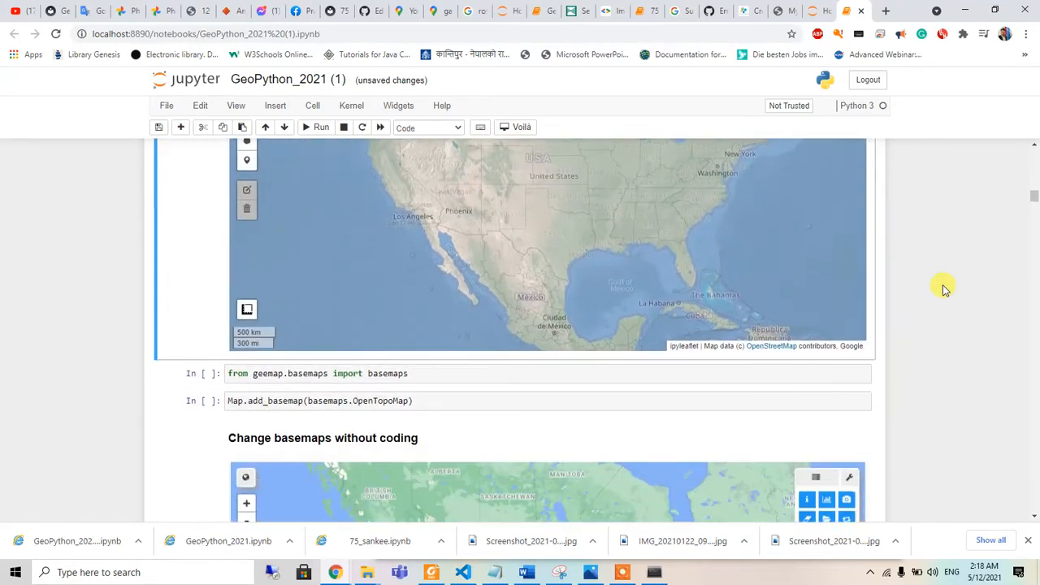
Toggle OpenTopoMap off and on in the Layers panel, then hide Google Maps to compare
scroll(down, 3)
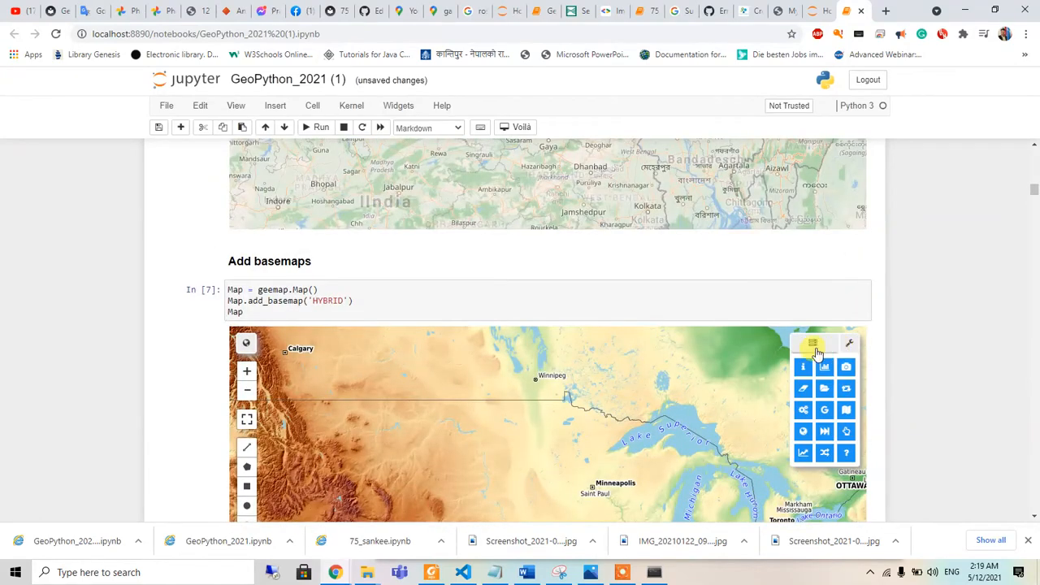
click(813, 341)
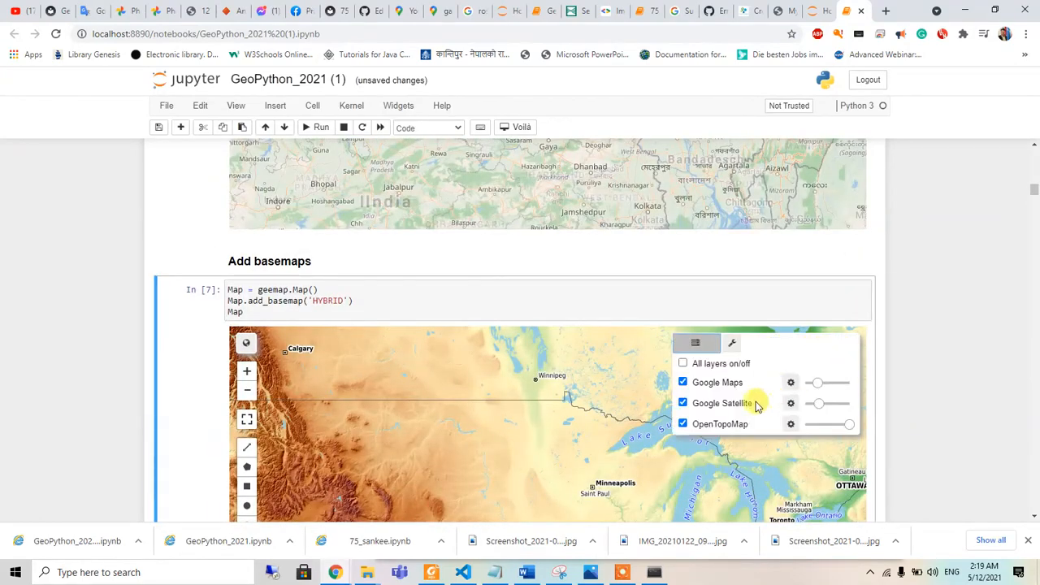
click(682, 422)
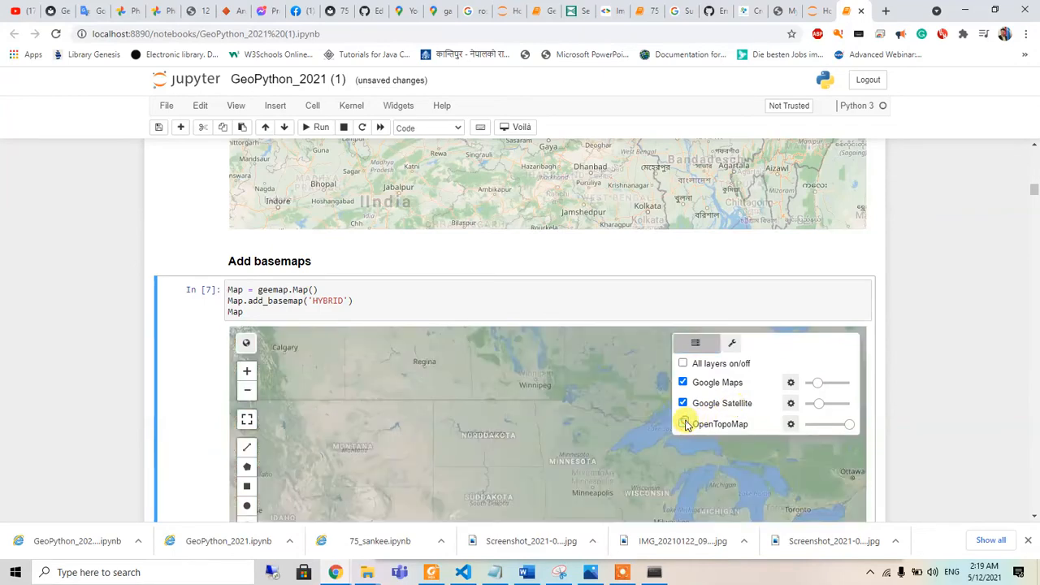
click(683, 422)
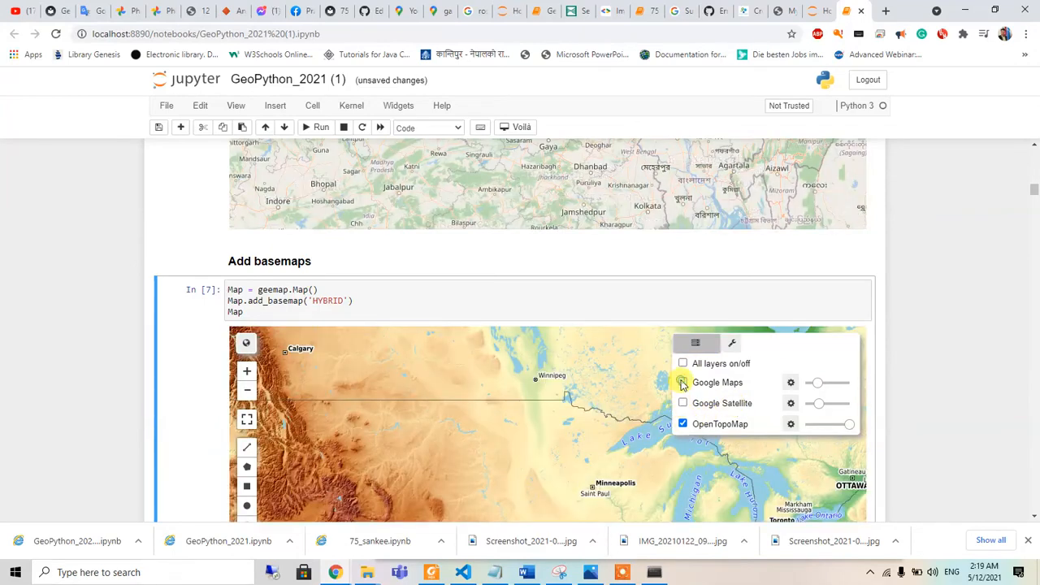
click(682, 423)
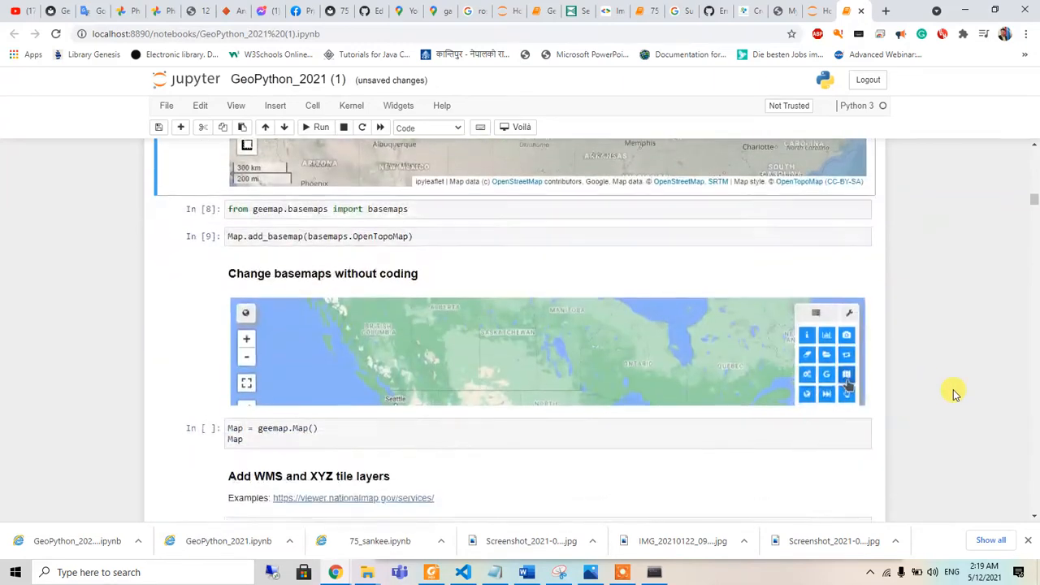
Run the Map = geemap.Map() cell under 'Change basemaps without coding'
scroll(down, 3)
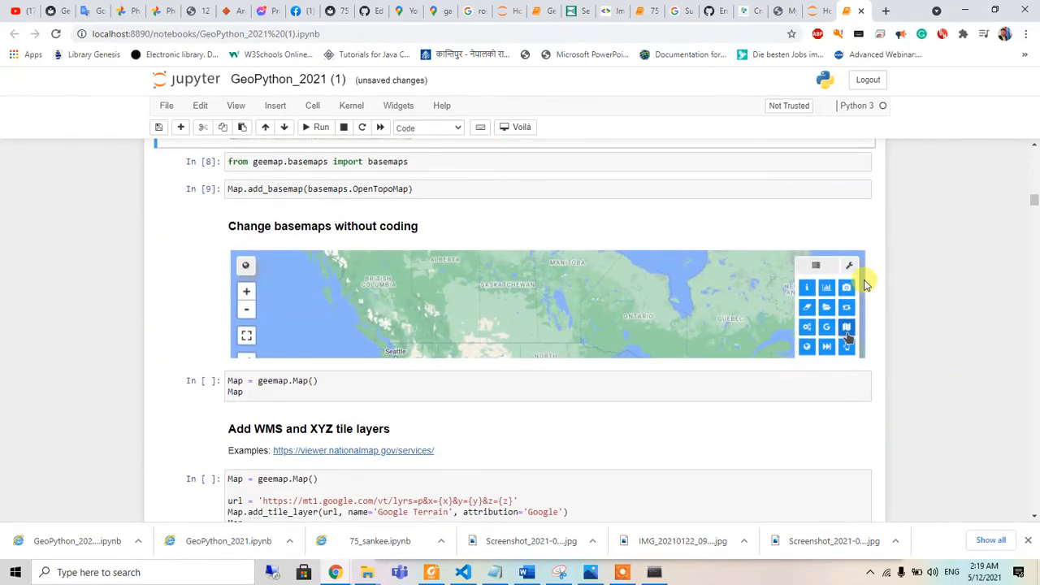
scroll(down, 3)
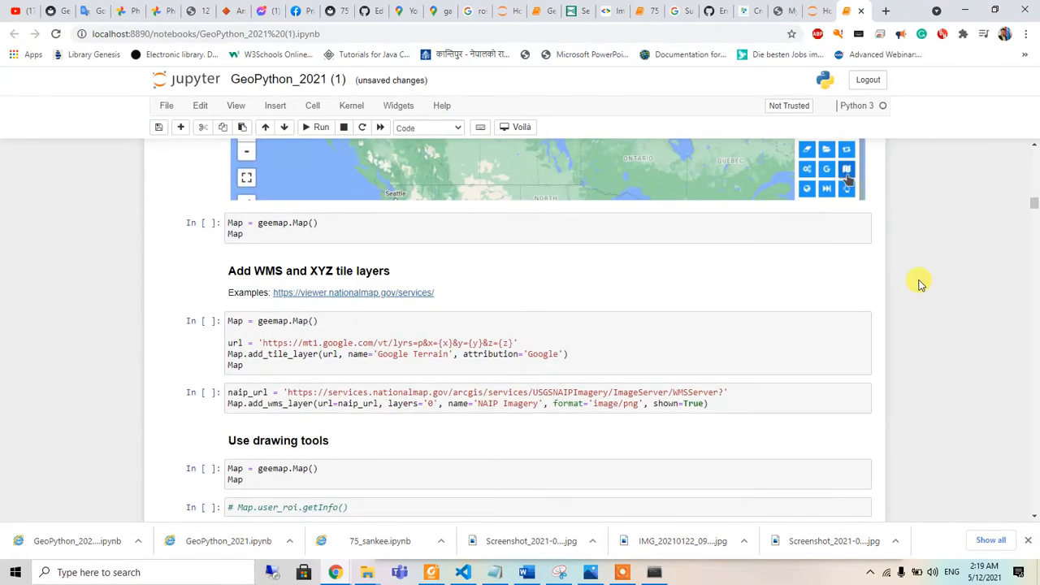
click(365, 227)
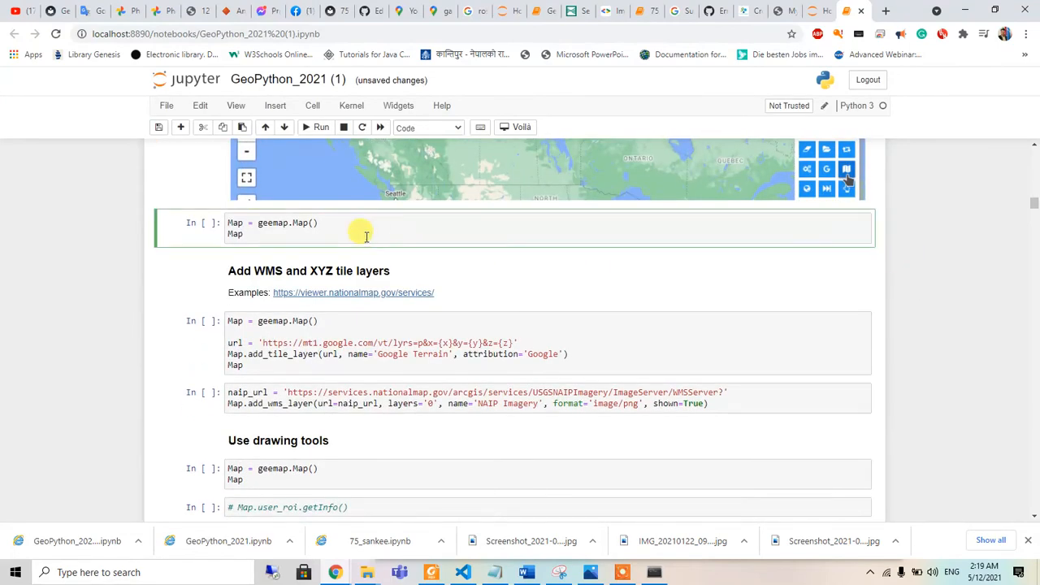
click(315, 126)
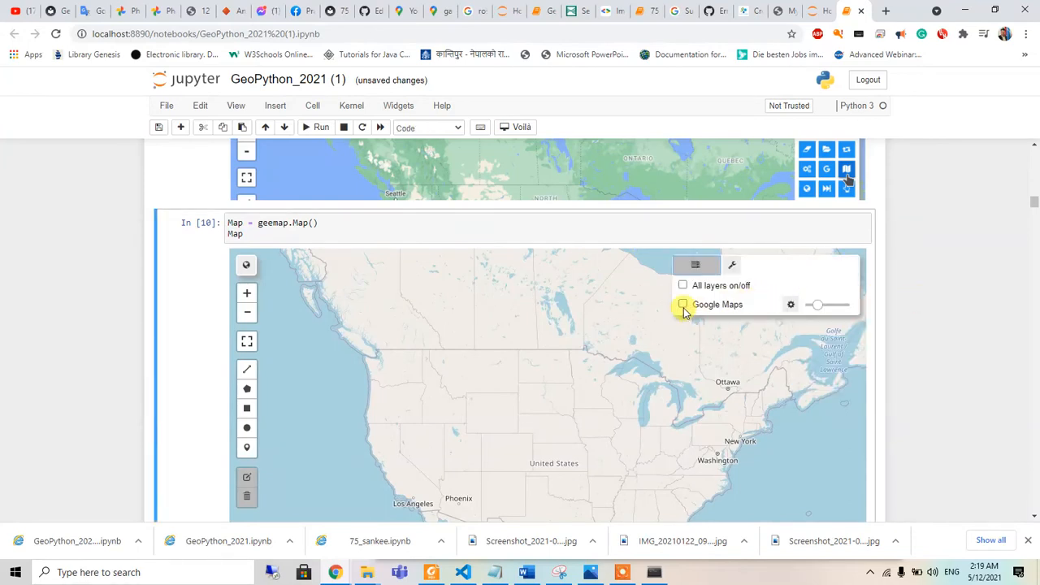
Hide the new map's Google Maps layer in its Layers panel and move on
click(682, 304)
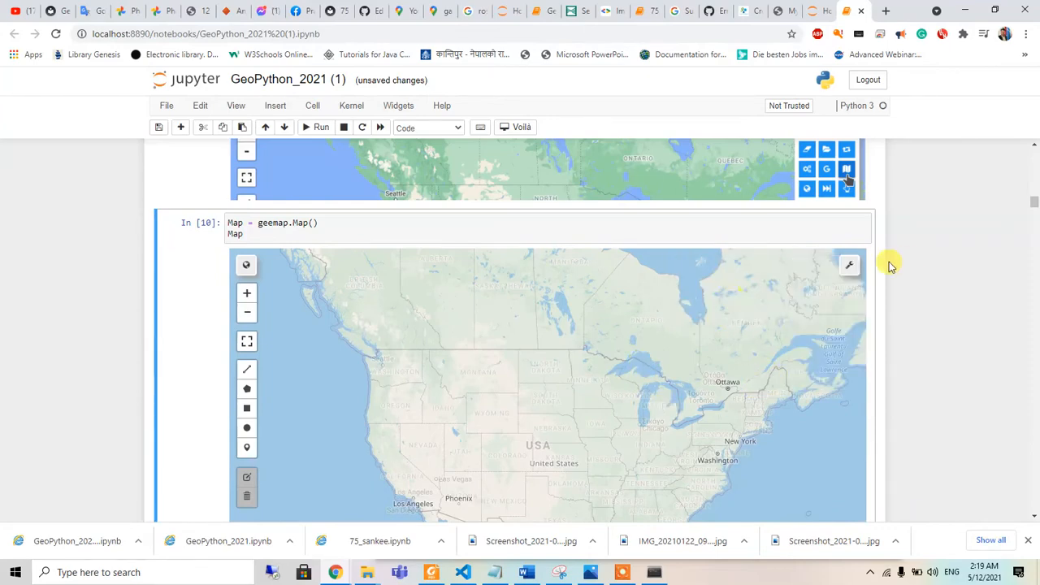
click(812, 266)
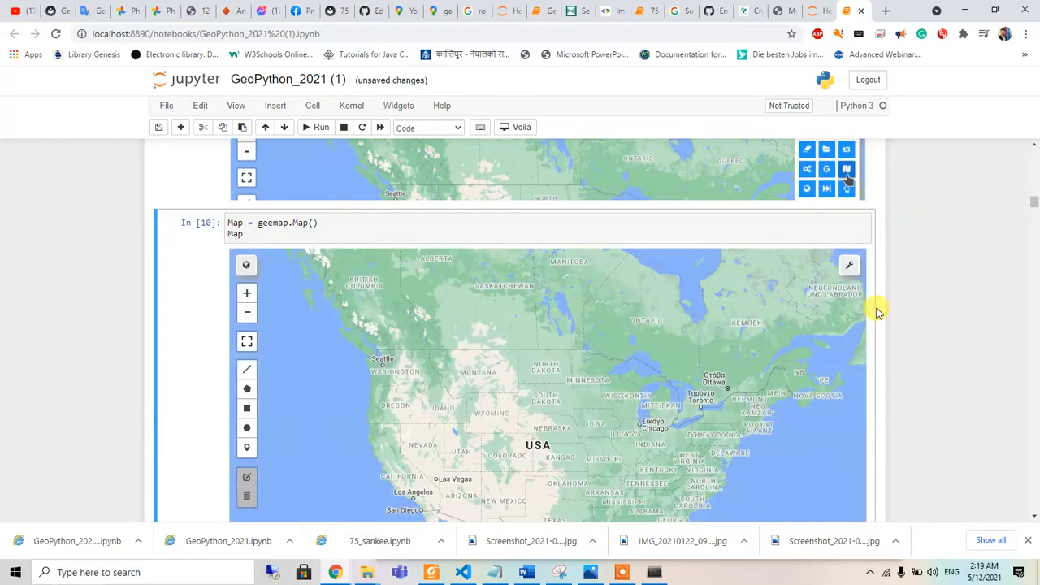
scroll(down, 3)
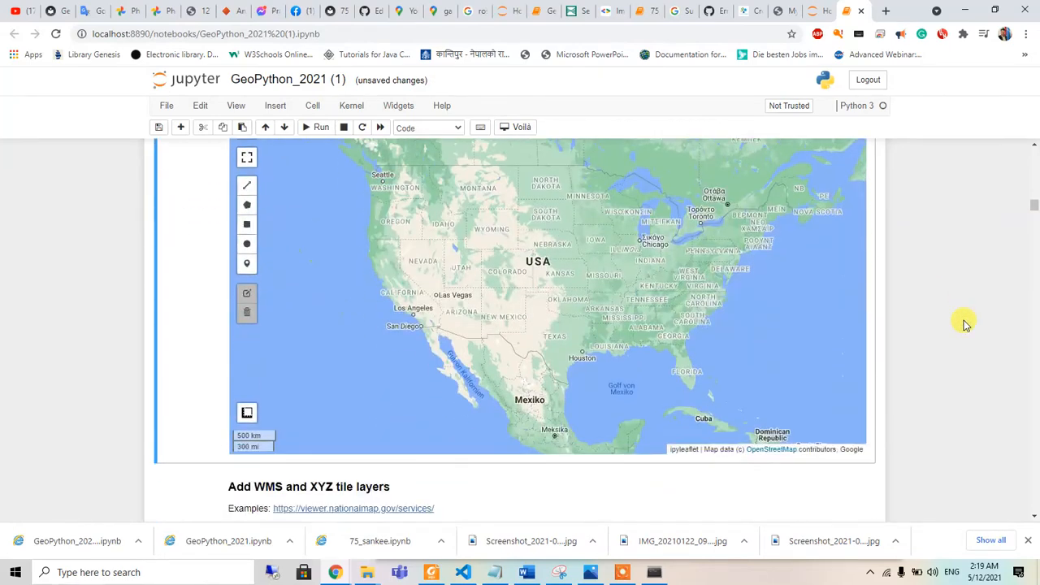
scroll(down, 3)
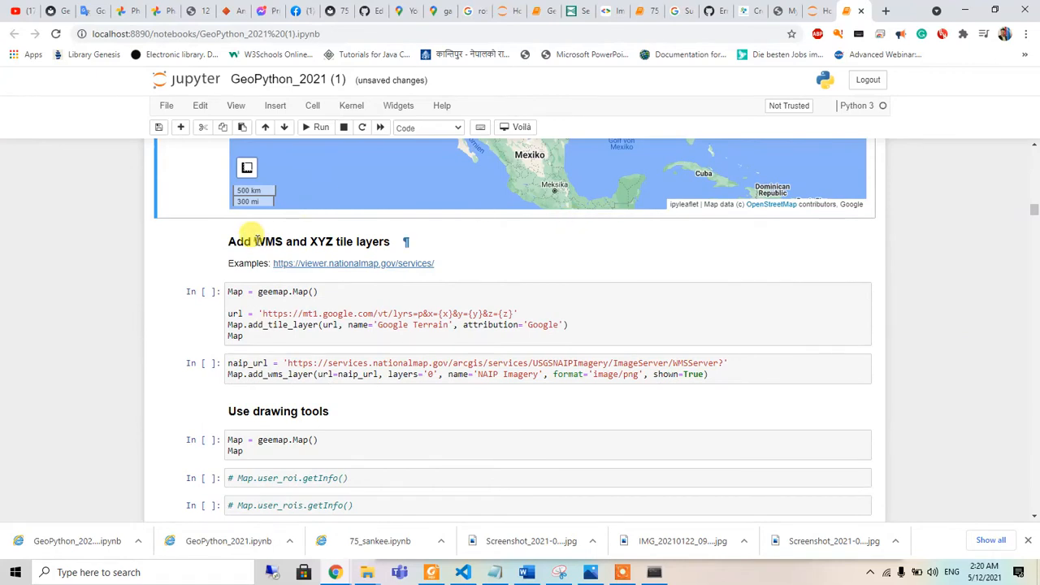
Bring up the context menu for the National Map services Examples link
double_click(318, 241)
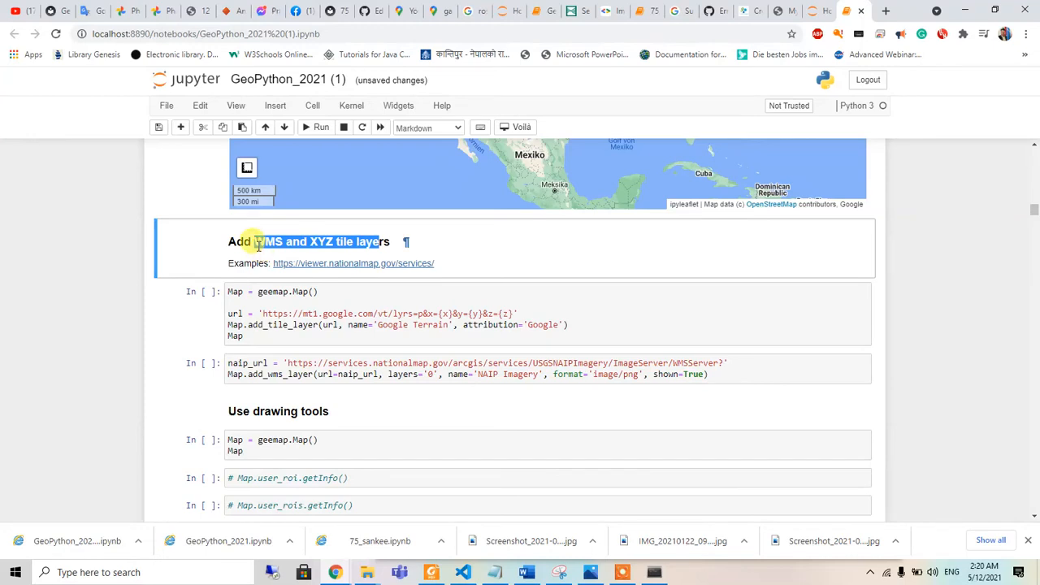
right_click(345, 263)
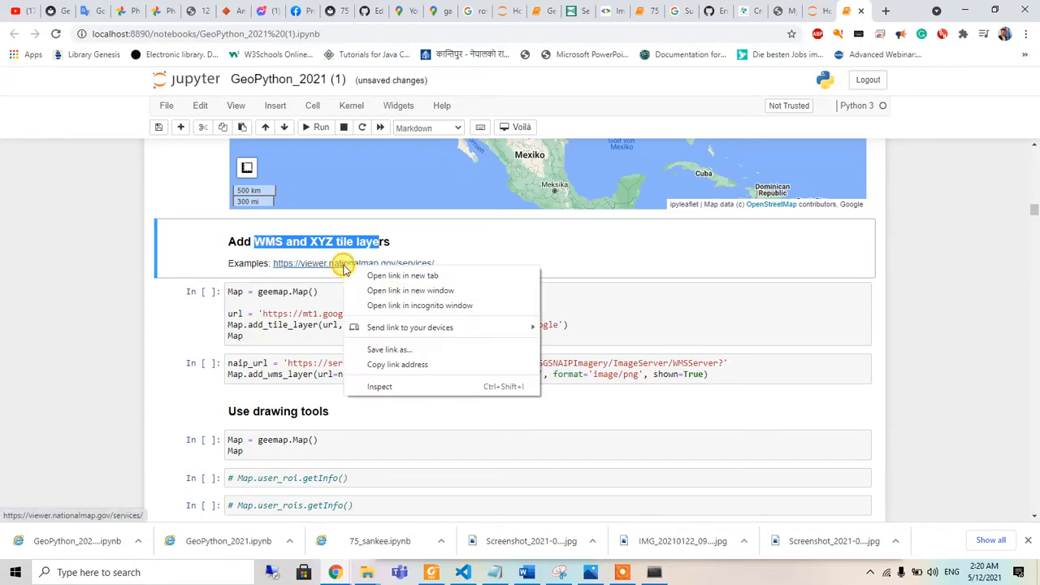
mouse_move(403, 276)
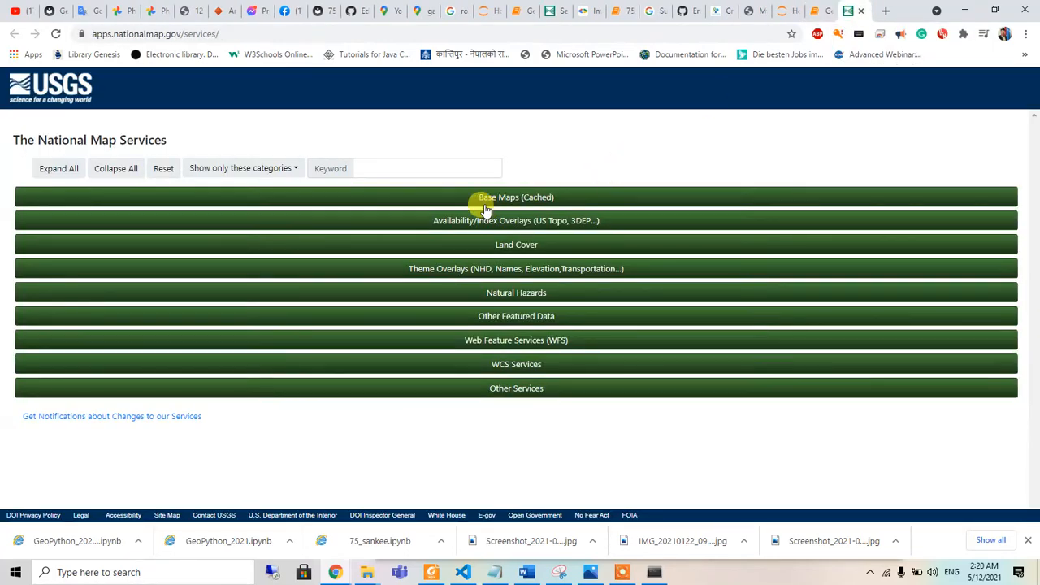
Expand Base Maps (Cached) and look over the Base Map - Blank WMS capabilities XML
click(517, 197)
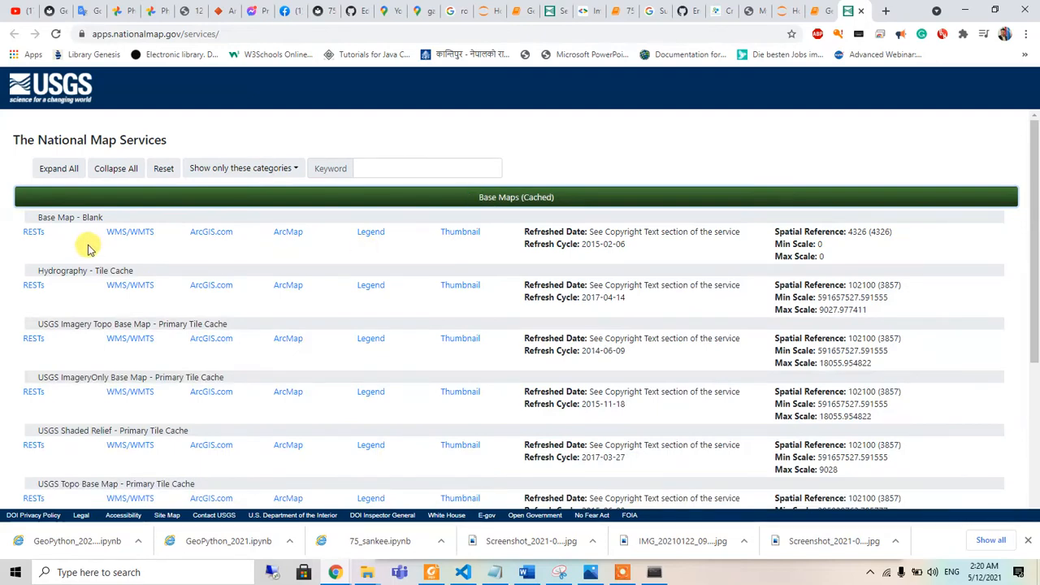
mouse_move(211, 276)
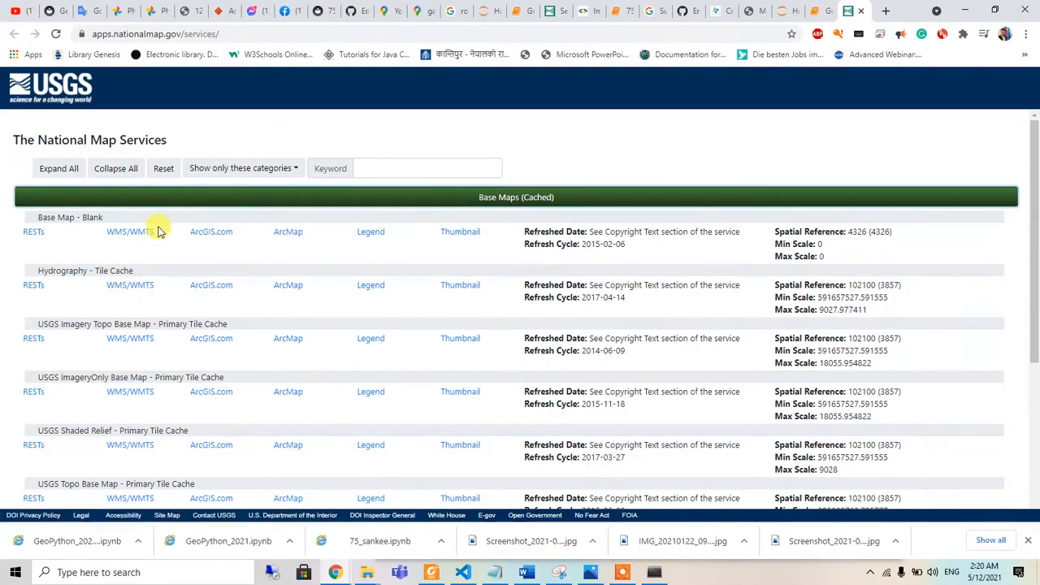
mouse_move(130, 231)
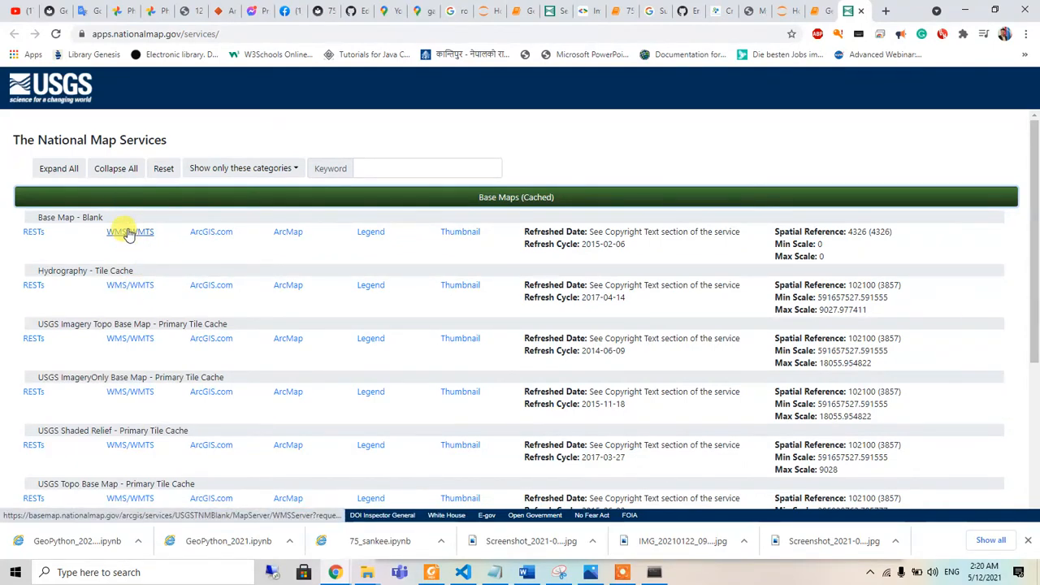
click(130, 230)
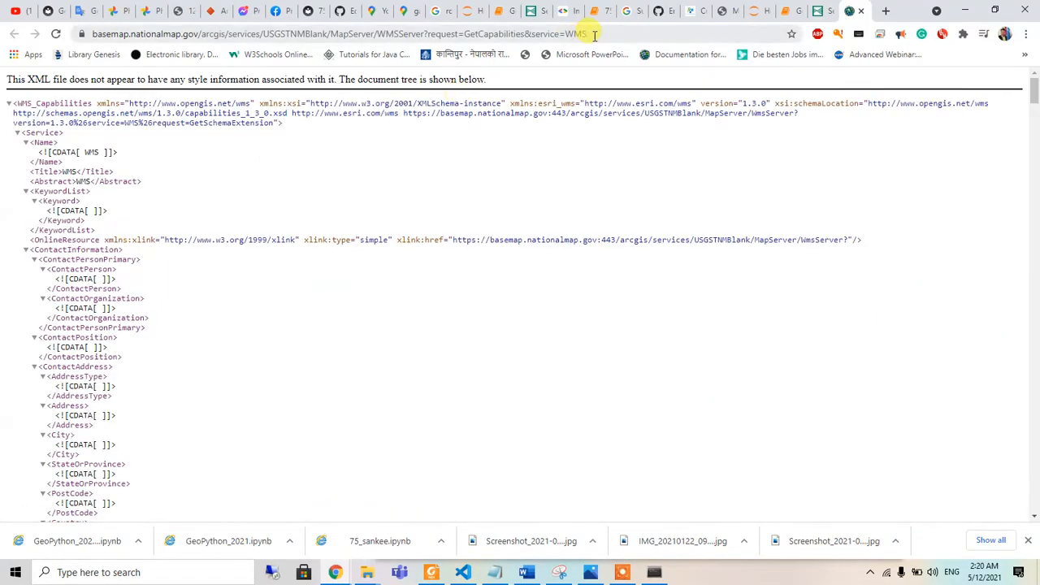
scroll(down, 3)
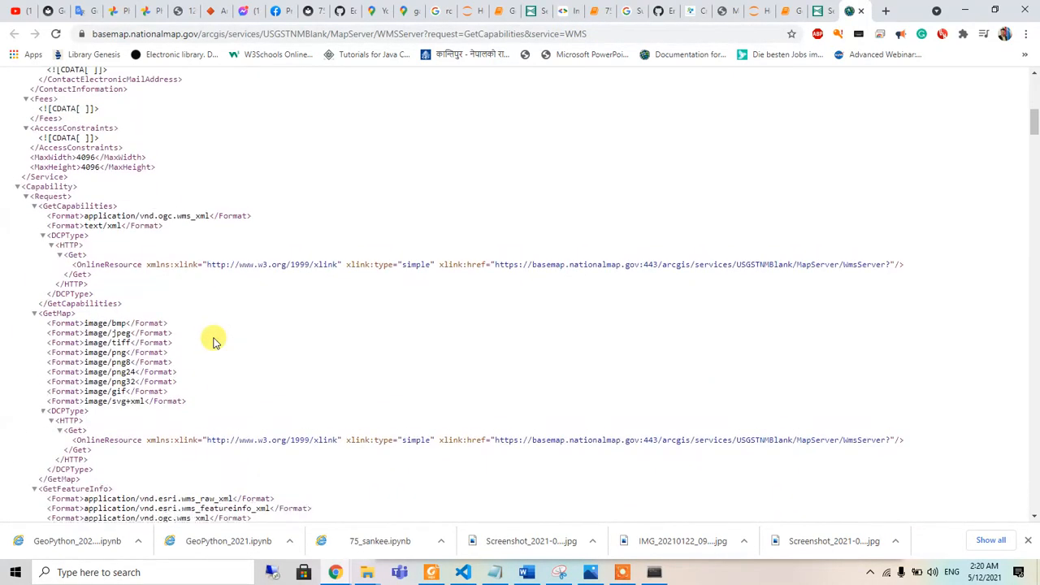
scroll(up, 3)
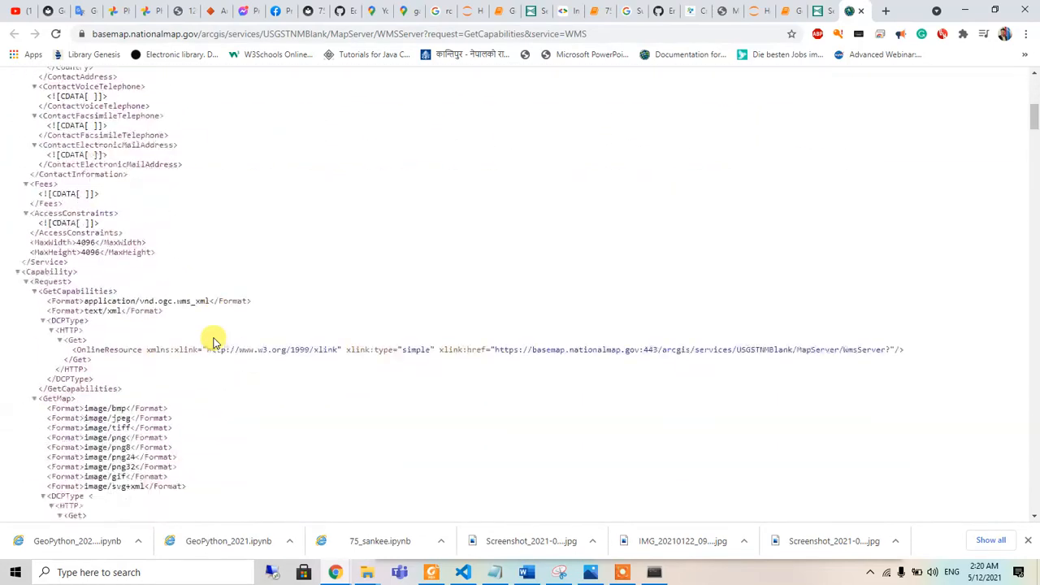
scroll(down, 3)
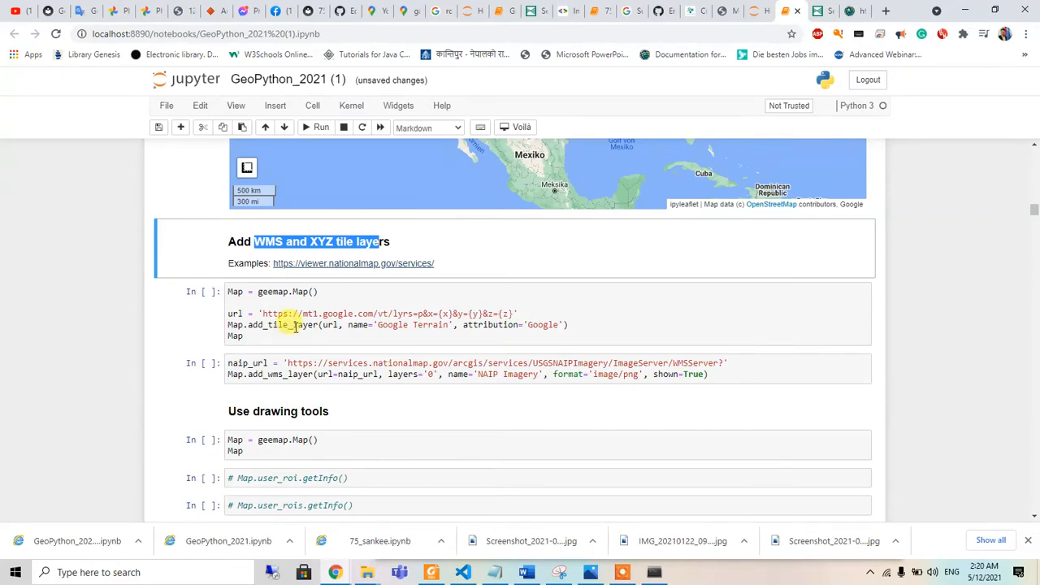
mouse_move(447, 315)
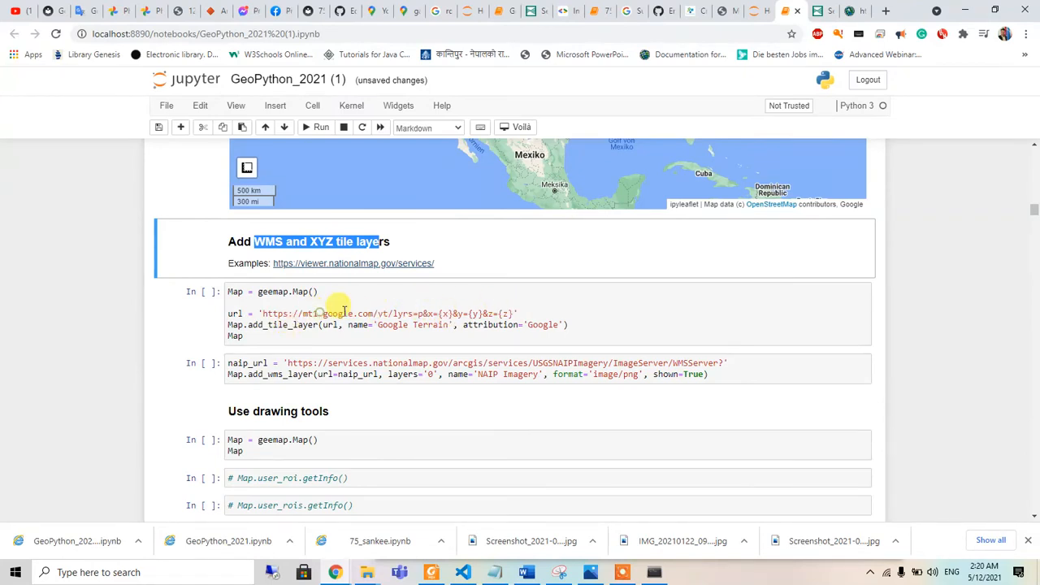
Run the Google Terrain XYZ tile layer cell and toggle Google Terrain in the layer control
click(244, 335)
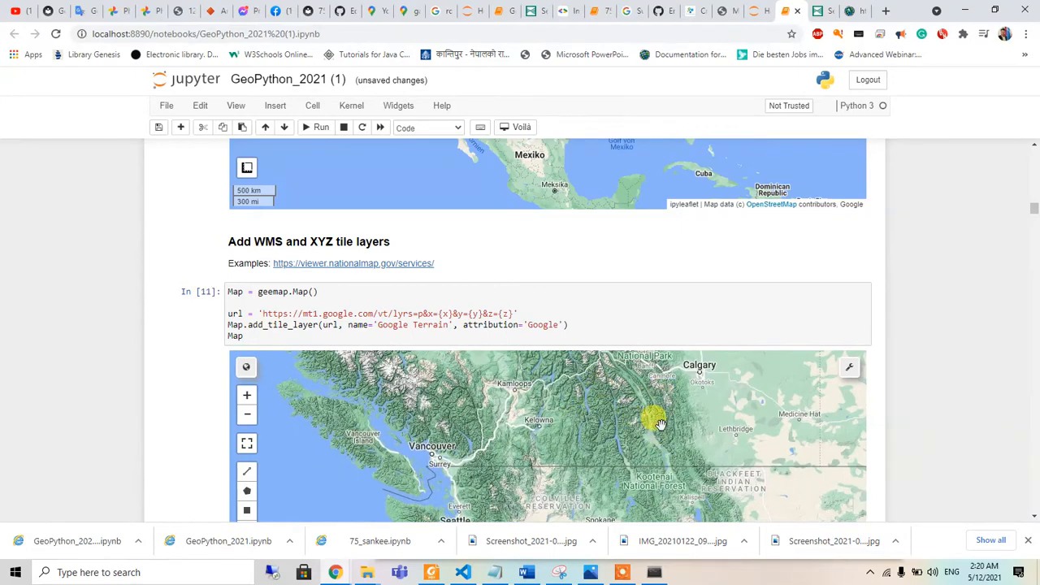
scroll(down, 3)
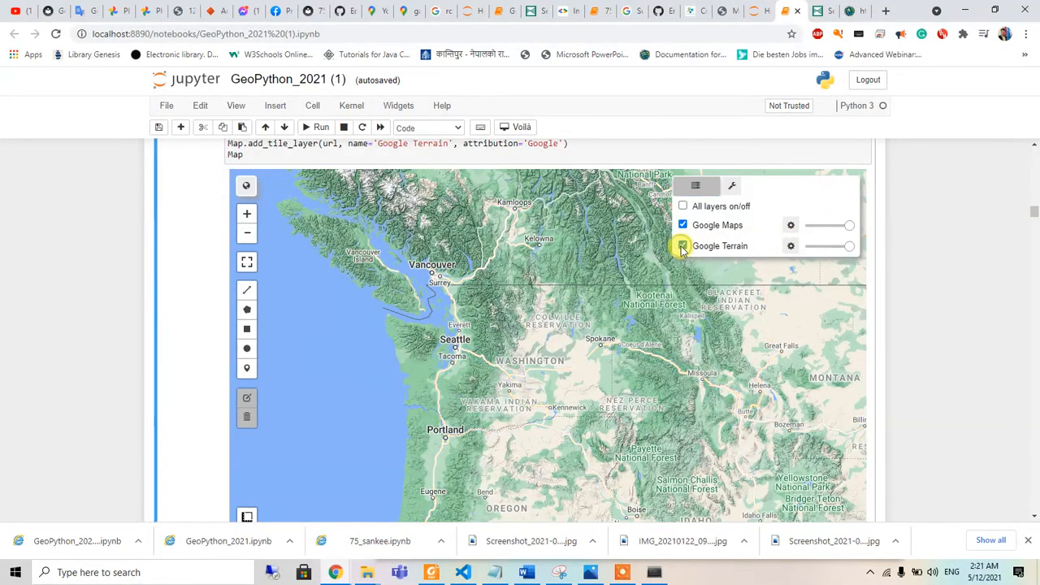
click(683, 245)
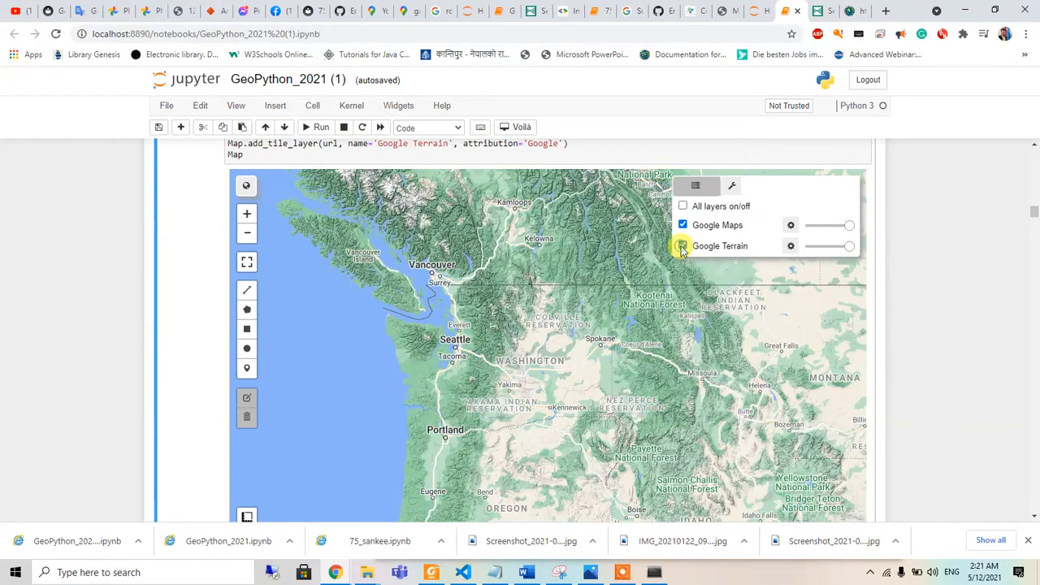
scroll(down, 3)
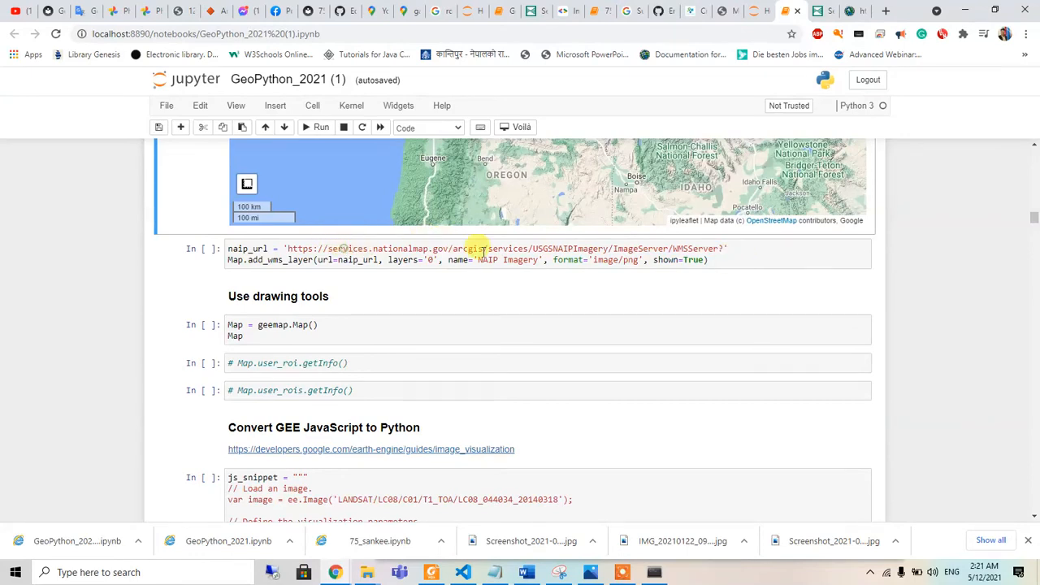
Run the naip_url WMS cell and toggle NAIP Imagery in the map's Layers panel
click(728, 260)
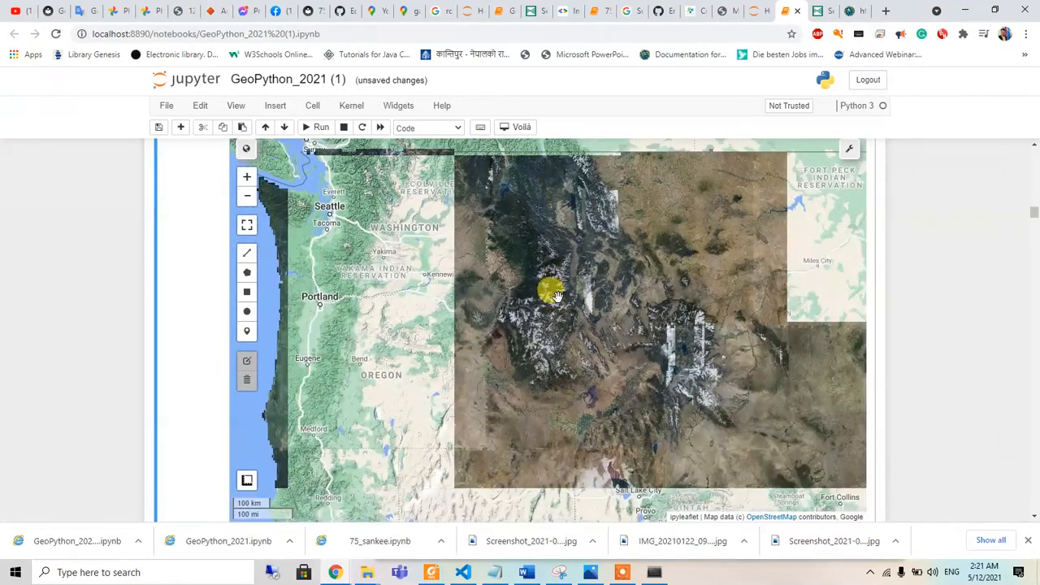
click(812, 149)
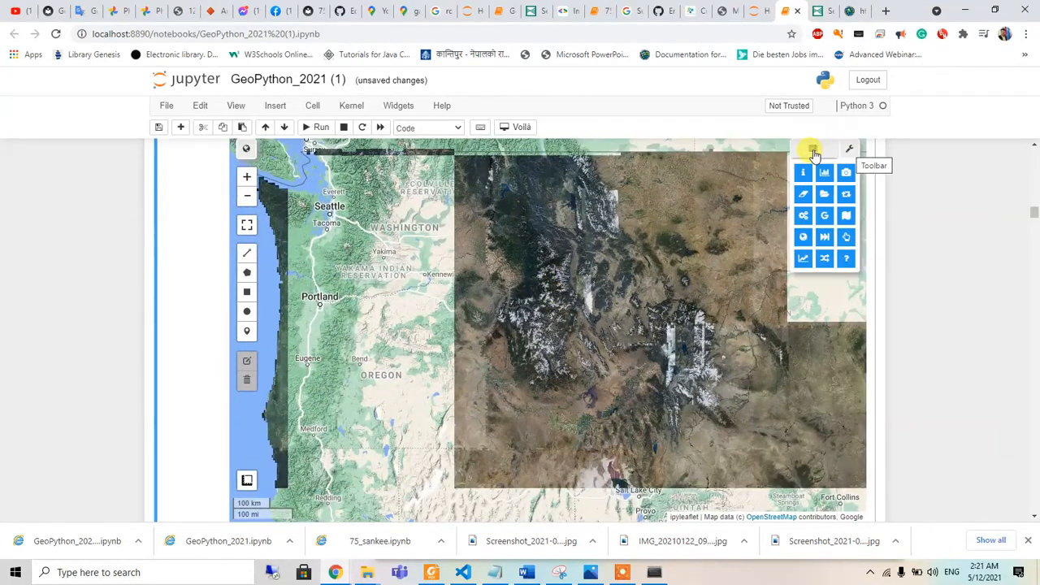
click(812, 149)
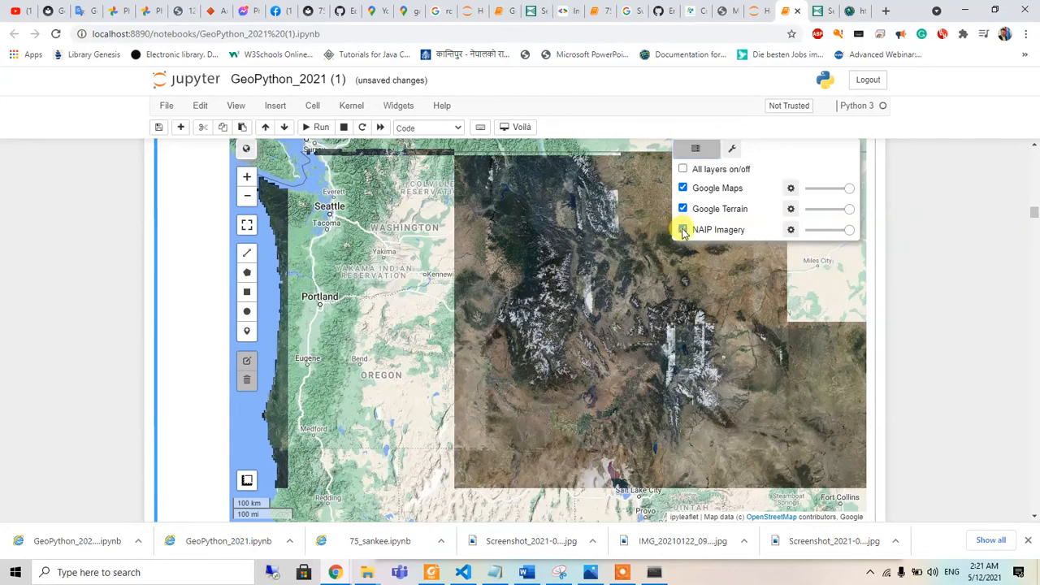
click(683, 230)
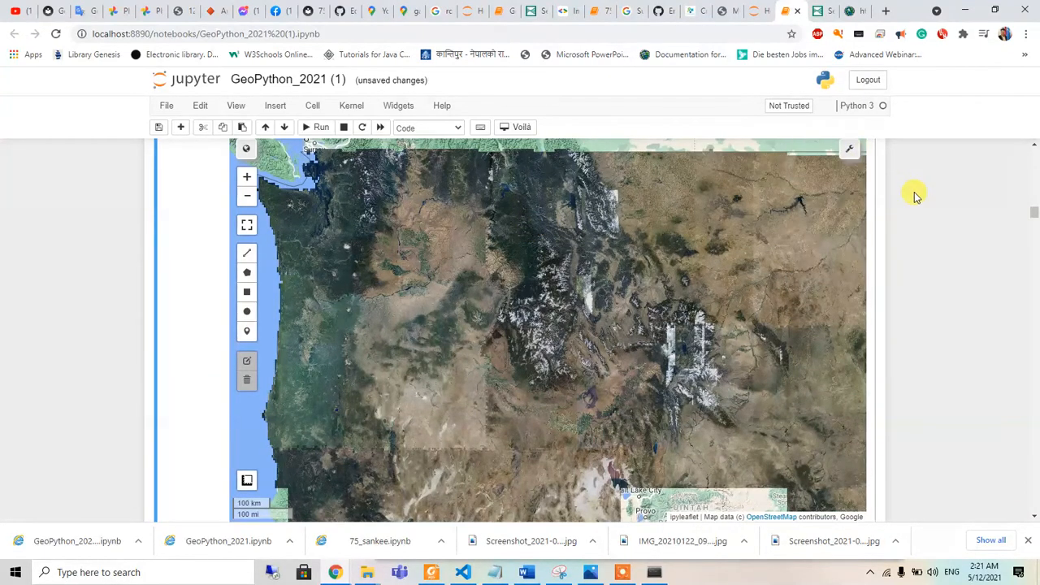
mouse_move(819, 9)
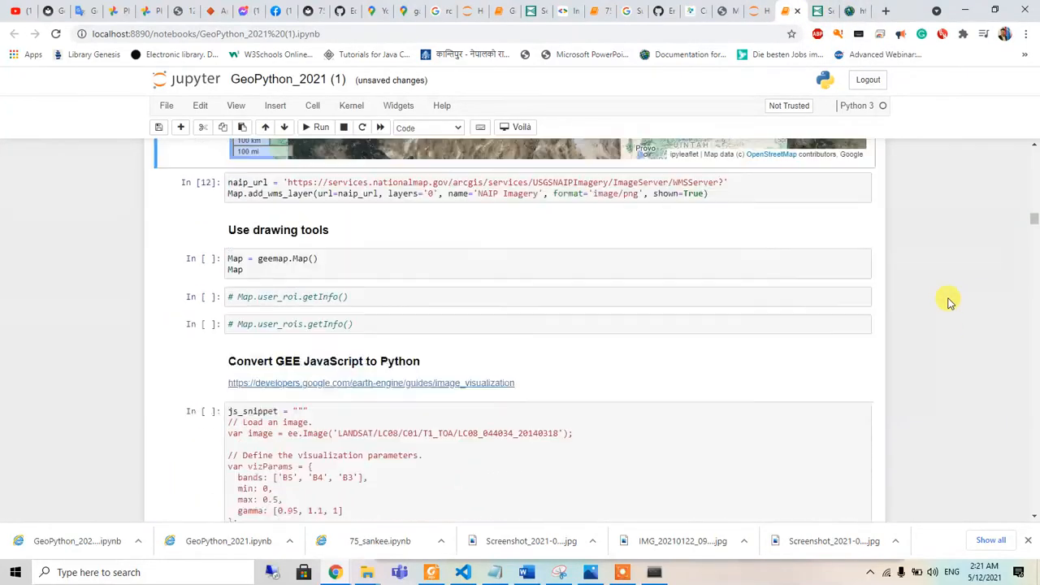
Copy the USGSTNMBlank WMSServer URL from the capabilities page address bar
scroll(down, 3)
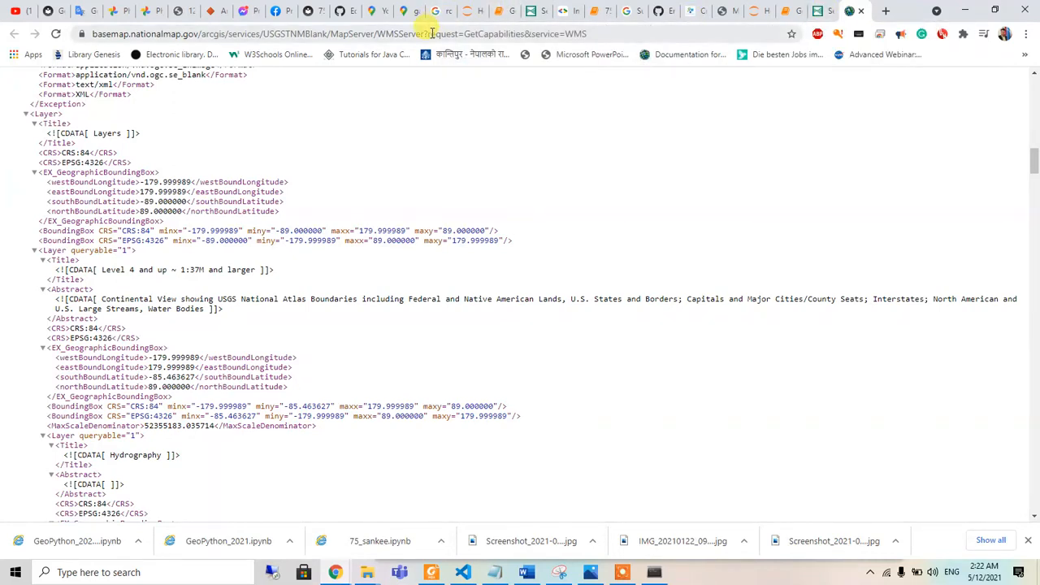
click(325, 32)
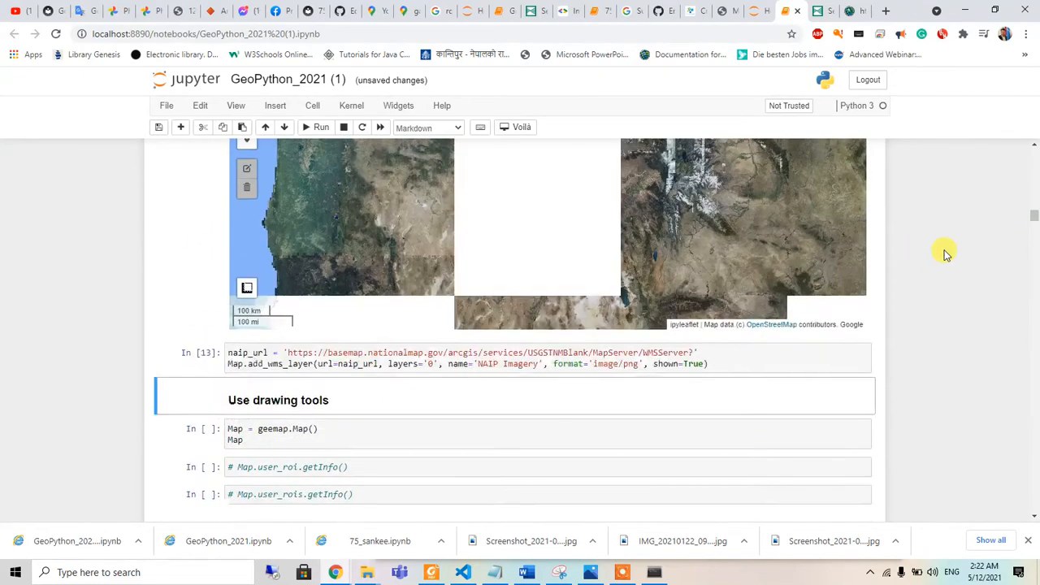
Turn off Google Maps in the Layers panel so only the blank WMS layer remains
scroll(down, 3)
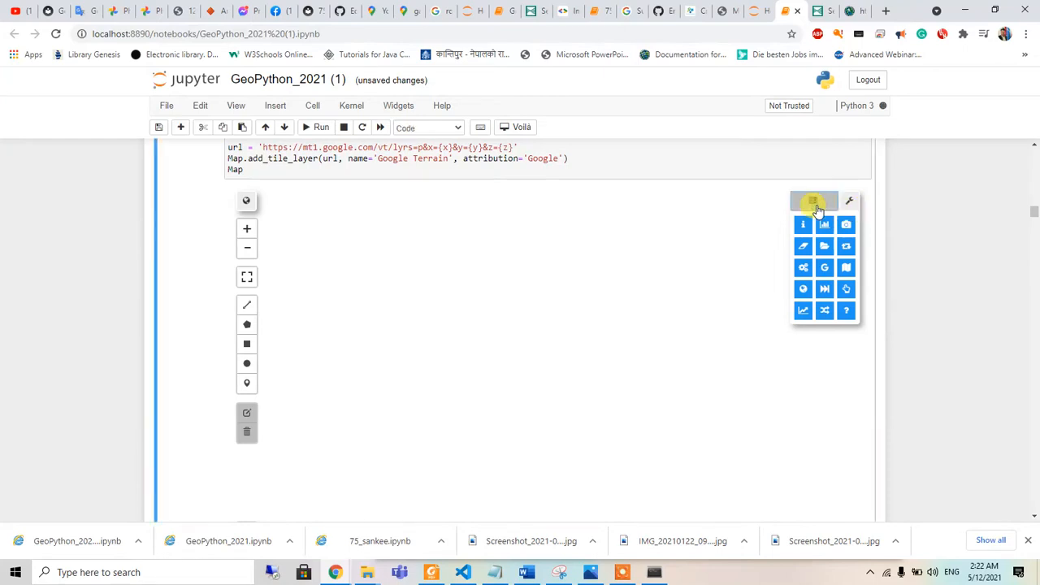
click(812, 201)
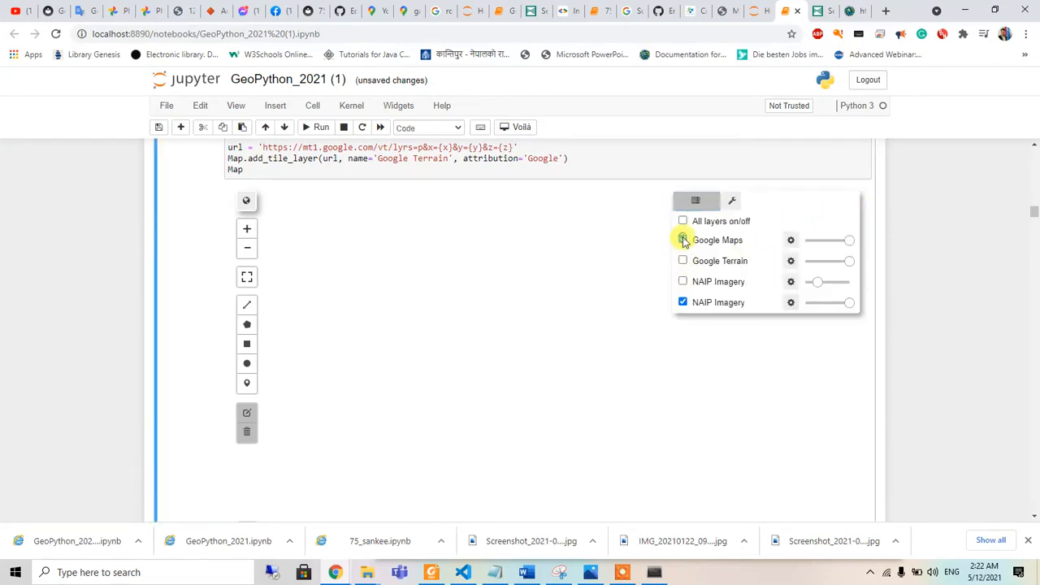
click(682, 240)
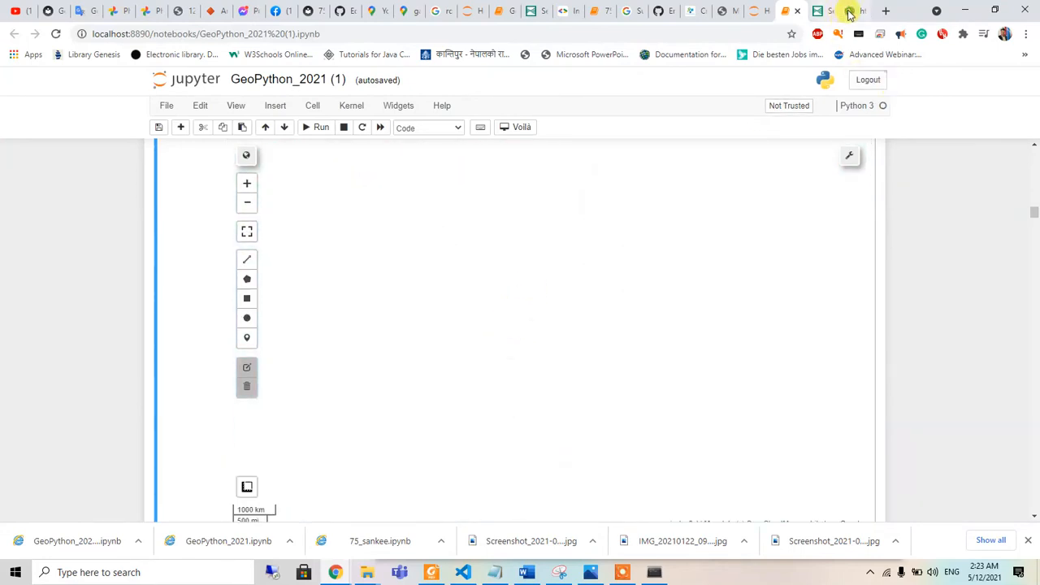
Choose the USGS Imagery Topo Base Map WMS service on the National Map Services tab
click(822, 10)
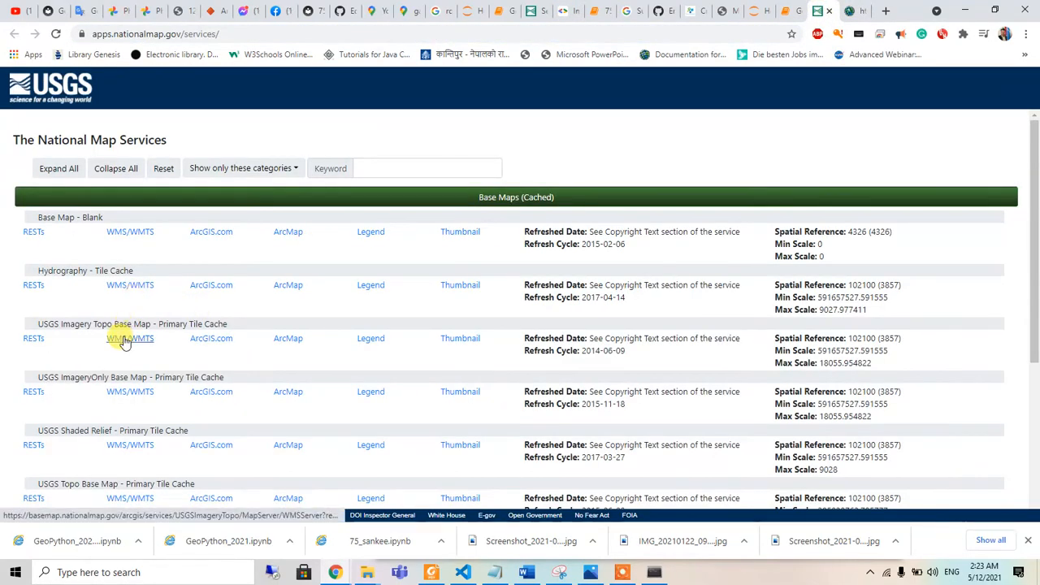
click(130, 338)
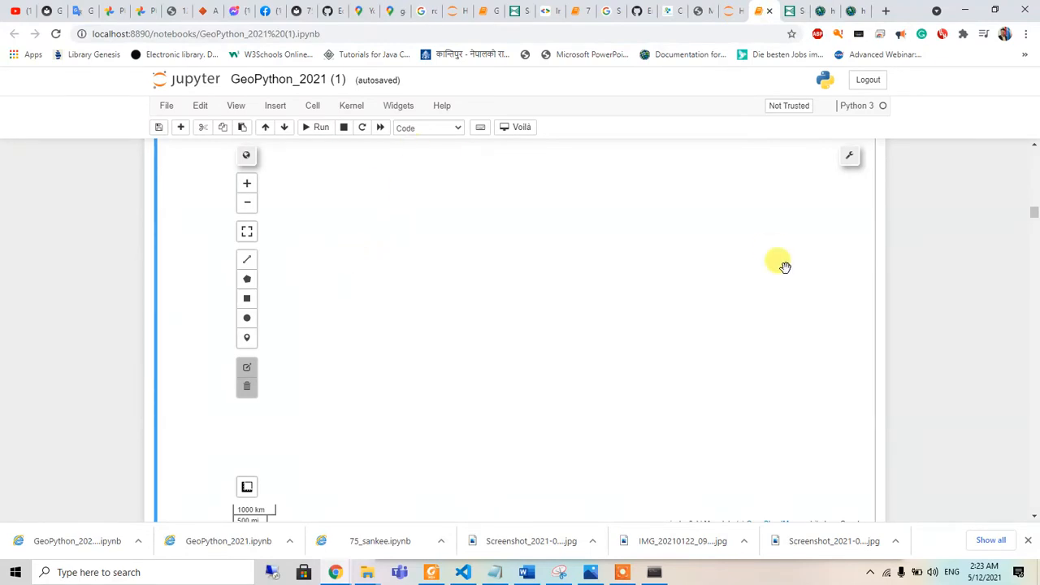
scroll(down, 3)
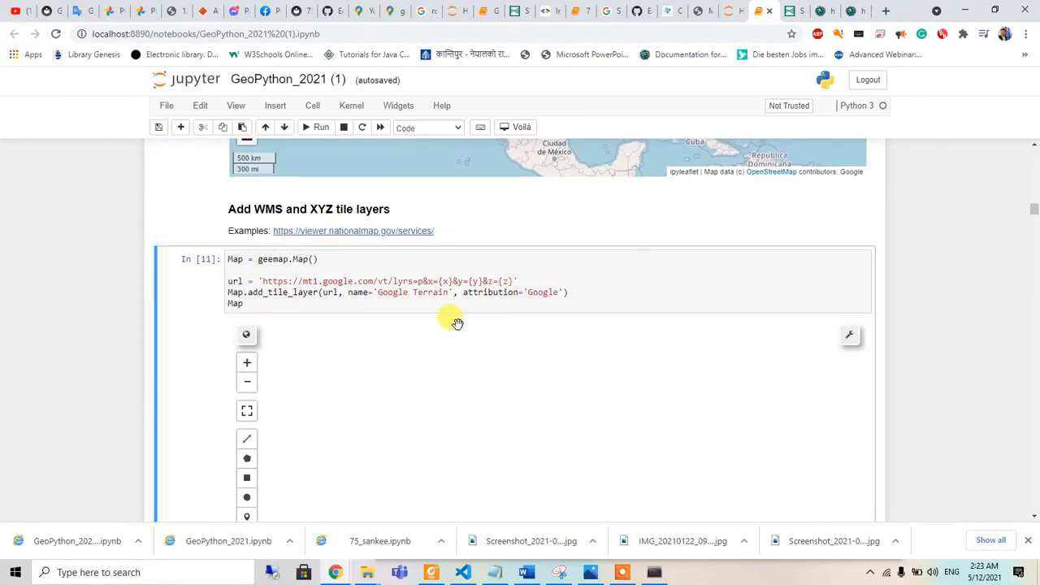
Compare the USGS and NAIP imagery layers by toggling them and All layers in the layer panel
scroll(down, 3)
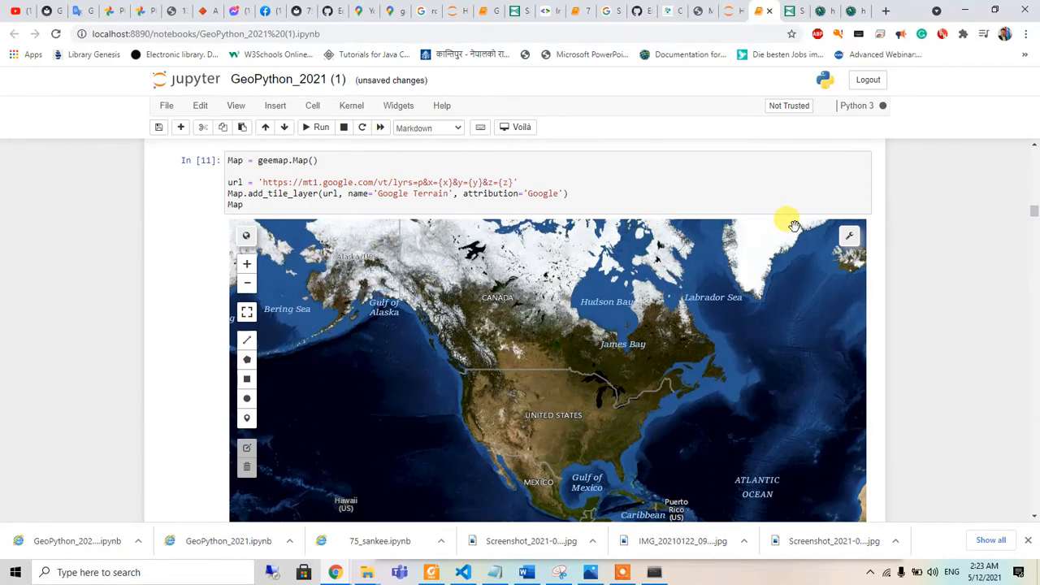
click(816, 235)
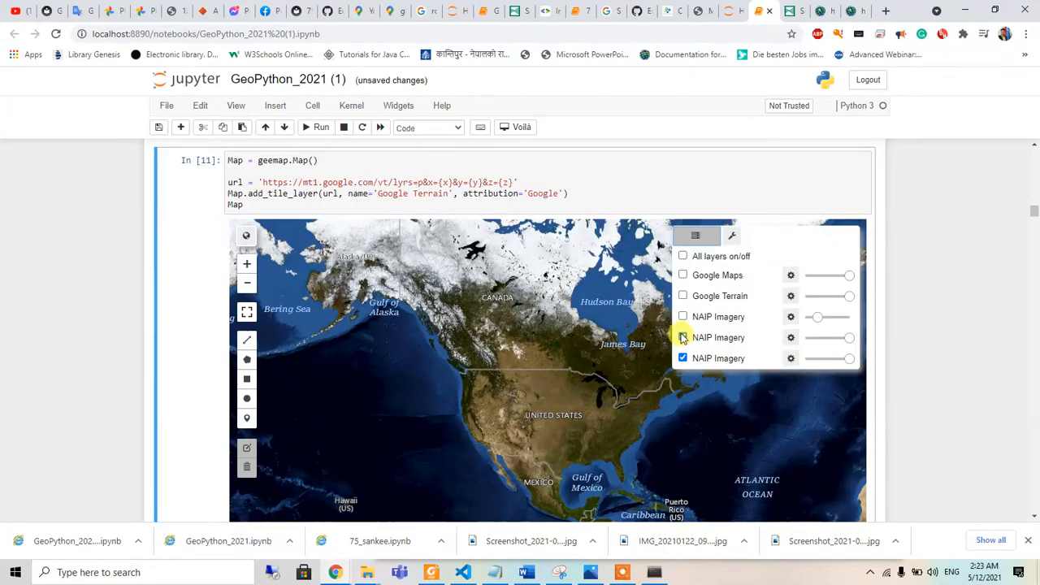
click(683, 358)
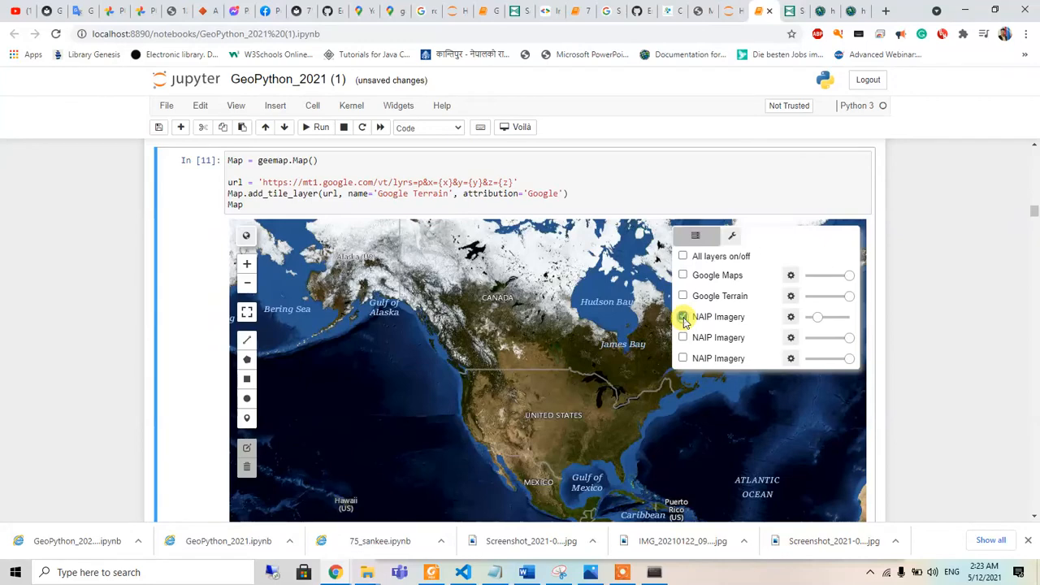
click(683, 315)
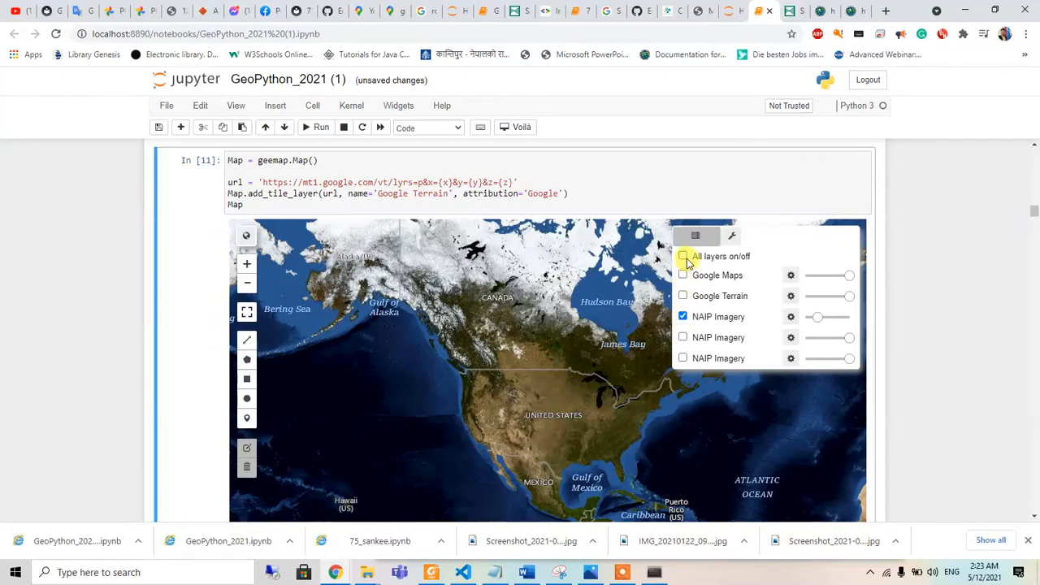
click(682, 257)
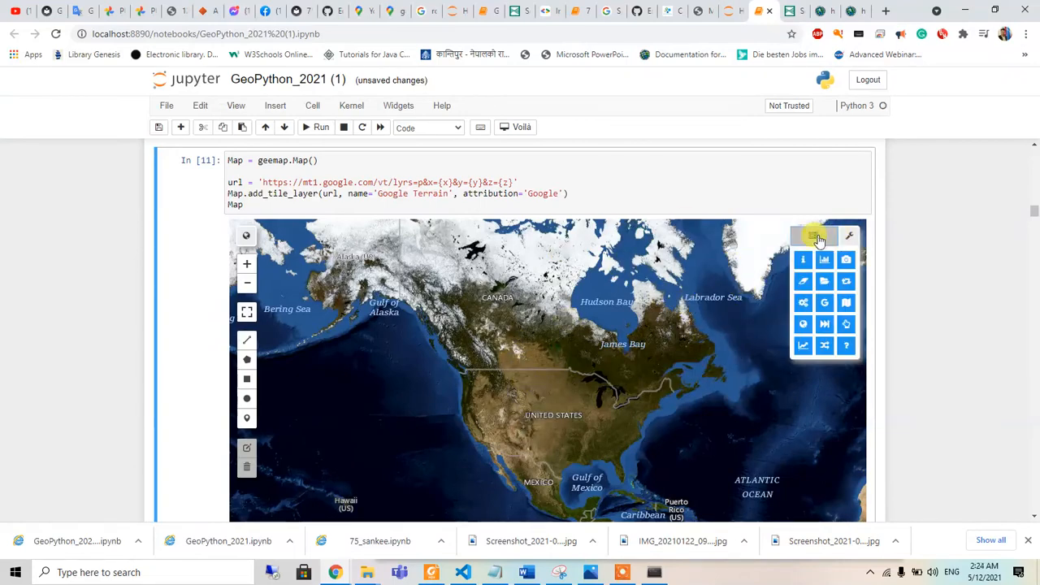
click(815, 236)
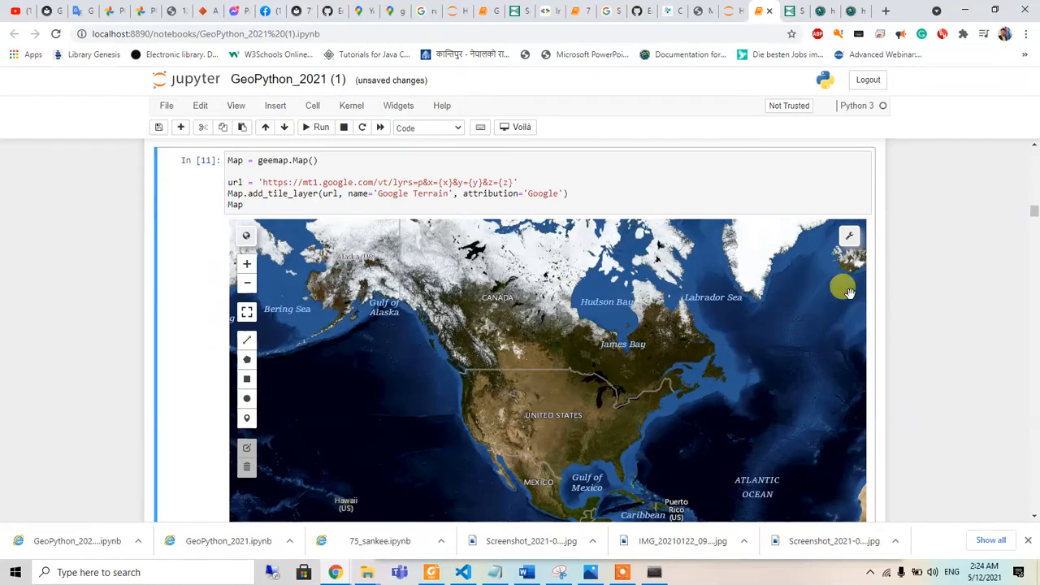
scroll(down, 3)
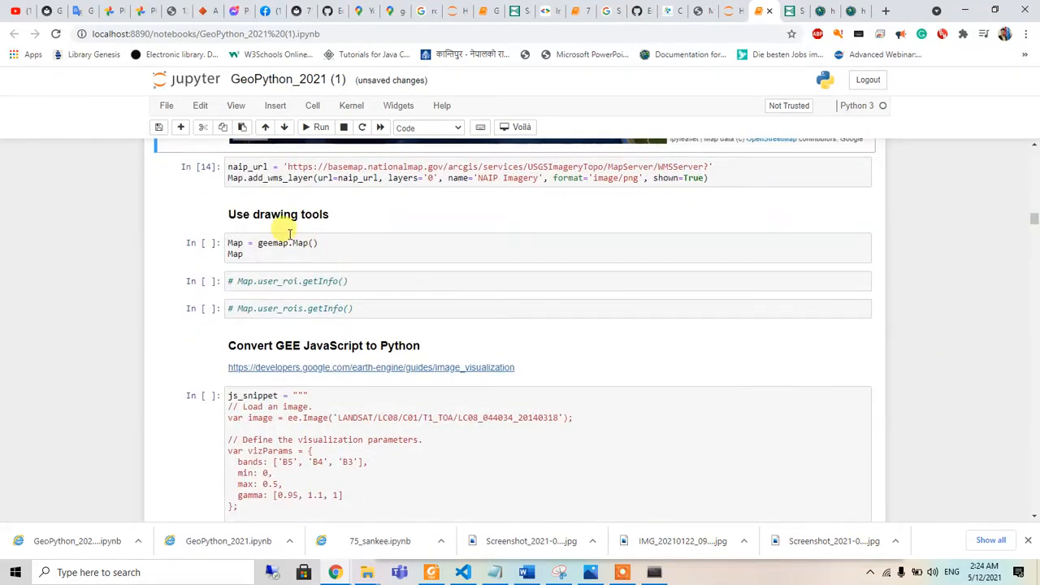
Run the geemap.Map() cell and sketch a line and a large circle over Idaho and Wyoming with the draw toolbar
double_click(277, 215)
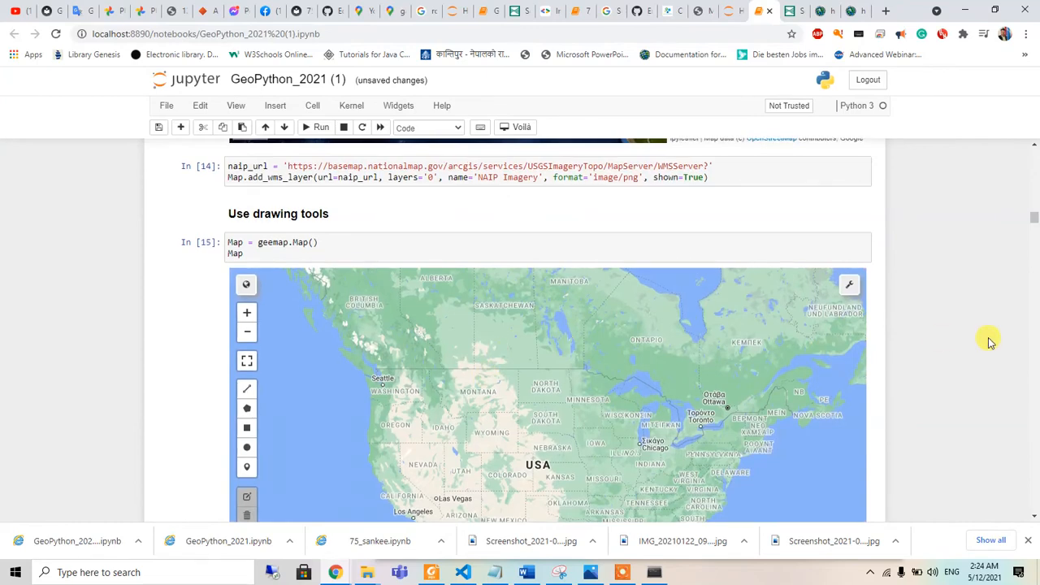
scroll(down, 3)
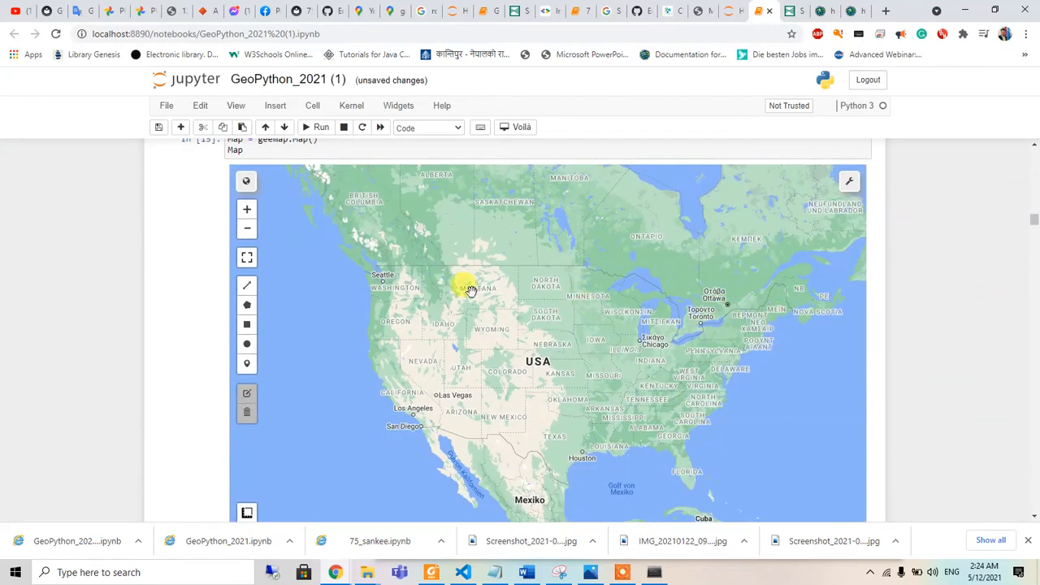
click(247, 286)
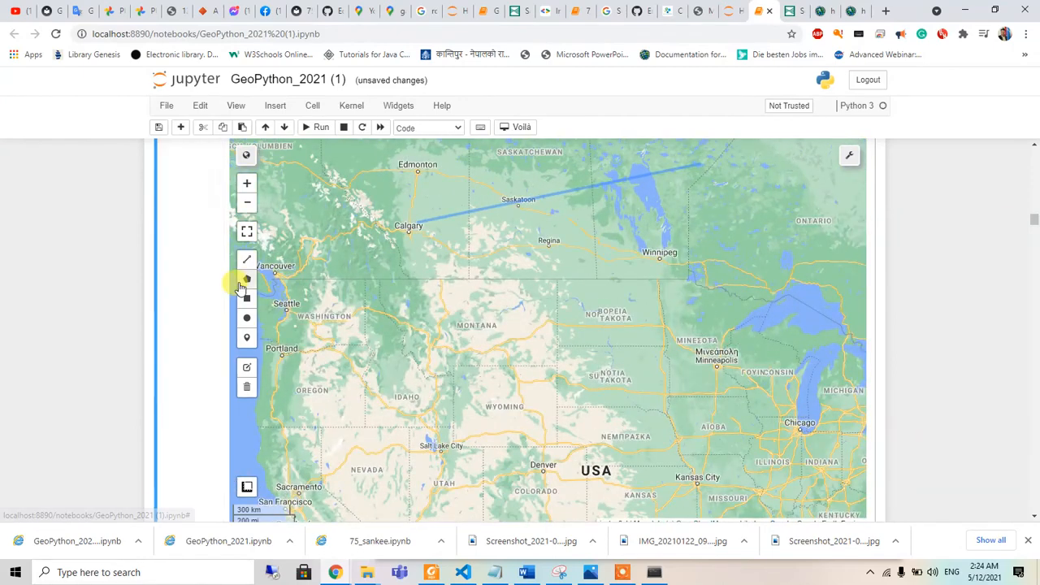
drag(468, 285, 549, 302)
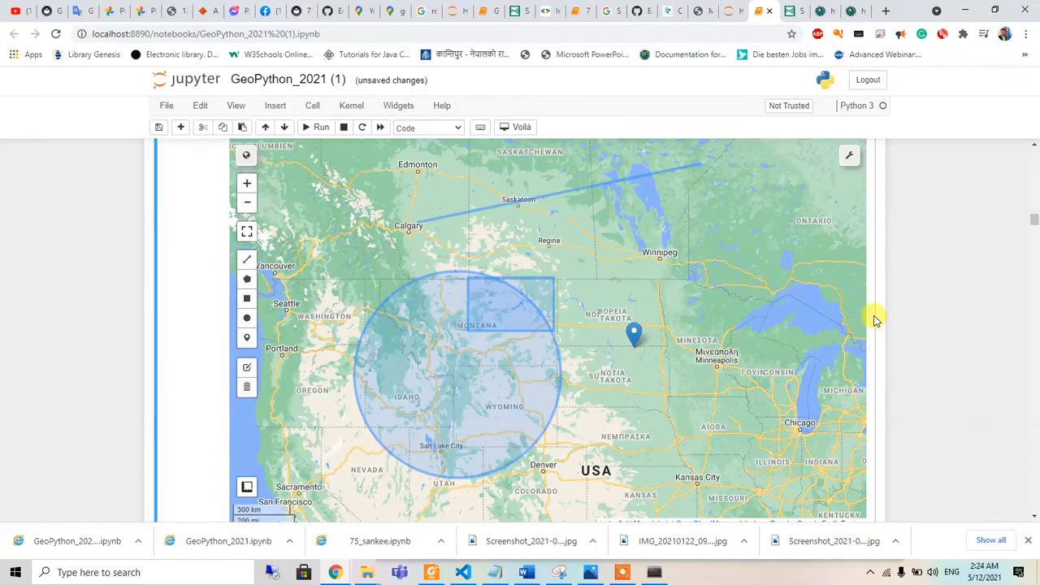
scroll(down, 3)
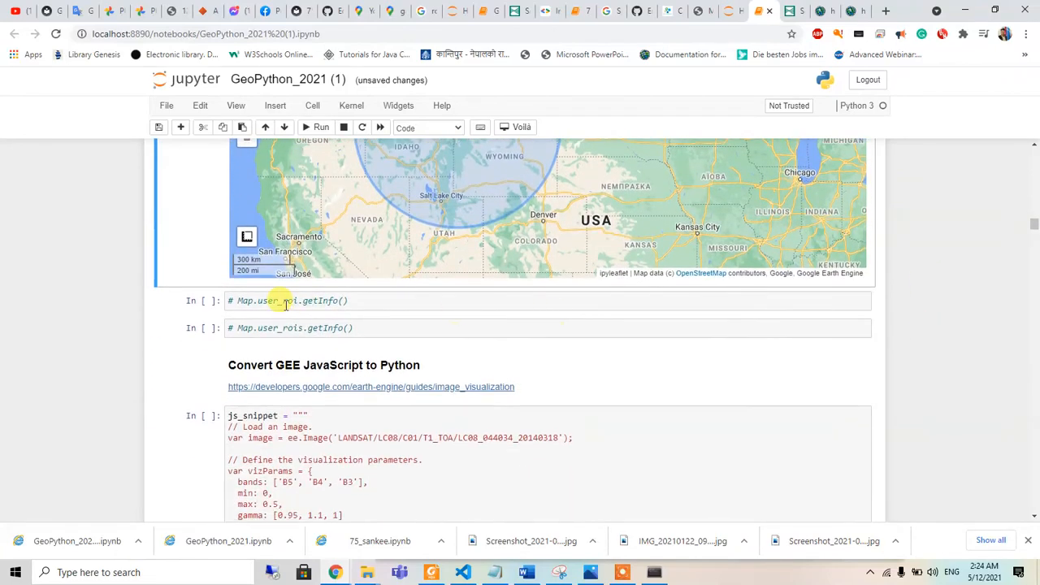
Uncomment Map.user_roi.getInfo() and run it to print the drawn marker's point coordinates
click(284, 300)
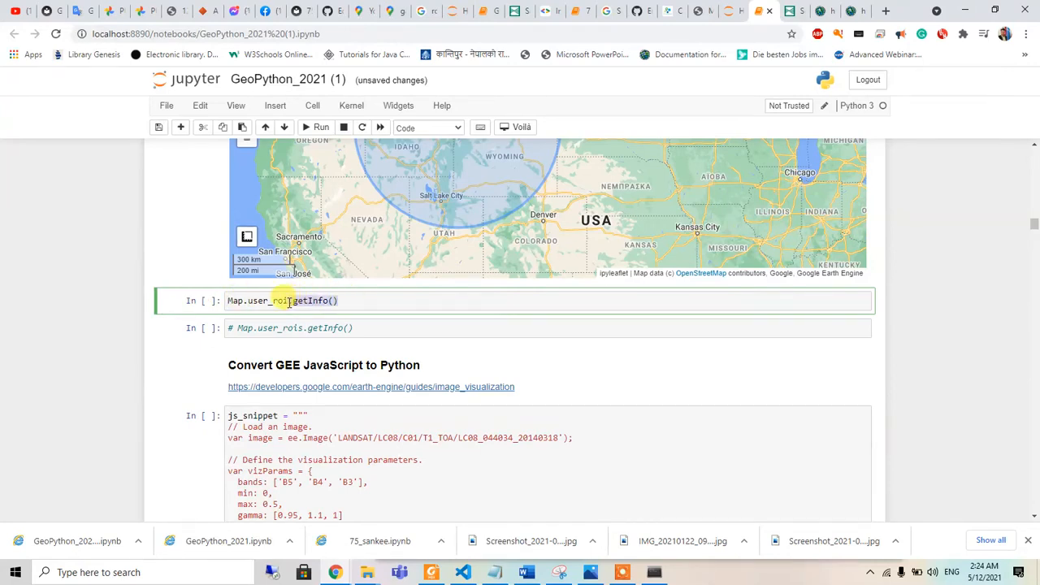
click(322, 127)
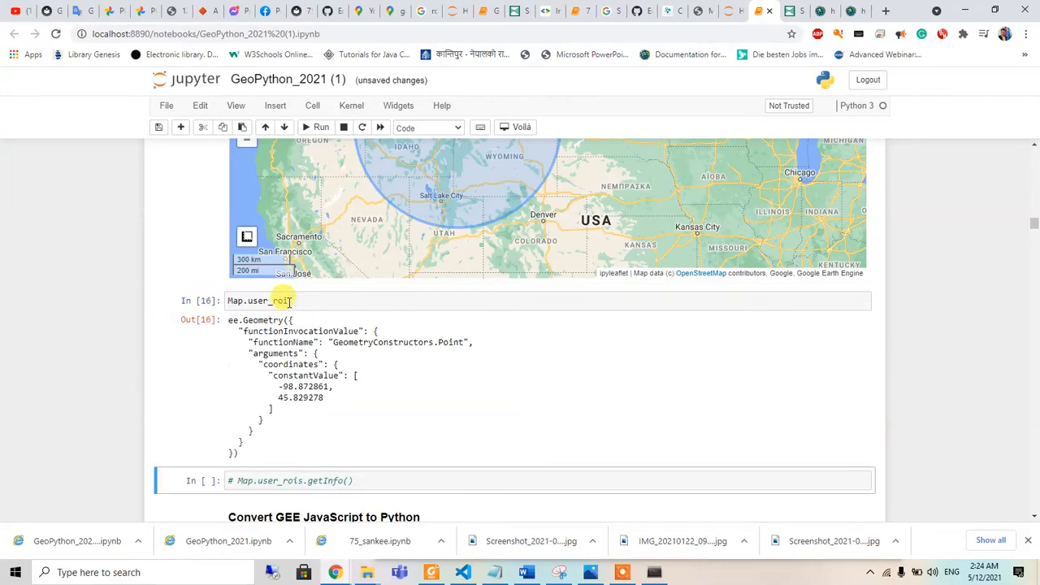
scroll(down, 3)
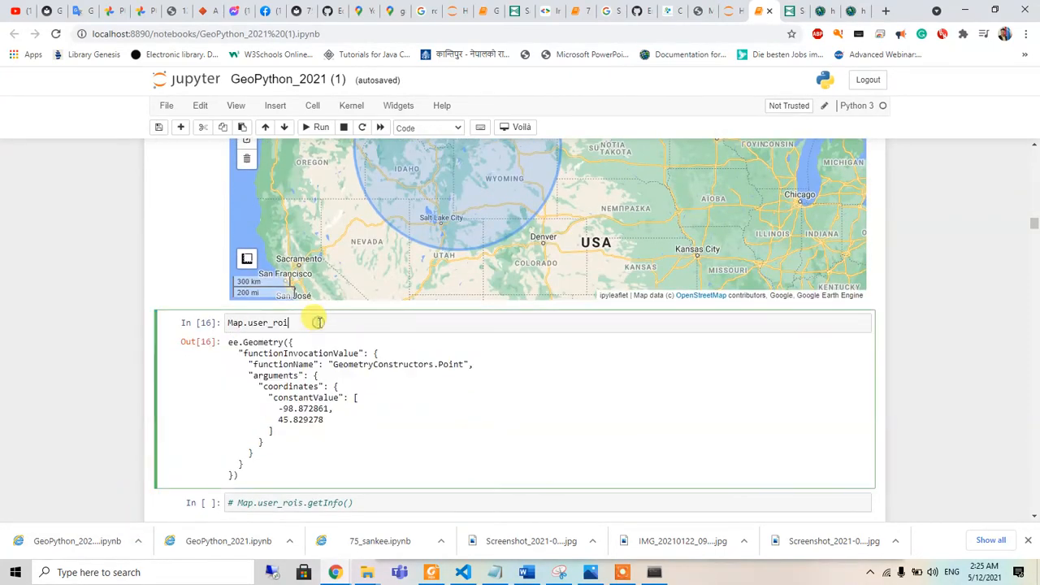
scroll(down, 3)
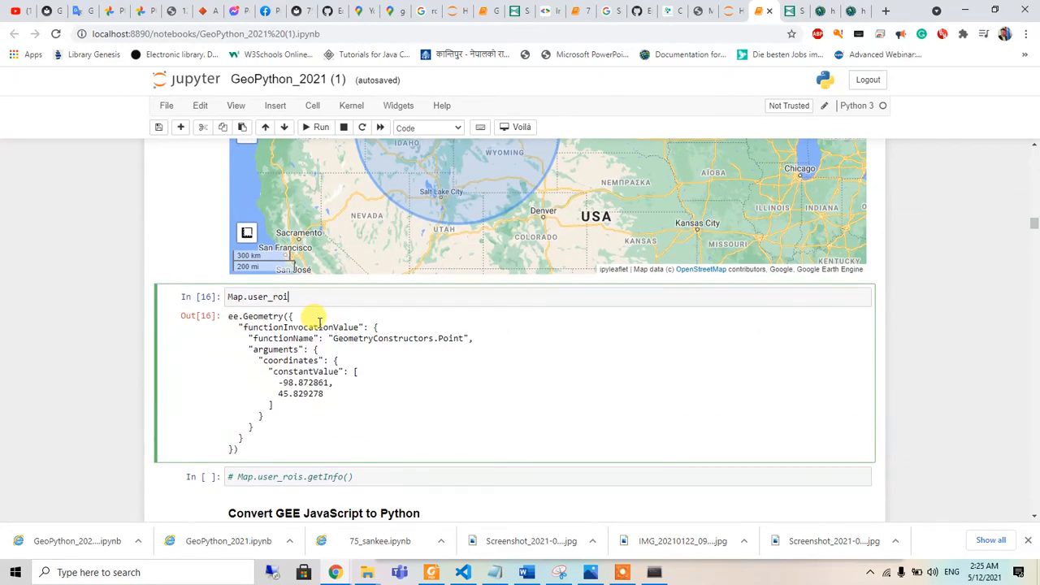
text(.get)
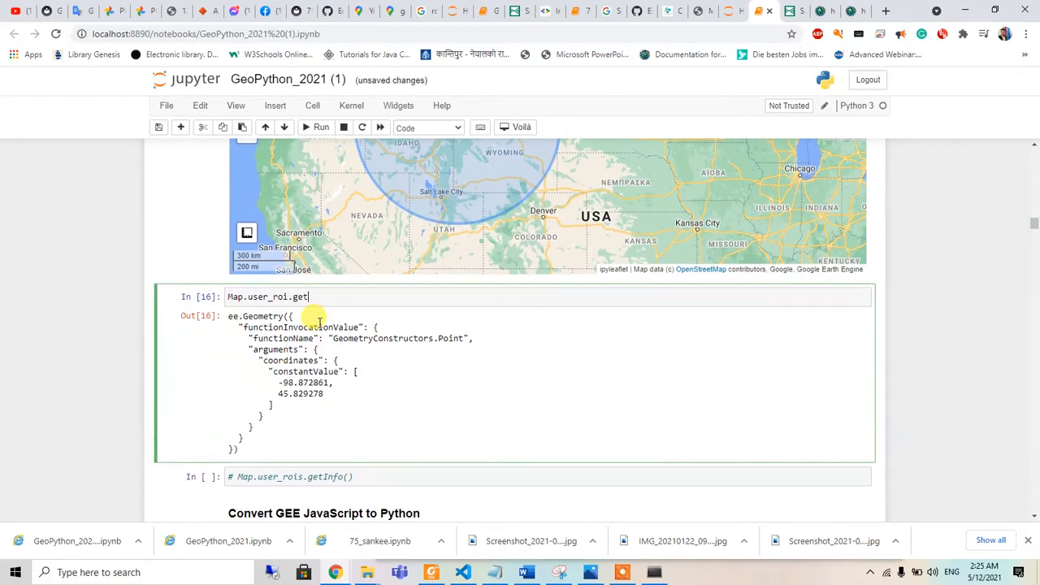
text(I)
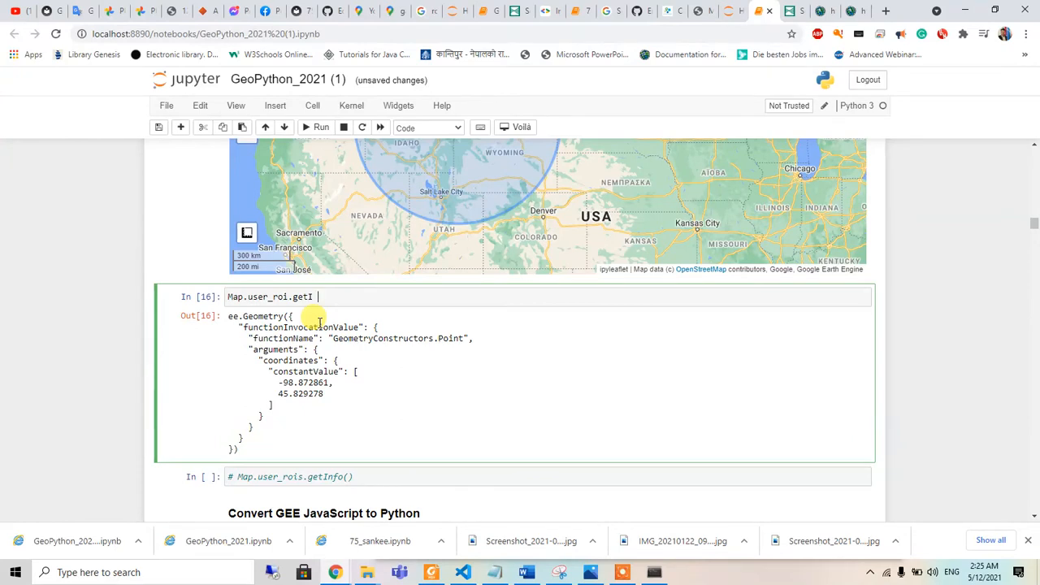
text(n)
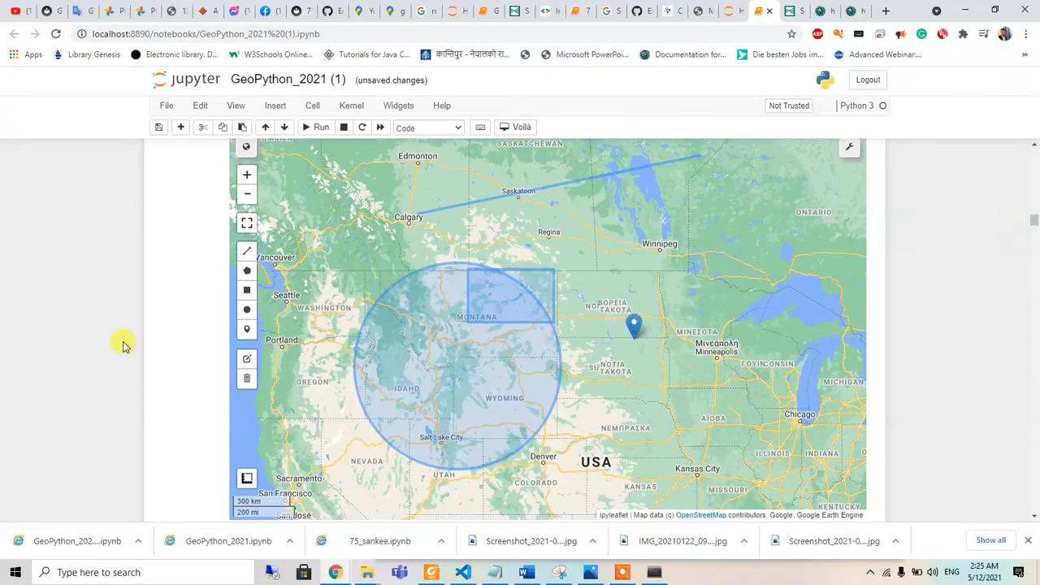
Run Map.user_rois.getInfo() and review the FeatureCollection listing the line, polygons and point
scroll(down, 3)
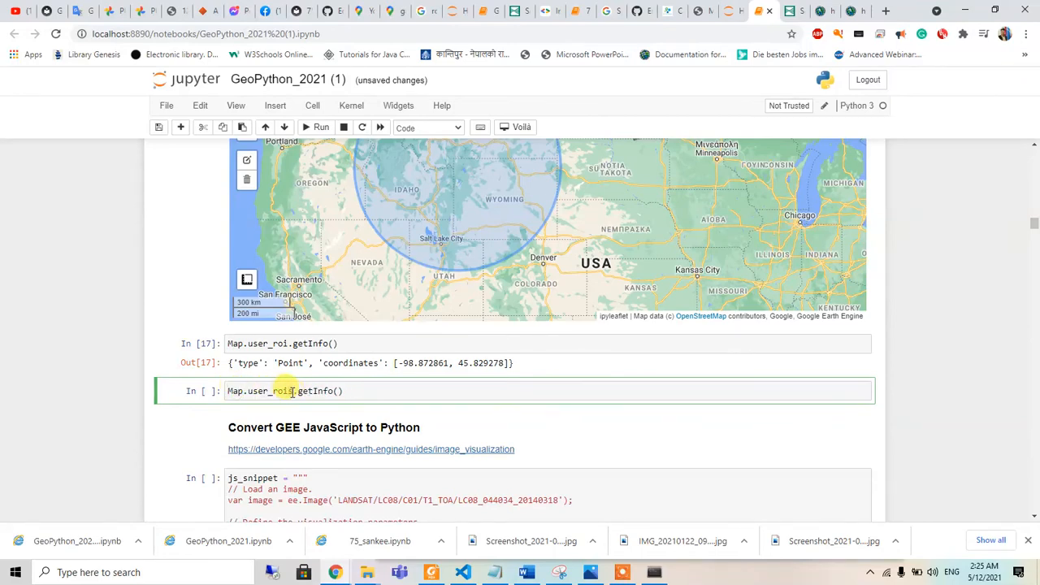
text(s)
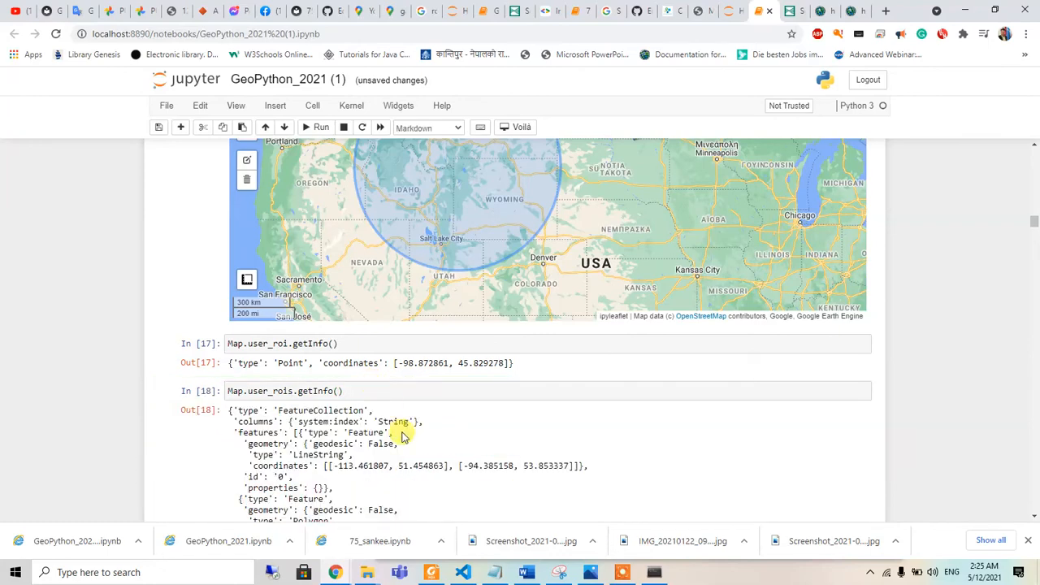
scroll(down, 3)
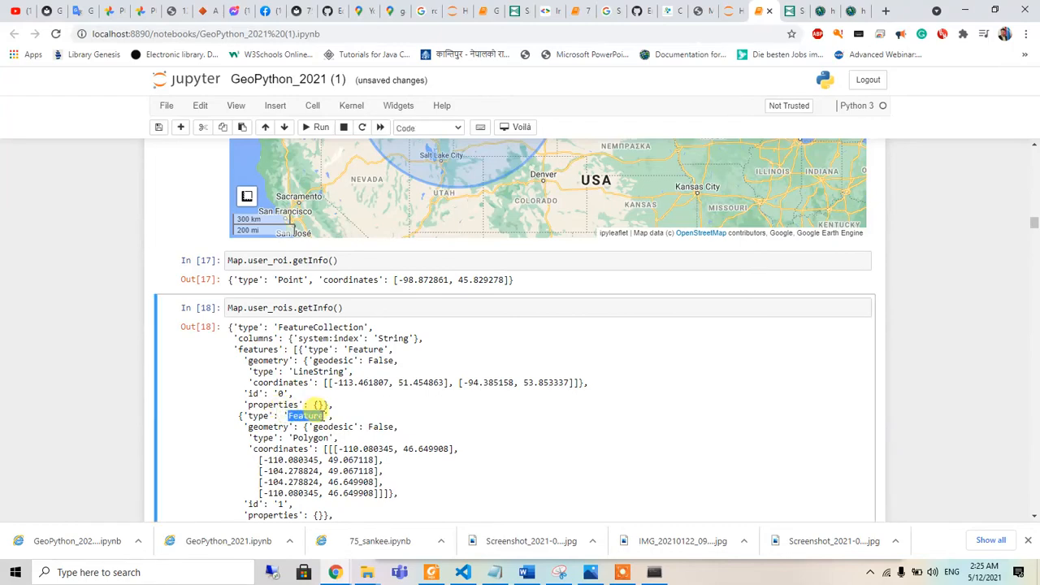
scroll(down, 3)
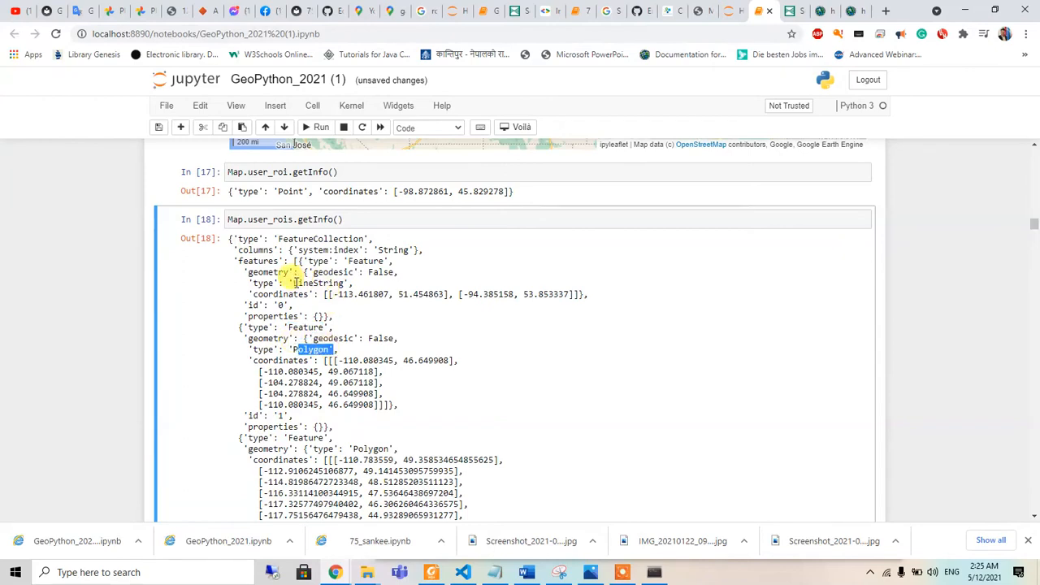
scroll(down, 3)
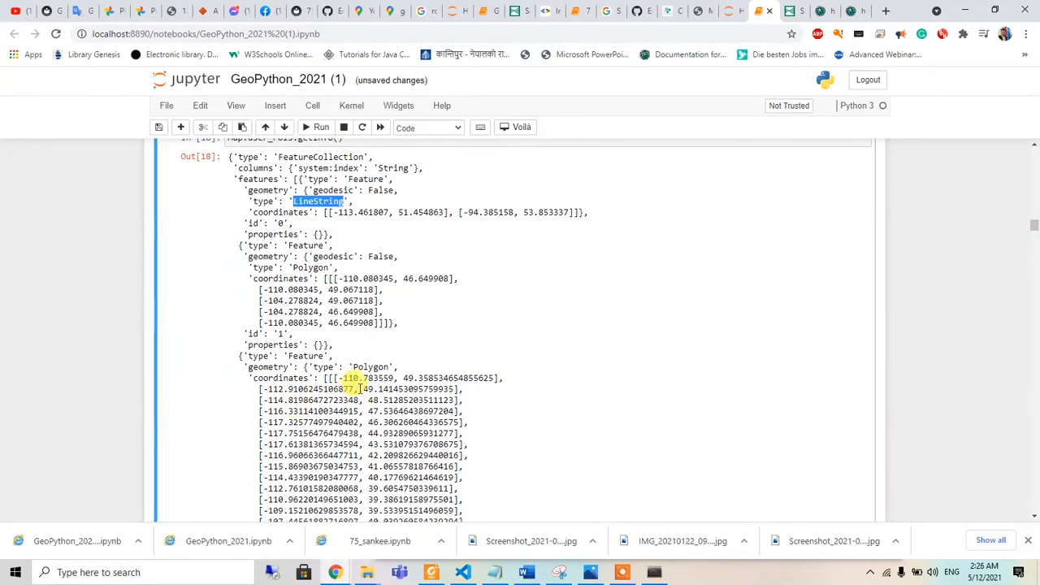
scroll(down, 3)
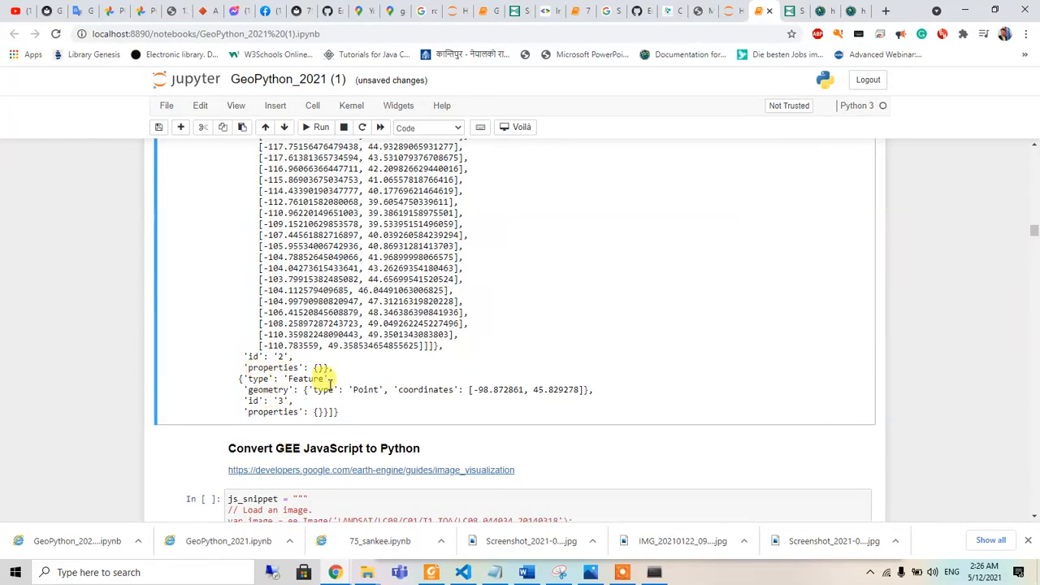
double_click(367, 390)
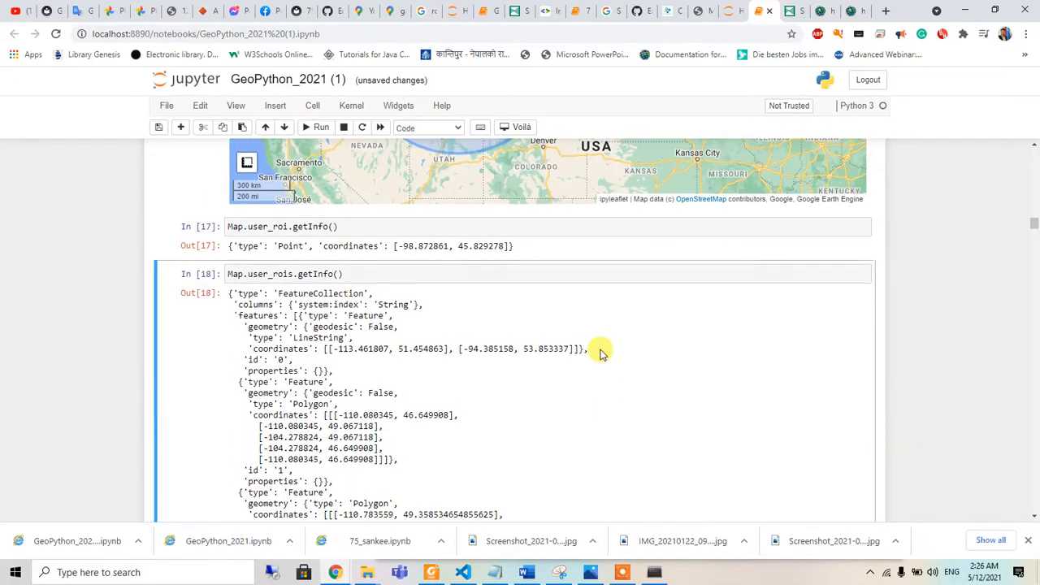
click(296, 273)
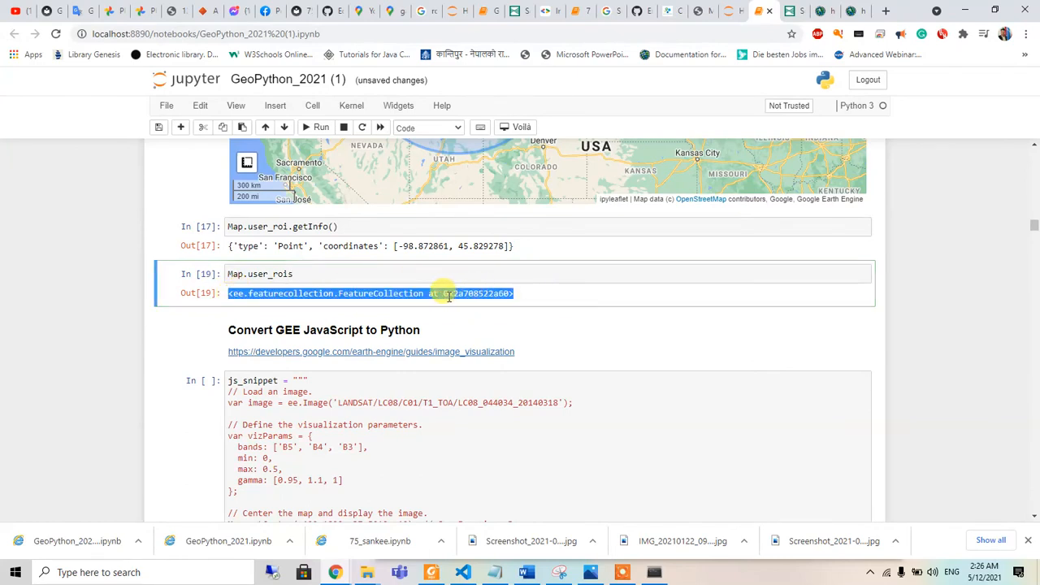
Open the Earth Engine image visualization guide link from the conversion section in a new tab
click(531, 336)
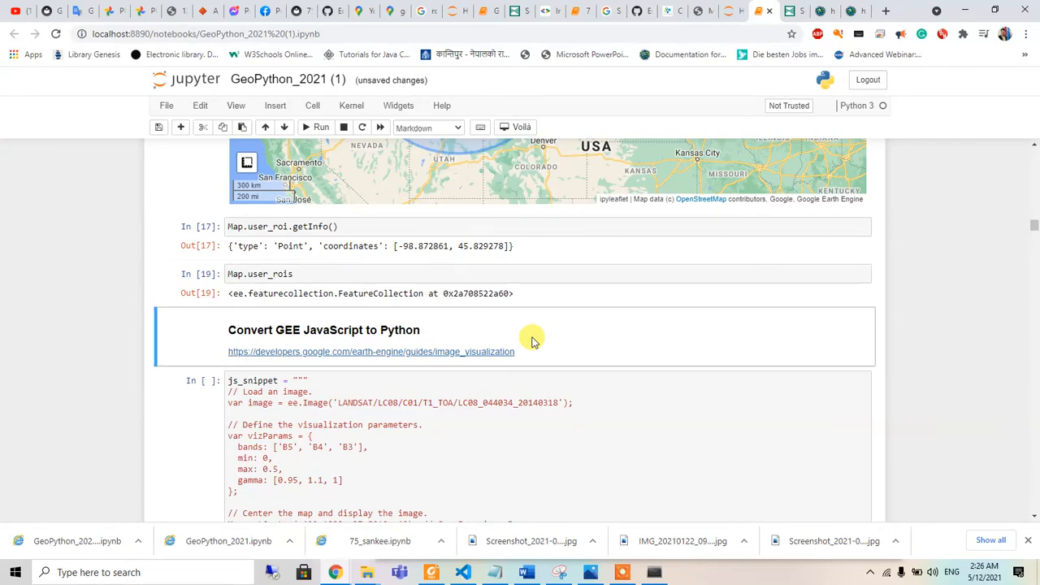
scroll(down, 3)
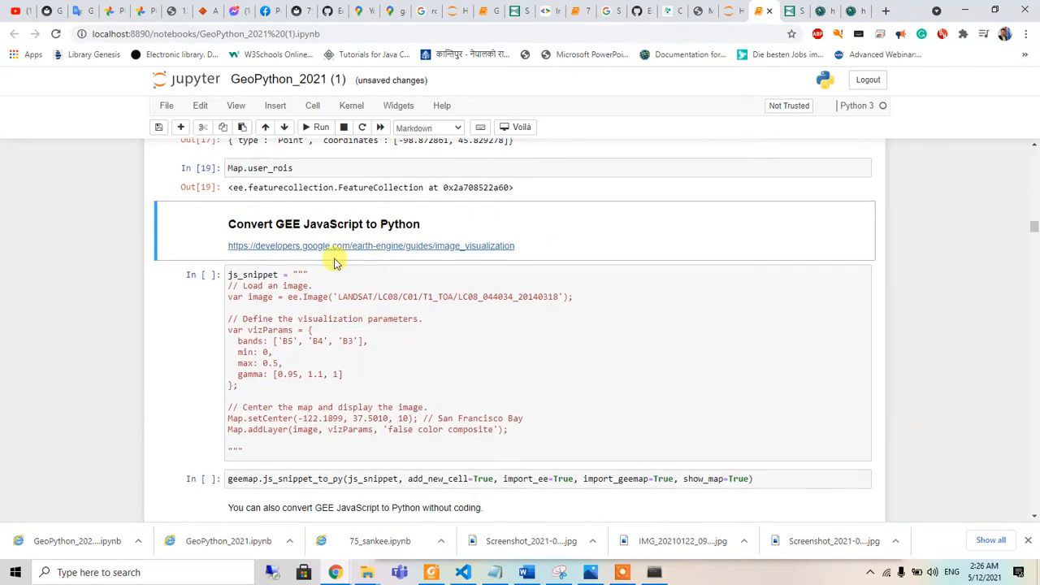
mouse_move(370, 240)
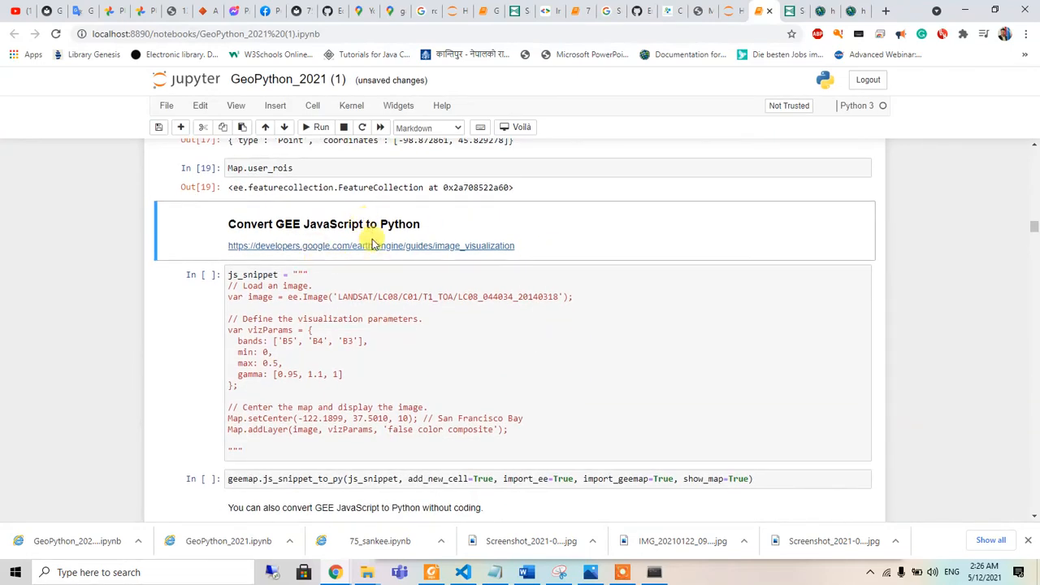
right_click(371, 245)
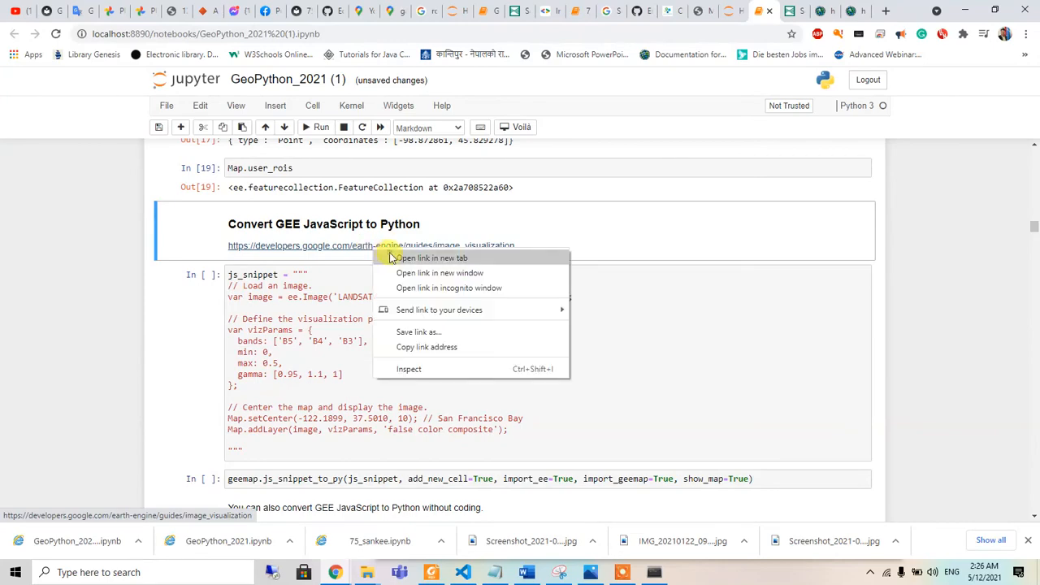
click(433, 257)
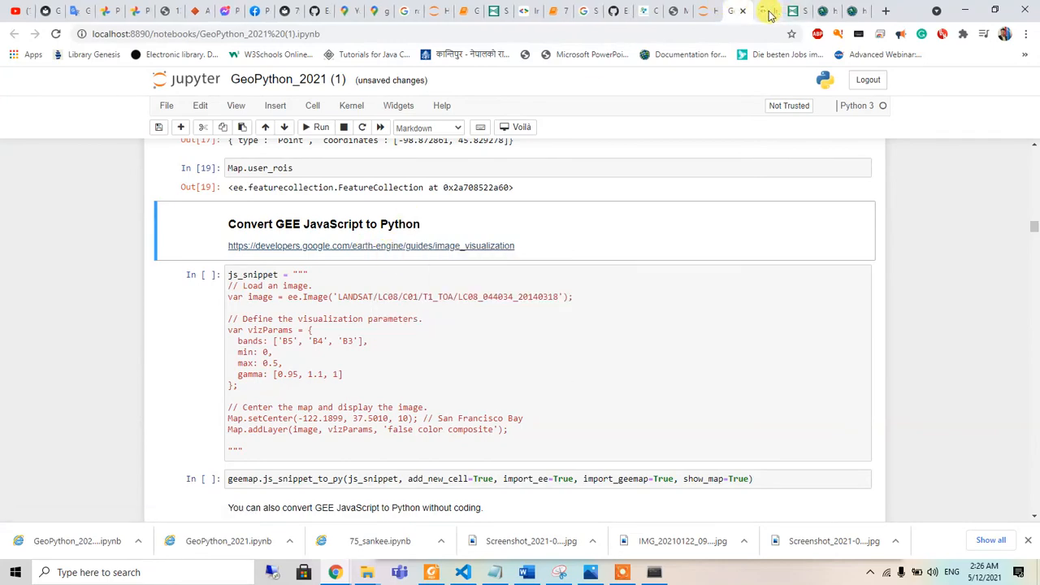
Copy the JavaScript NDWI code sample from the Image Visualization guide's Color palettes section
click(767, 10)
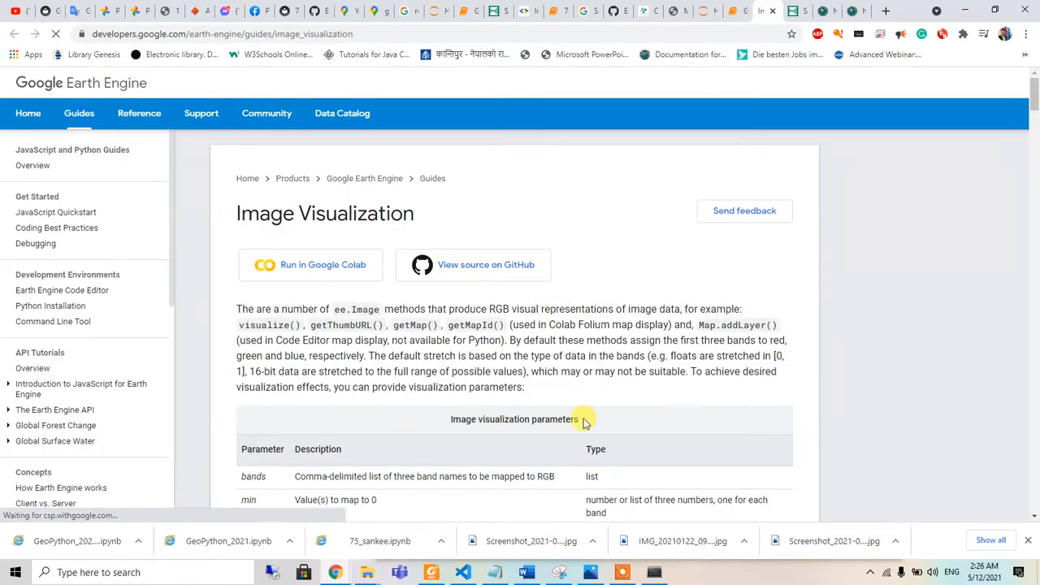
scroll(down, 3)
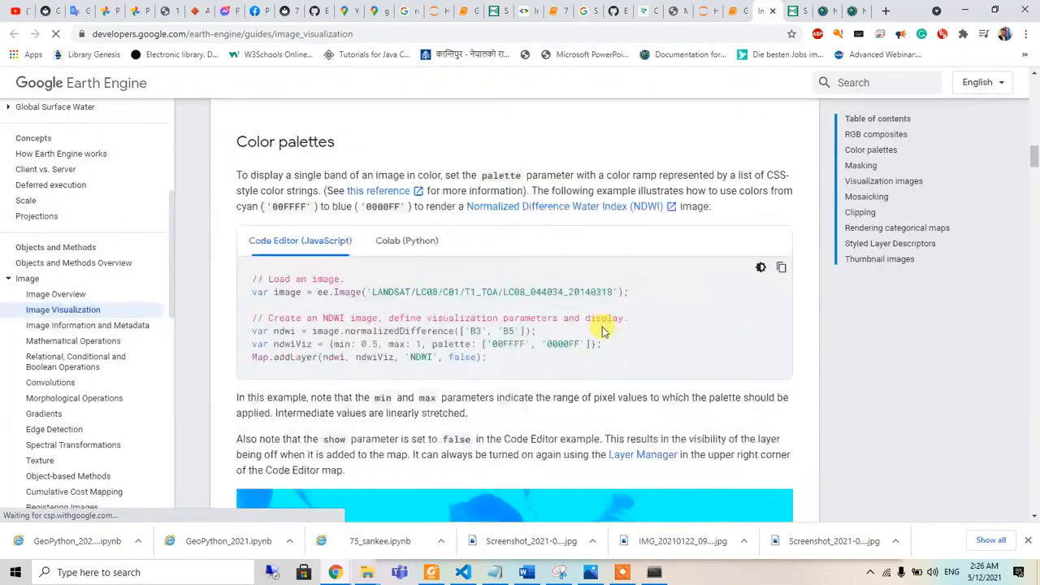
scroll(down, 3)
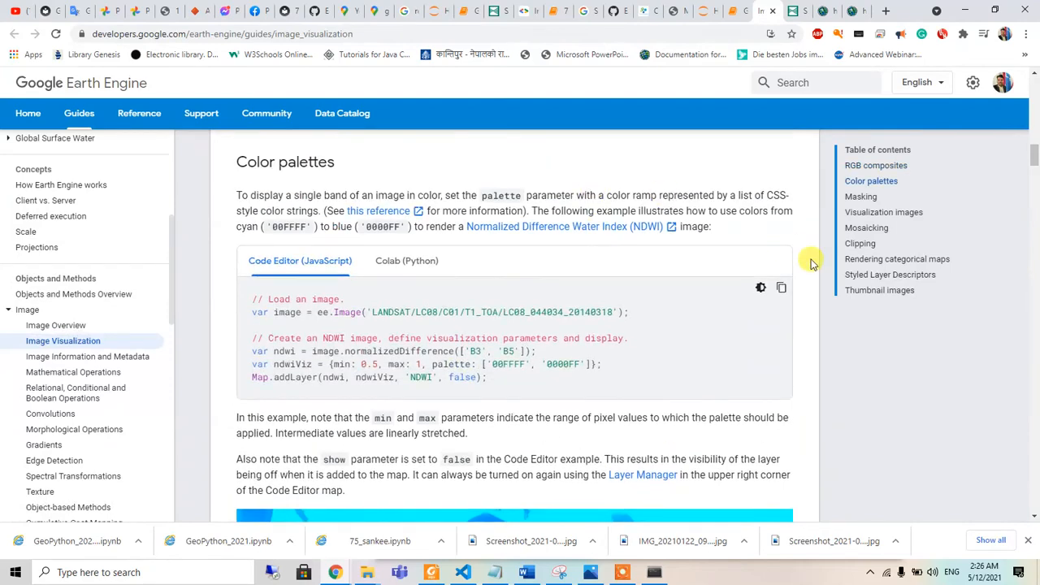
click(779, 286)
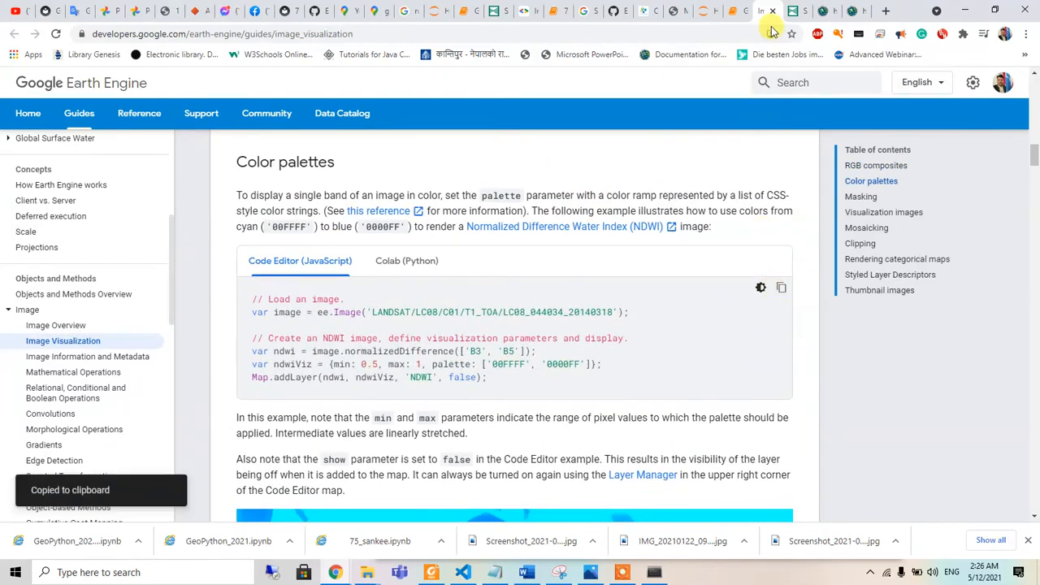
Back in the notebook, run the js_snippet cell holding the false color composite JavaScript code
click(735, 10)
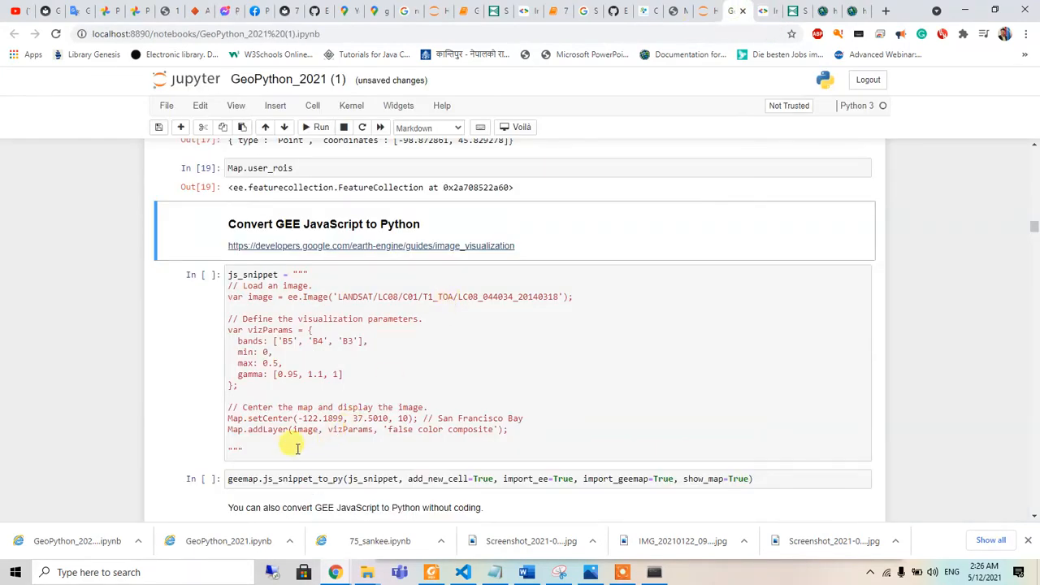
click(211, 270)
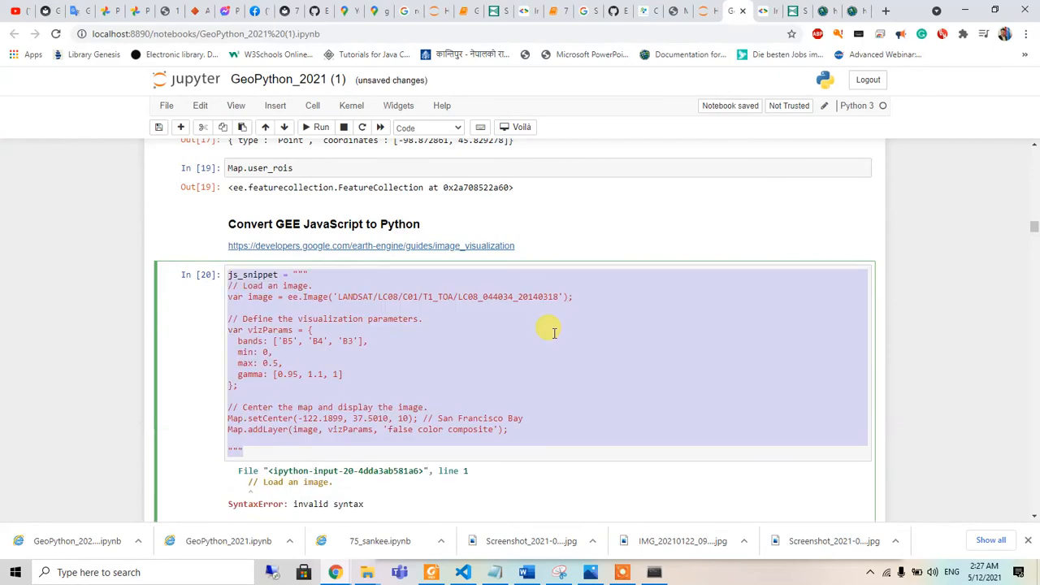
scroll(down, 3)
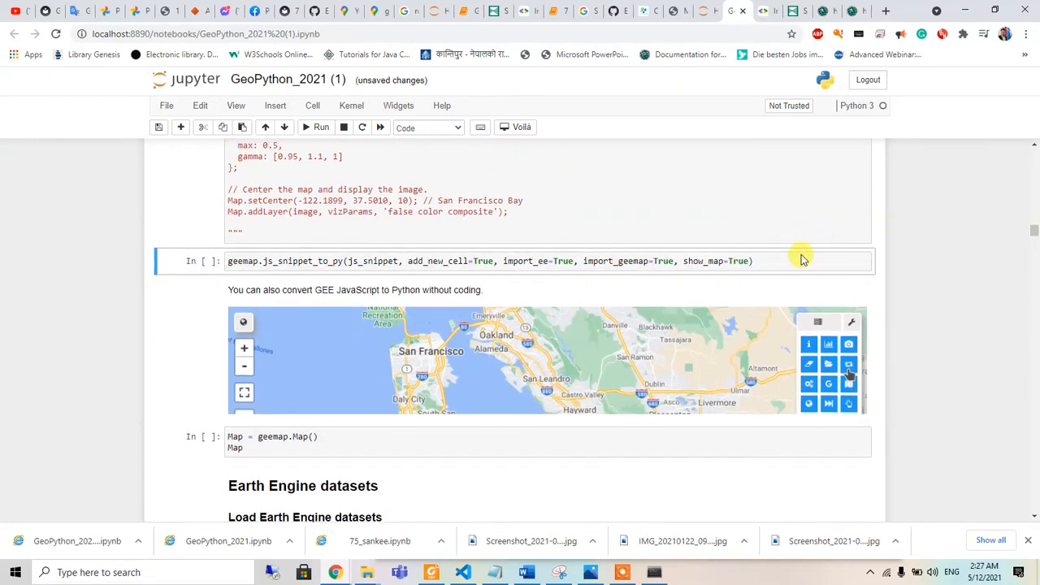
Run geemap.js_snippet_to_py to generate a Python cell showing the San Francisco Bay false color map
click(751, 260)
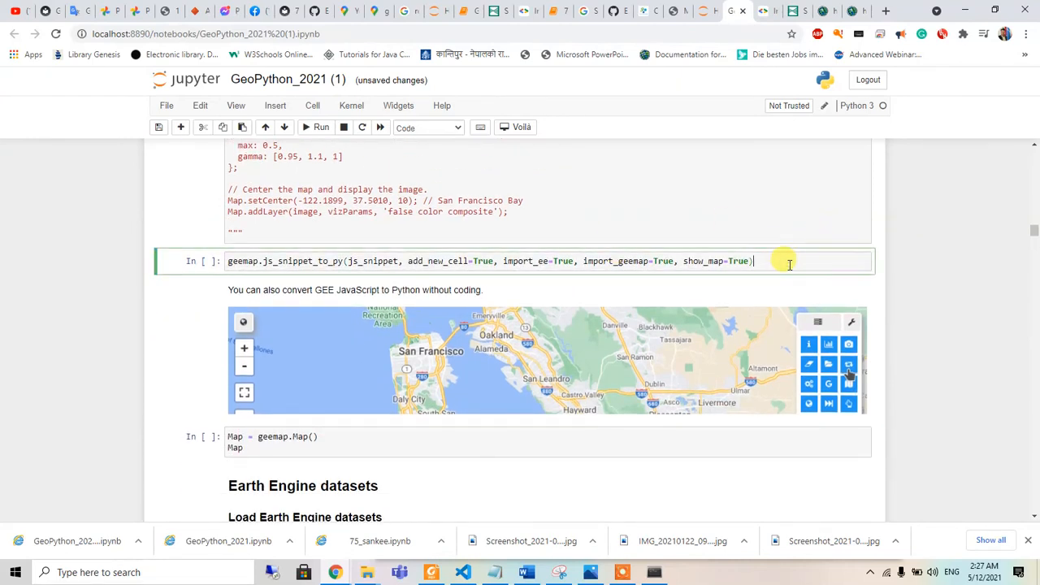
mouse_move(767, 247)
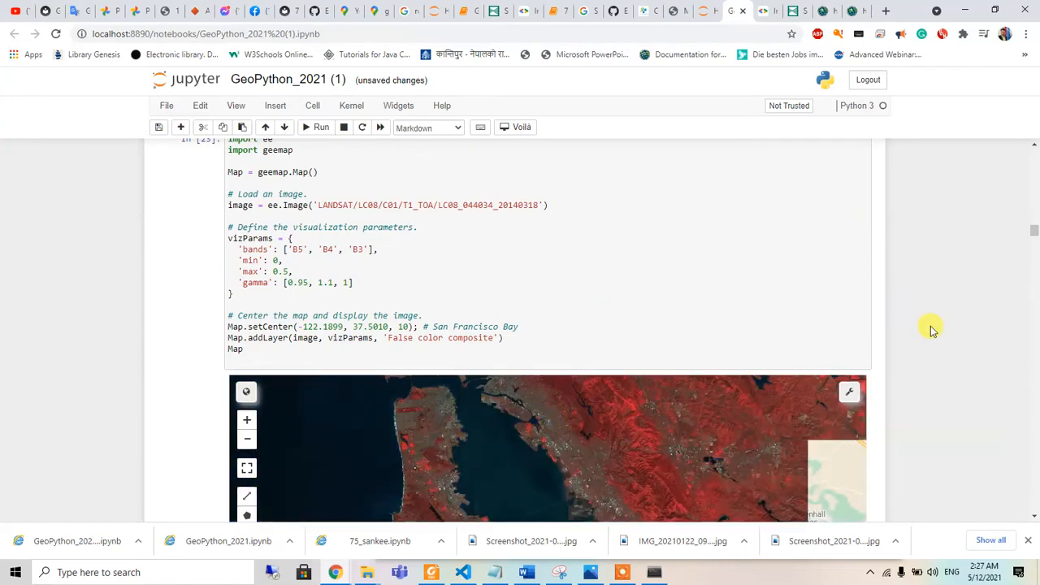
scroll(down, 3)
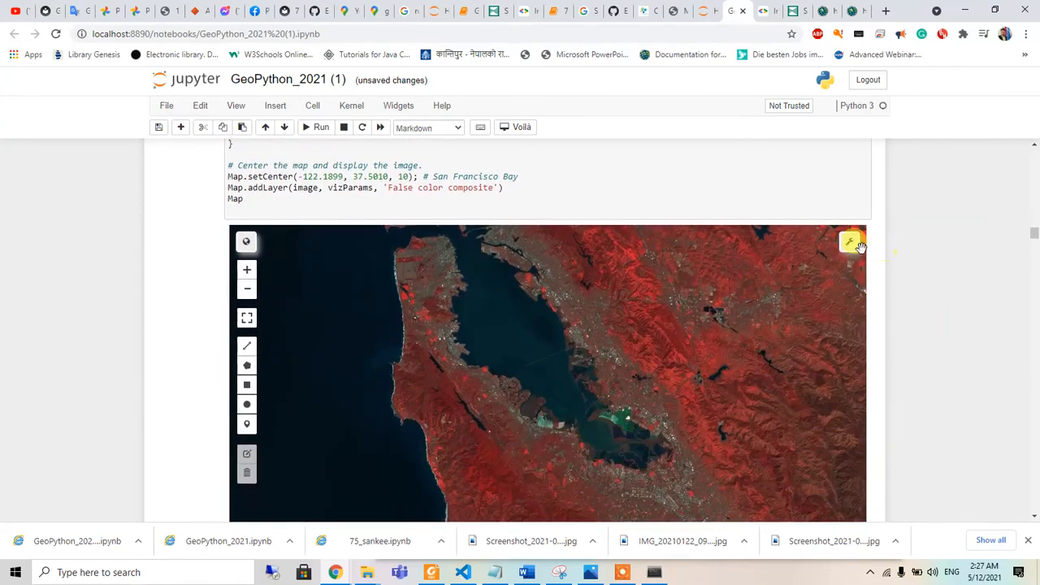
scroll(down, 3)
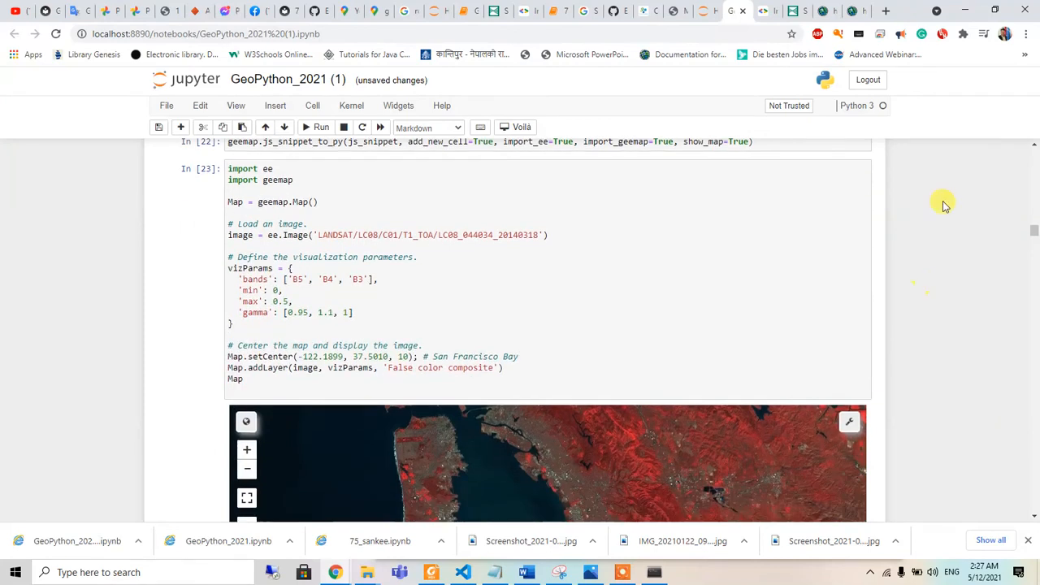
scroll(down, 3)
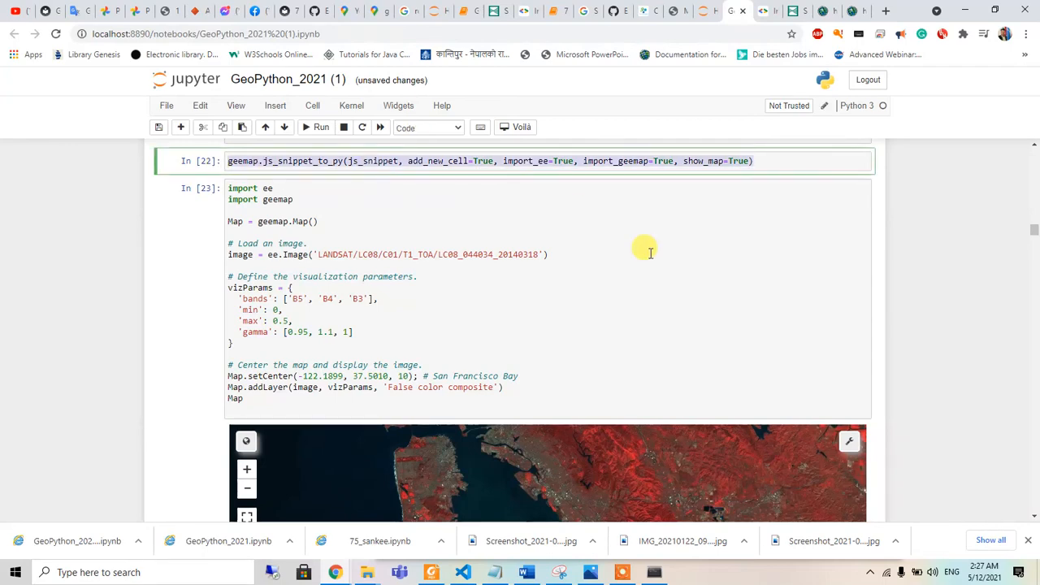
Open the false color map's wrench toolbar grid of extra tools
click(847, 441)
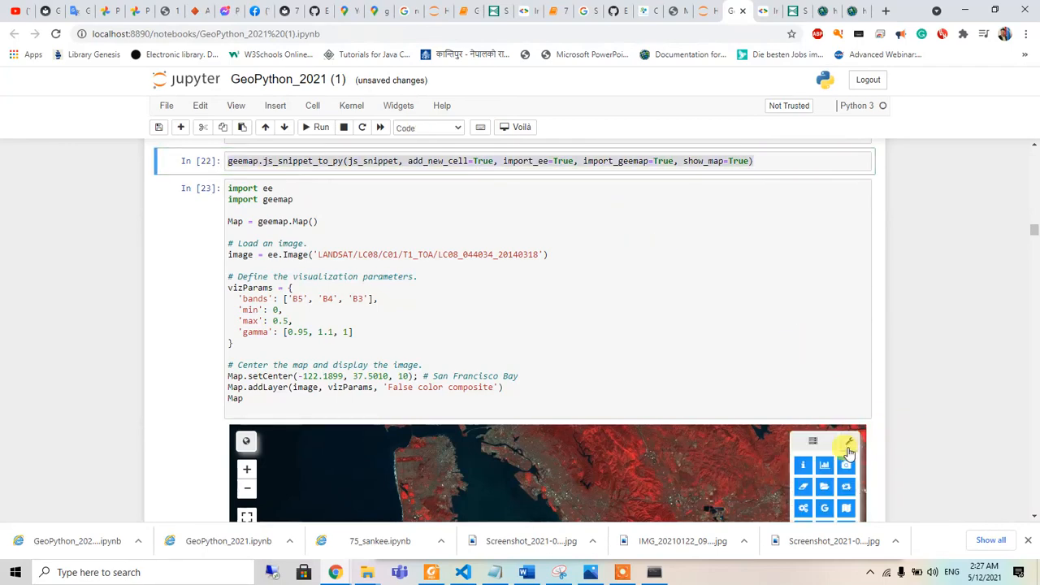
scroll(down, 3)
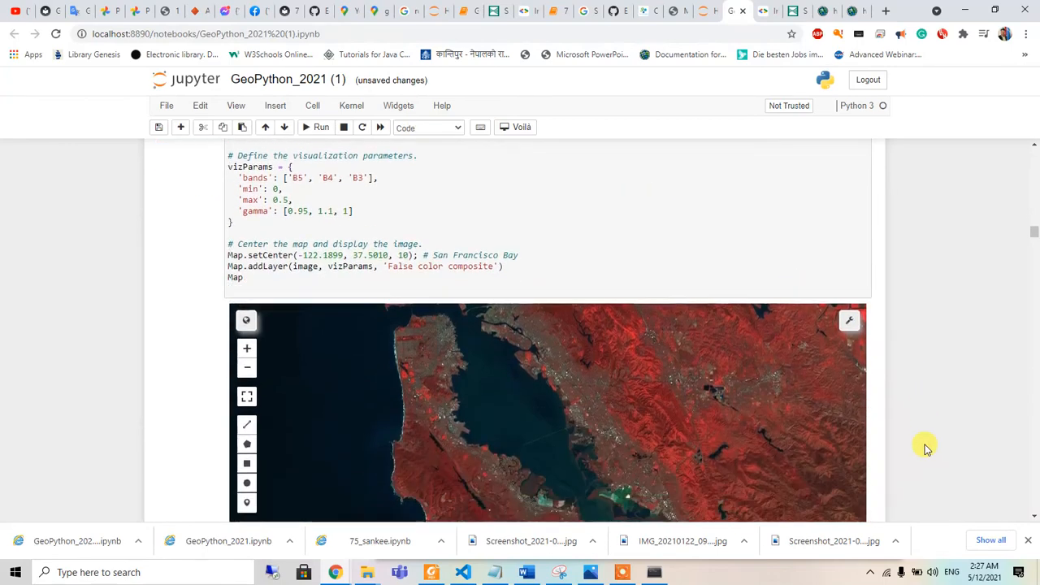
click(847, 318)
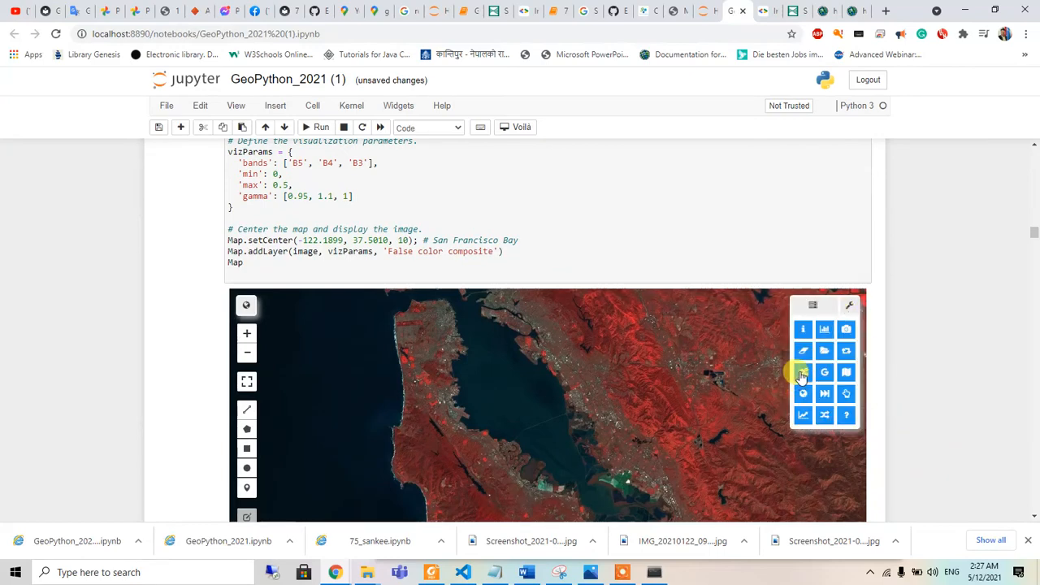
mouse_move(803, 351)
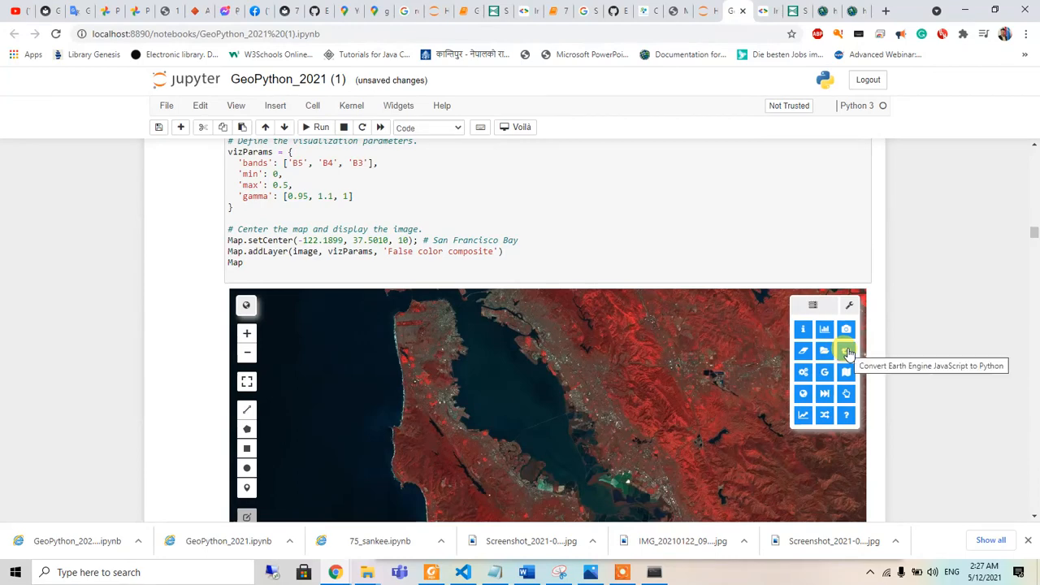
mouse_move(802, 372)
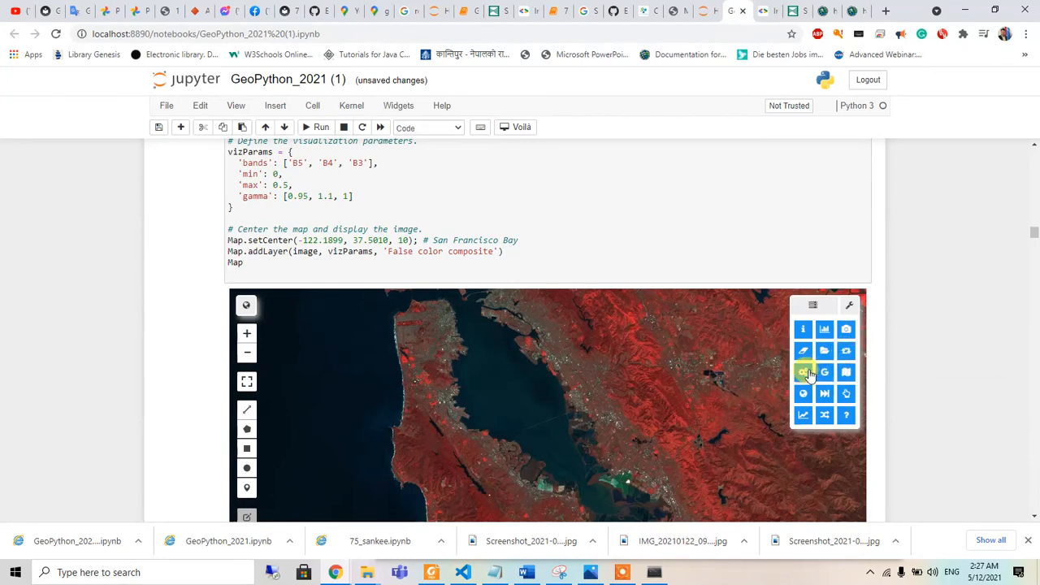
mouse_move(802, 372)
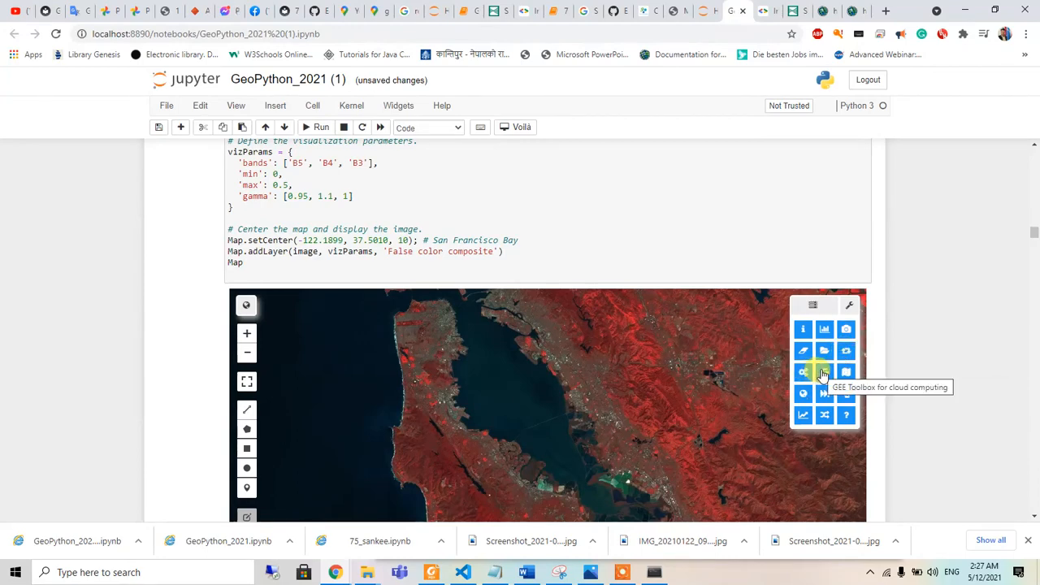
mouse_move(802, 372)
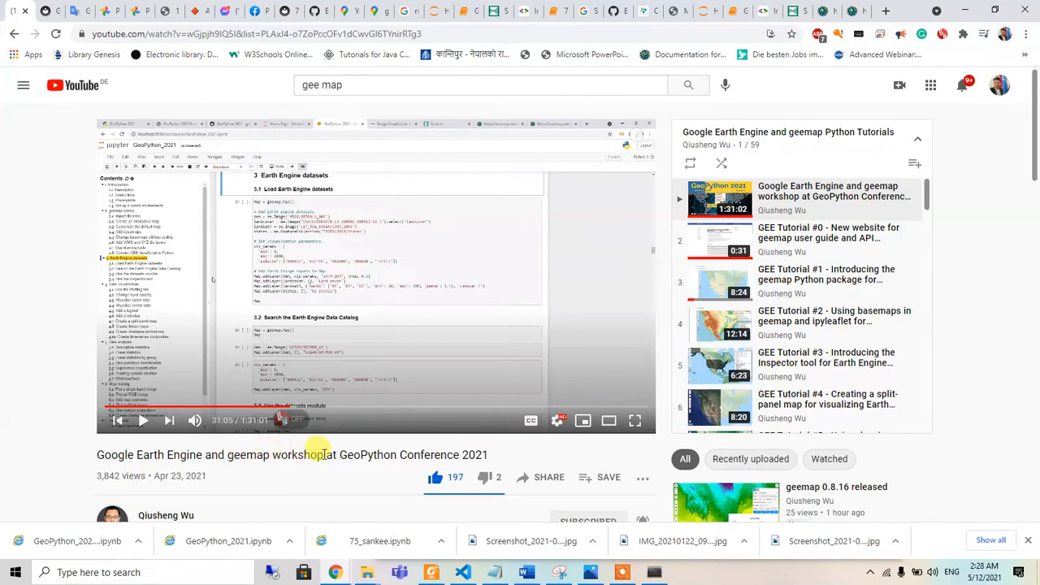
mouse_move(858, 10)
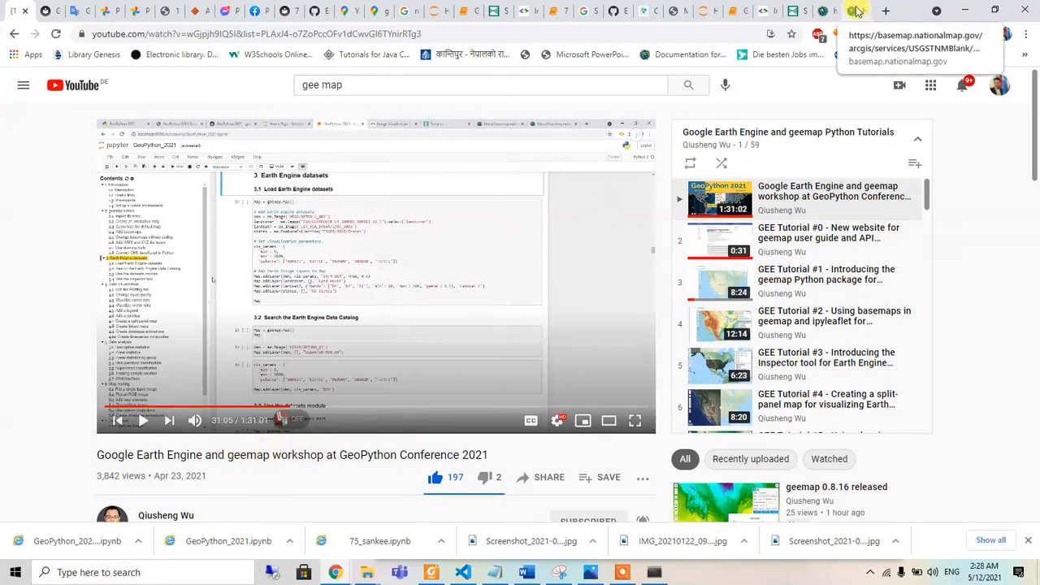
mouse_move(795, 10)
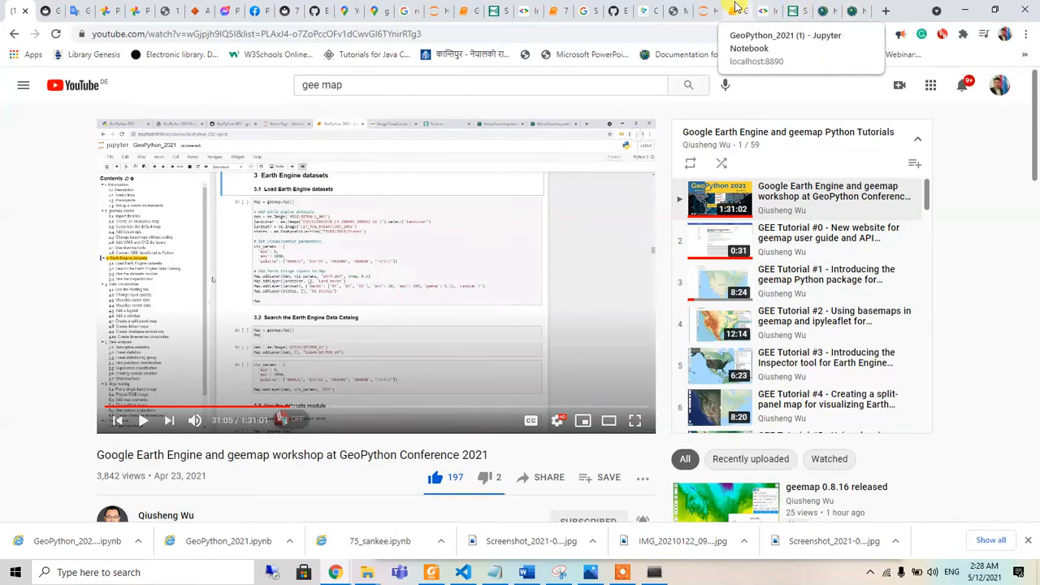
Return to the notebook and run Map = geemap.Map() to show a default North America map
click(713, 10)
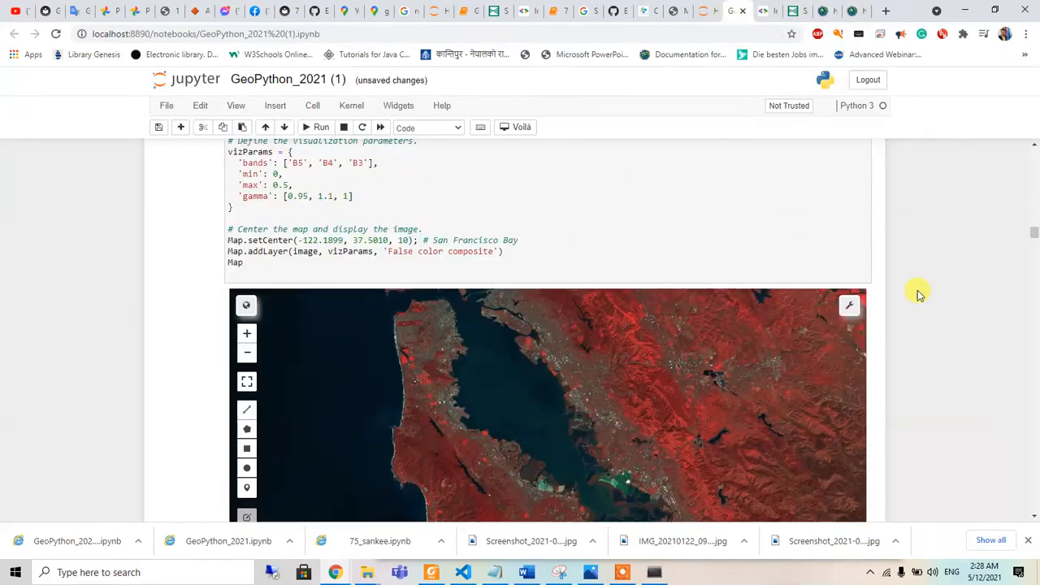
scroll(down, 3)
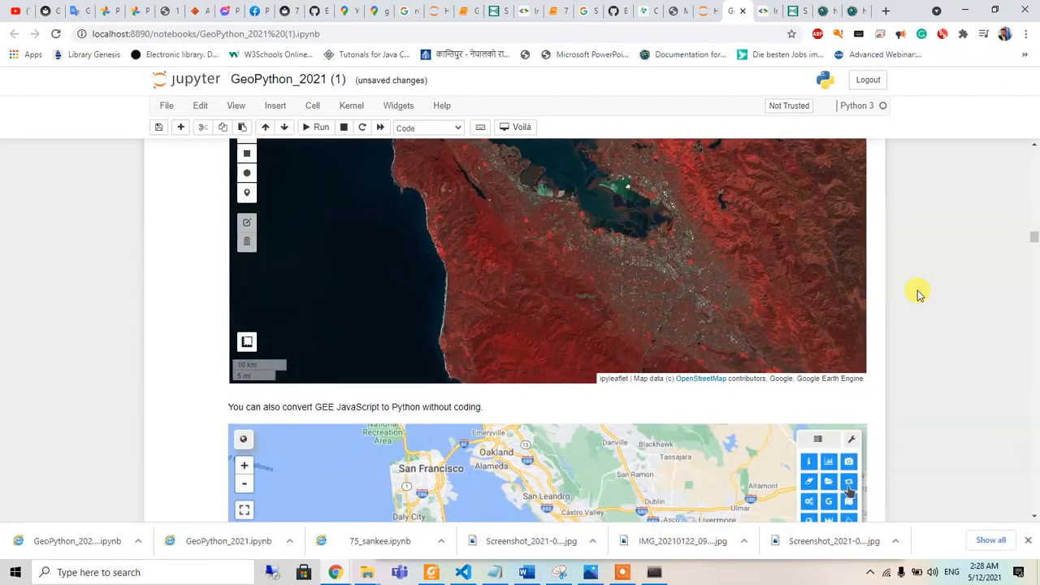
scroll(down, 3)
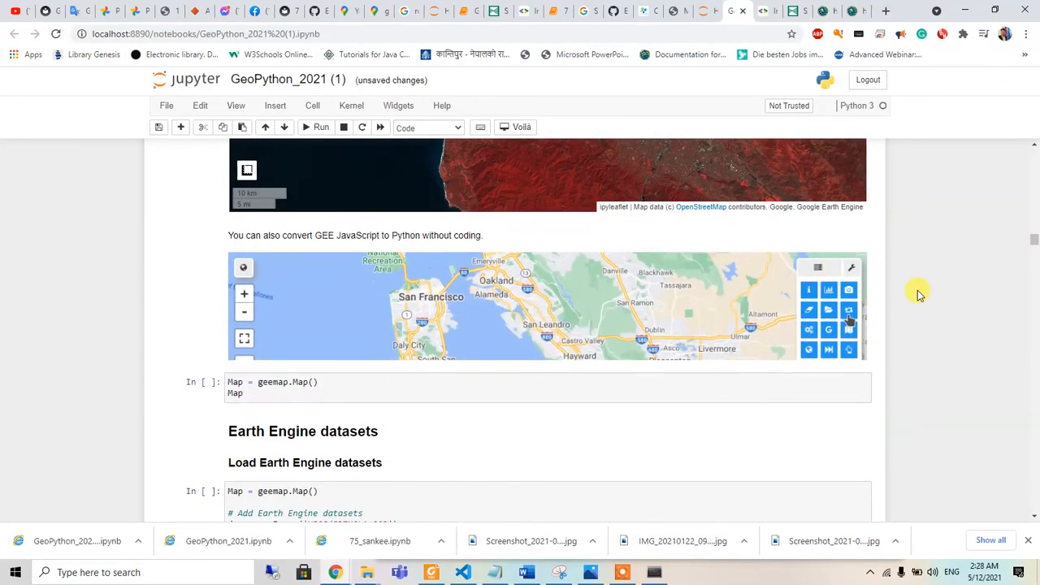
scroll(down, 3)
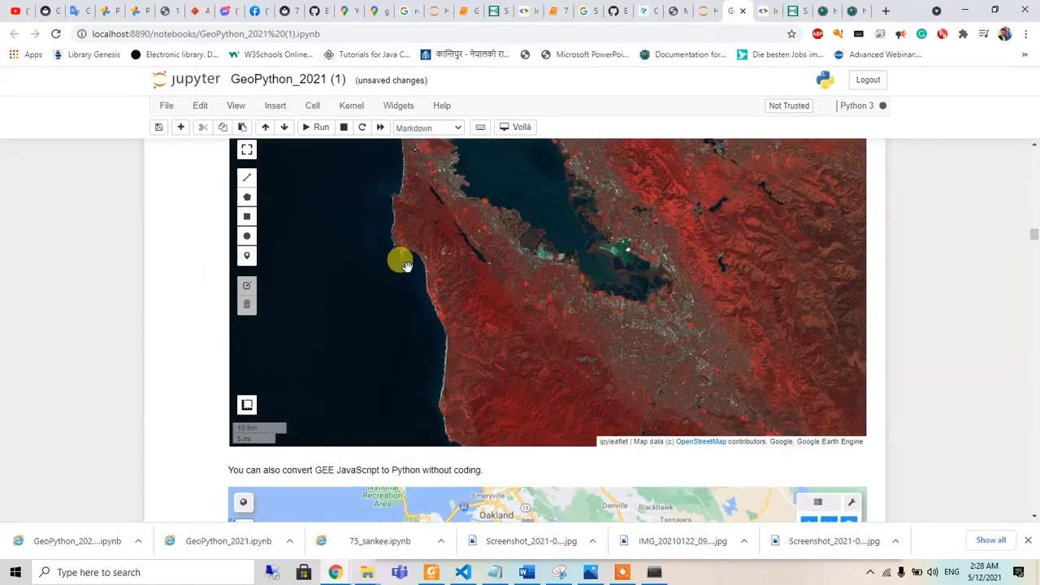
mouse_move(117, 325)
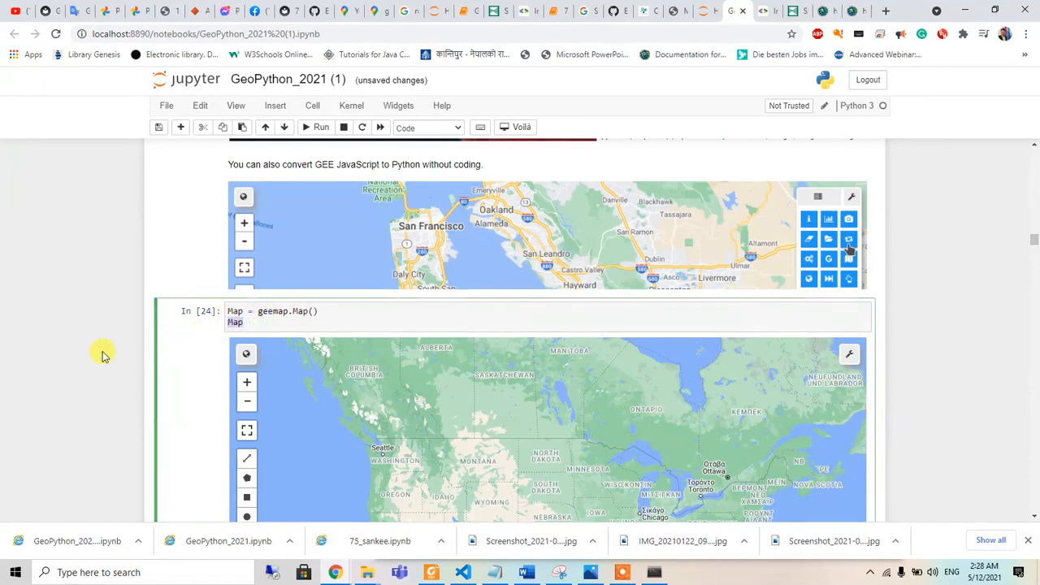
scroll(down, 3)
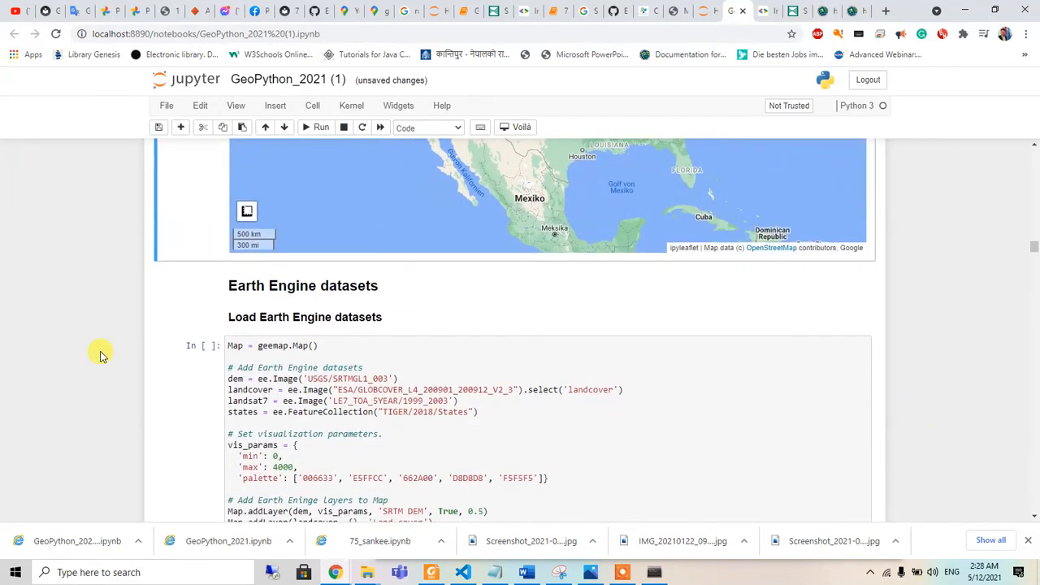